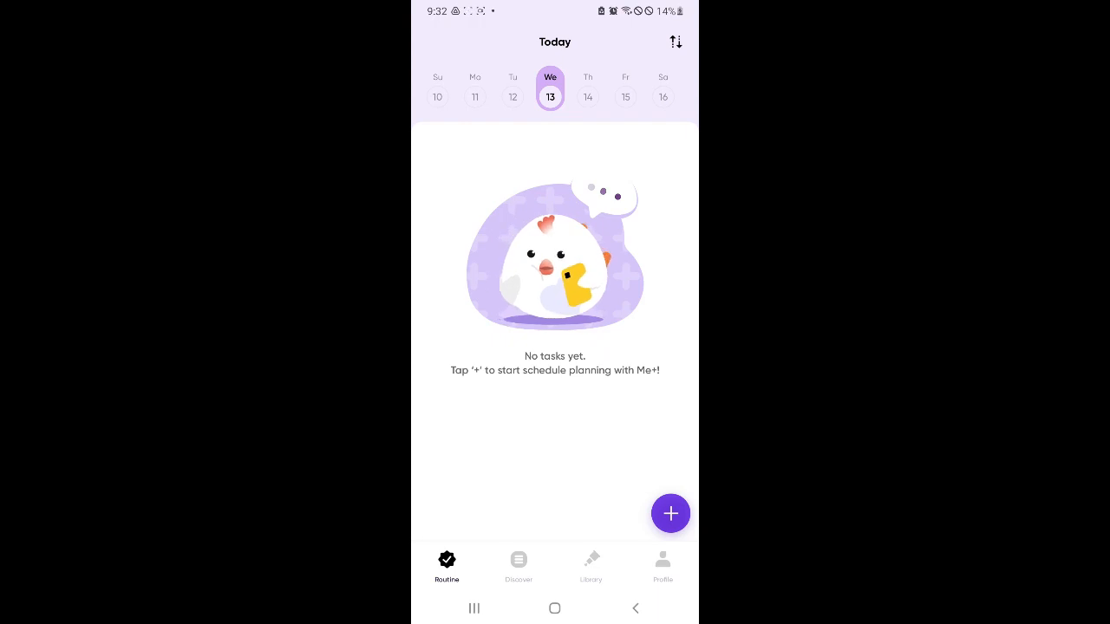
Tour the Routine Plan and Profile pages, then return to the empty Today list.
{"action": "left_click", "coordinate": [517, 564]}
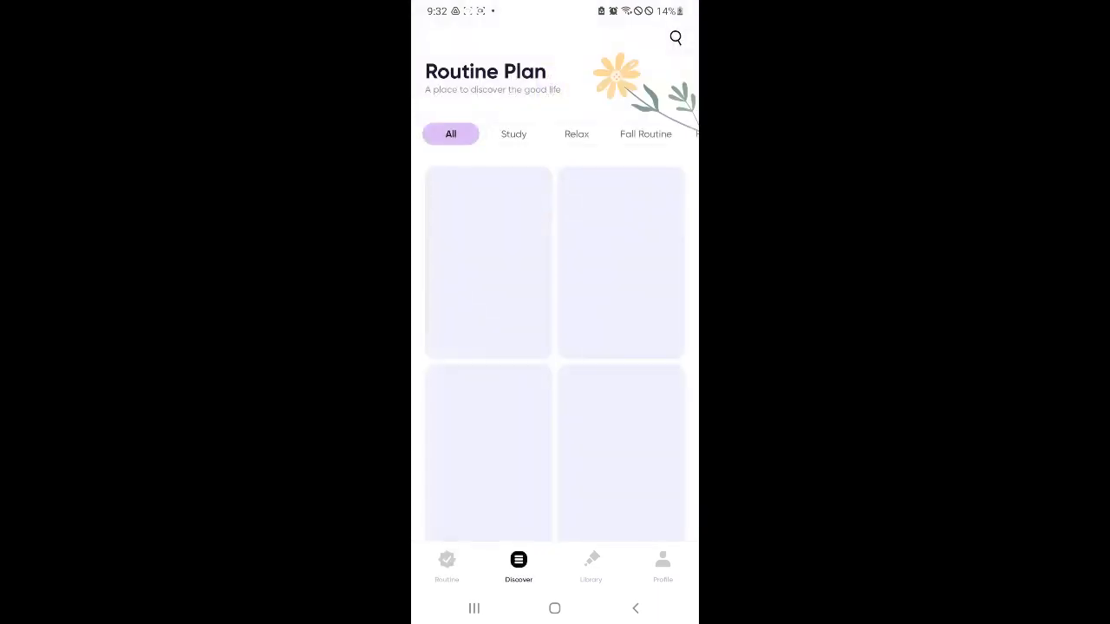
{"action": "left_click", "coordinate": [446, 564]}
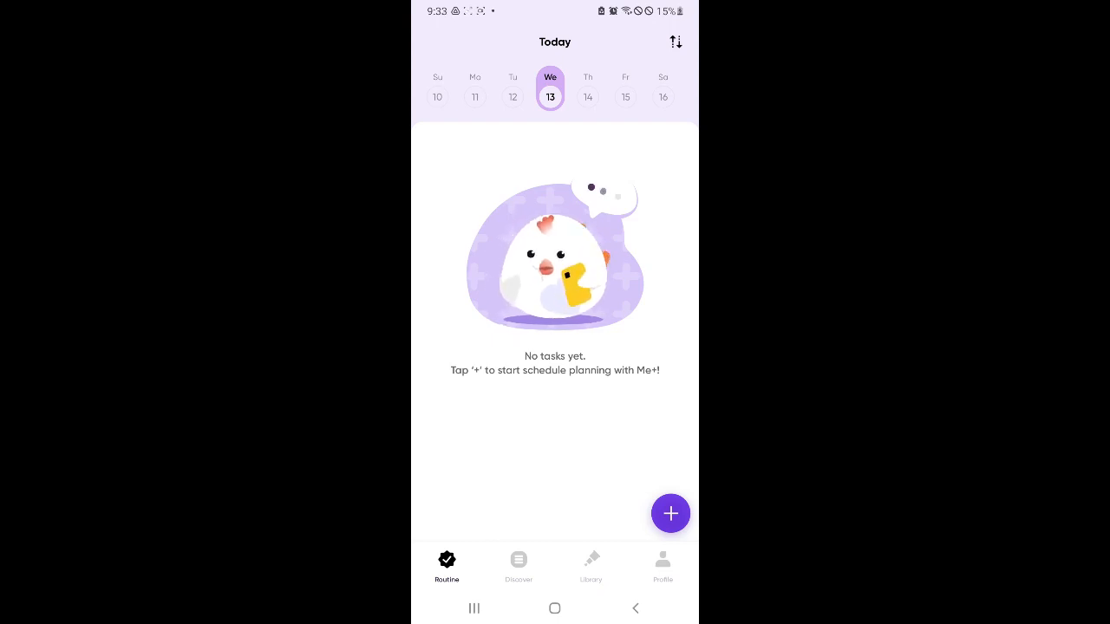
{"action": "left_click", "coordinate": [517, 563]}
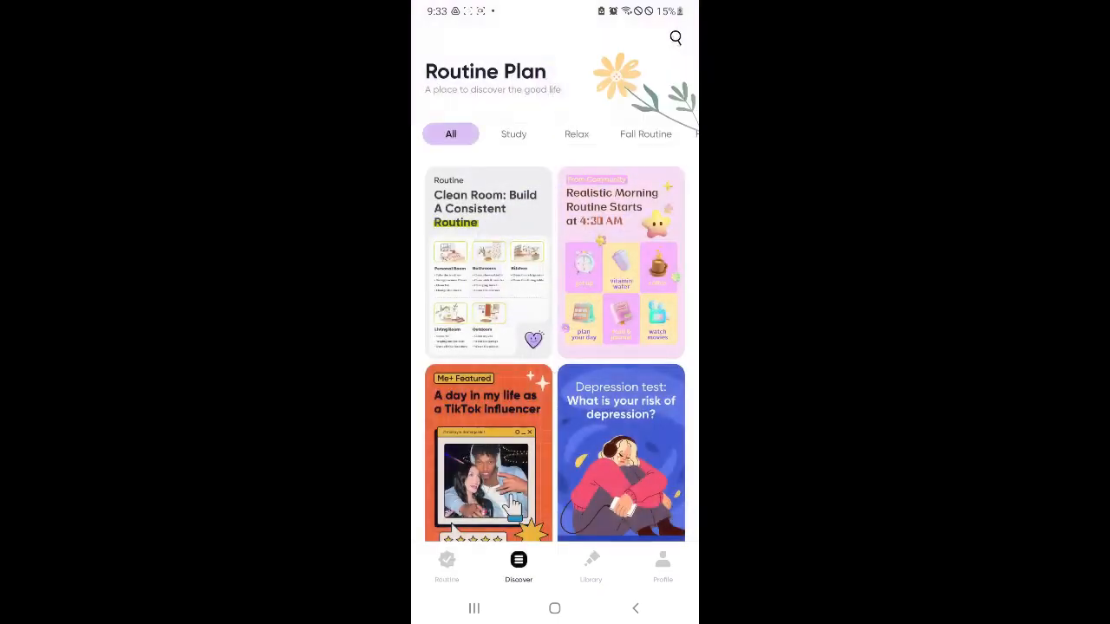
{"action": "left_click", "coordinate": [661, 567]}
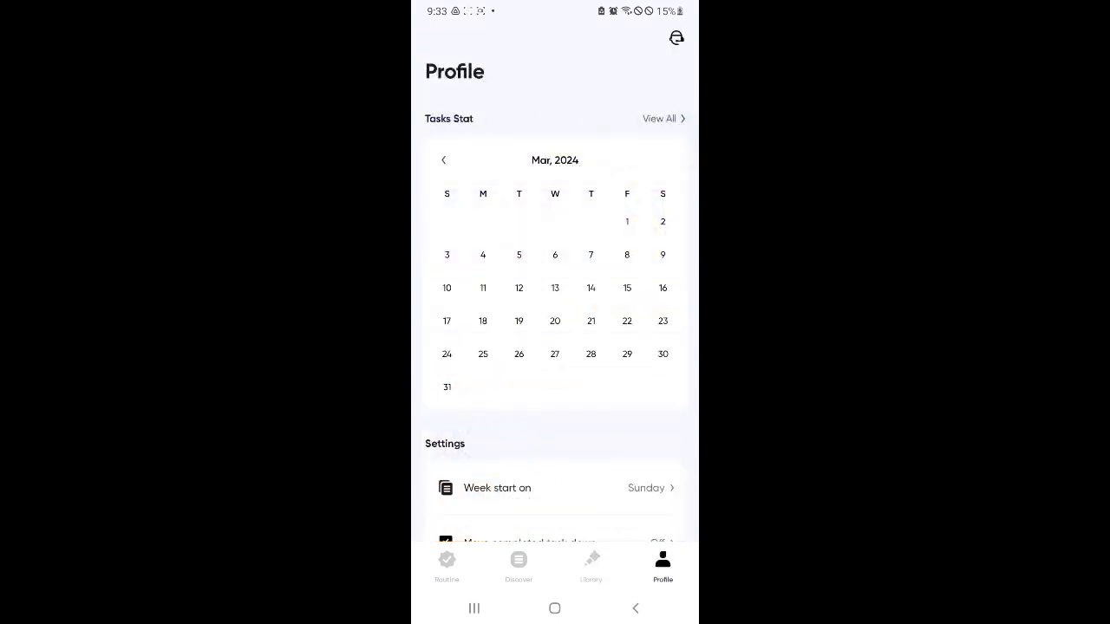
{"action": "left_click", "coordinate": [517, 564]}
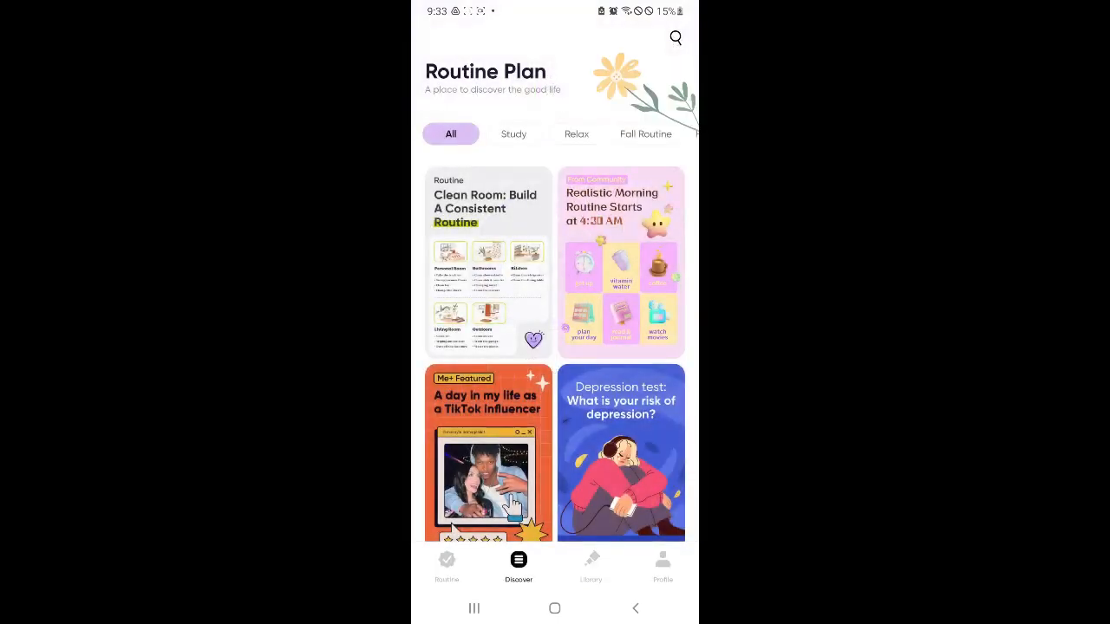
{"action": "left_click", "coordinate": [662, 563]}
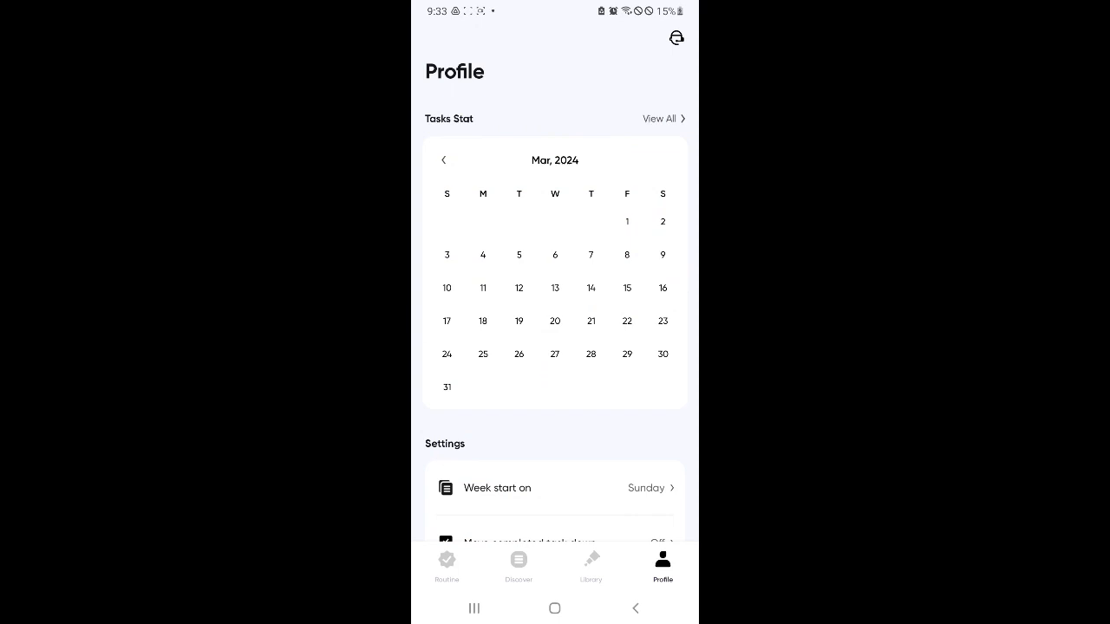
{"action": "left_click", "coordinate": [447, 563]}
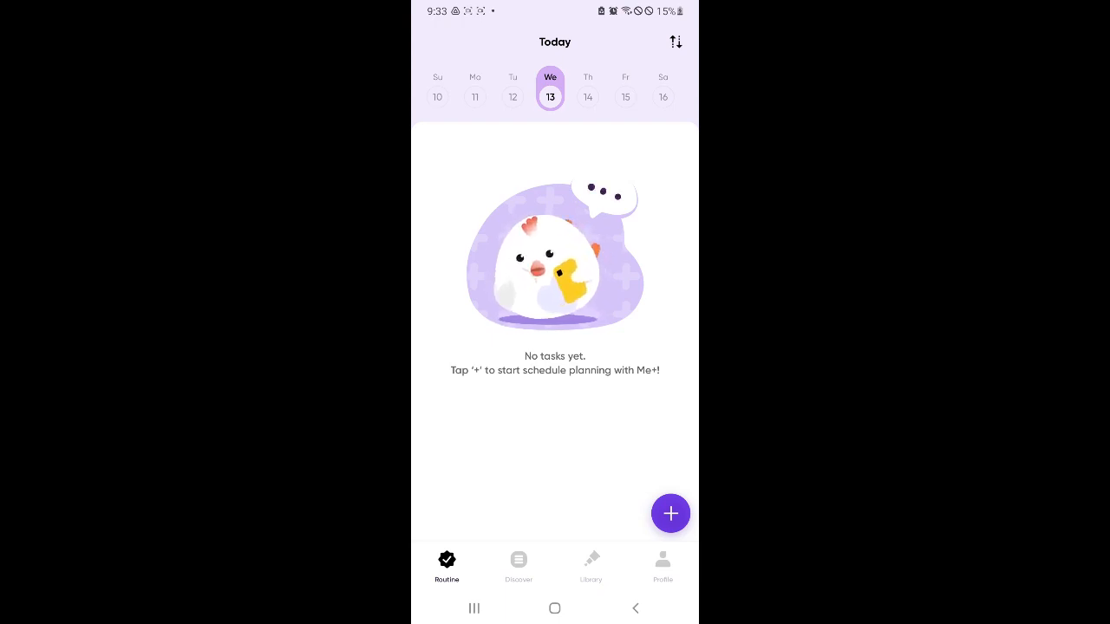
Check Thursday 14, Friday 15 and Saturday 16, ending on Thursday 14's empty list.
{"action": "left_click", "coordinate": [587, 97]}
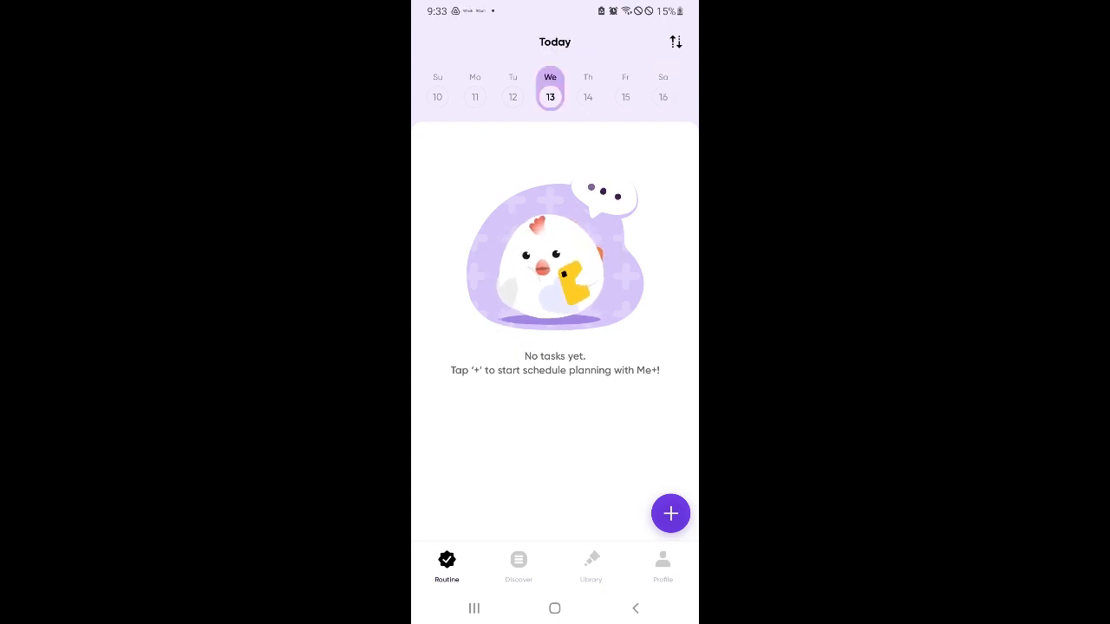
{"action": "left_click", "coordinate": [586, 97]}
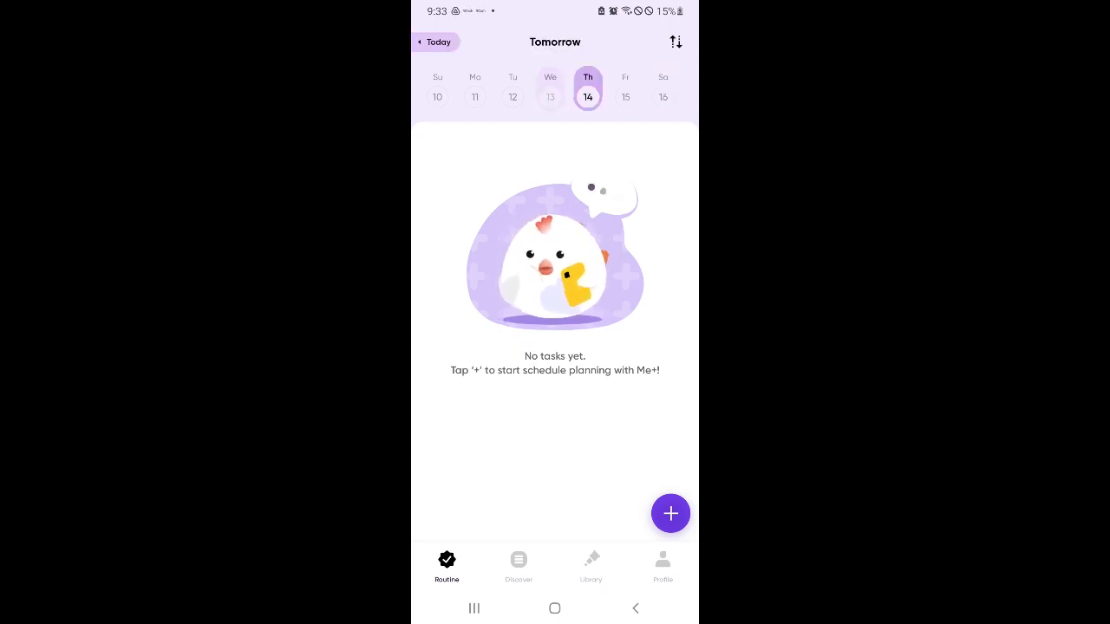
{"action": "left_click", "coordinate": [663, 96]}
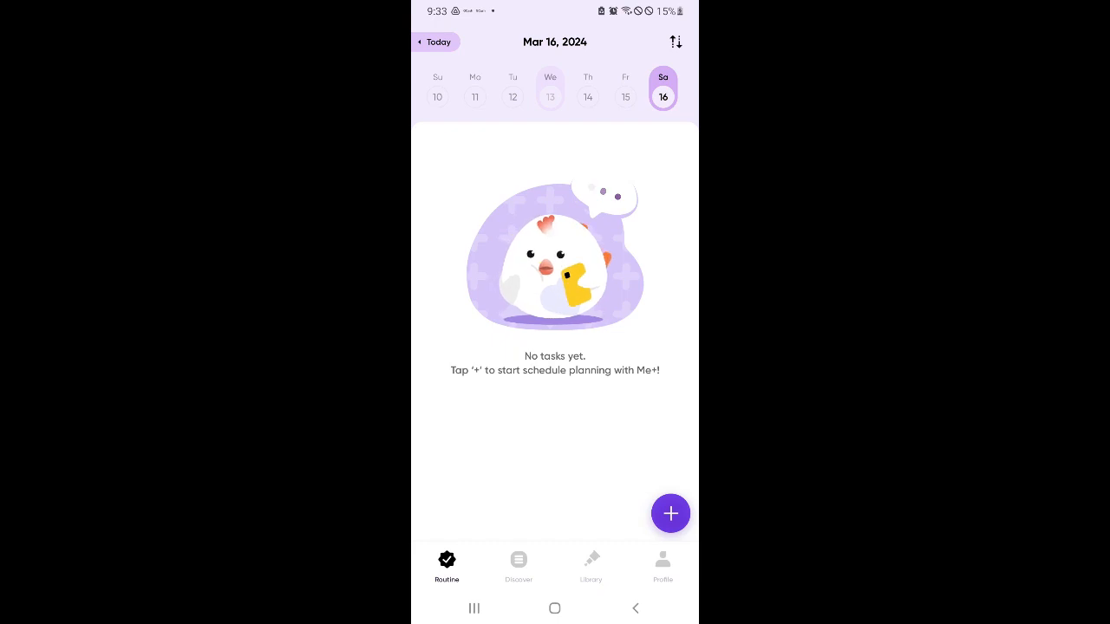
{"action": "left_click", "coordinate": [587, 97]}
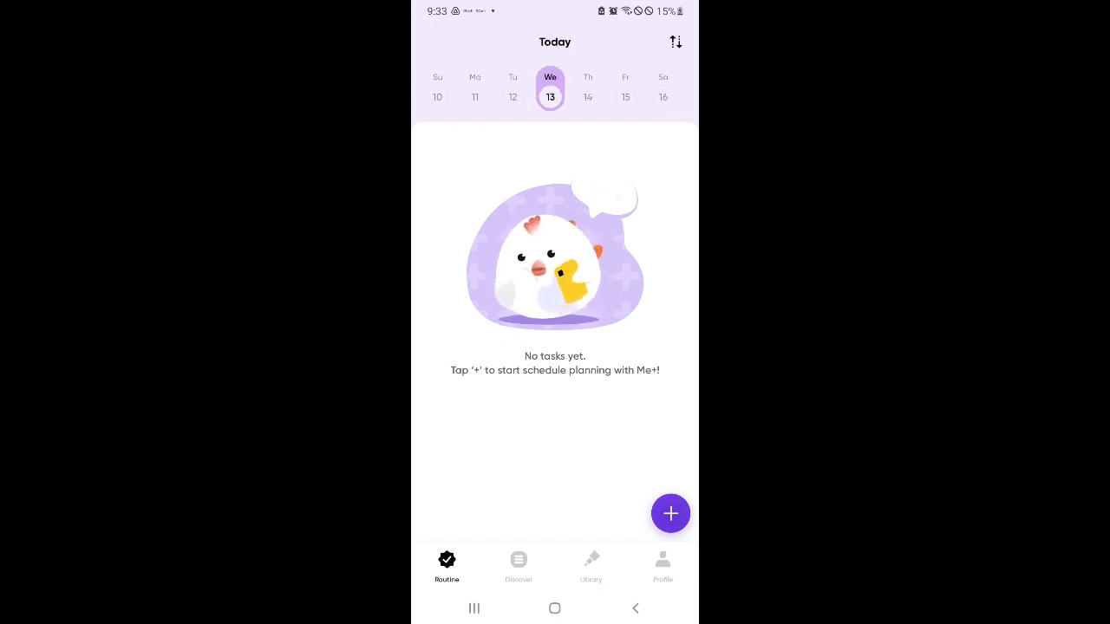
{"action": "left_click", "coordinate": [587, 96]}
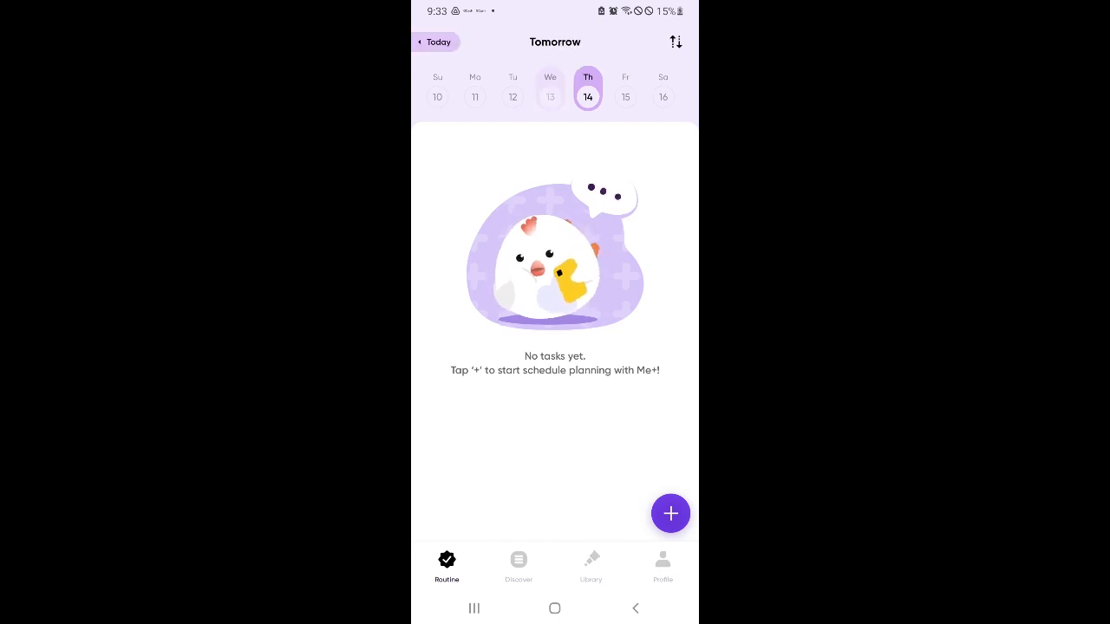
{"action": "left_click", "coordinate": [625, 96]}
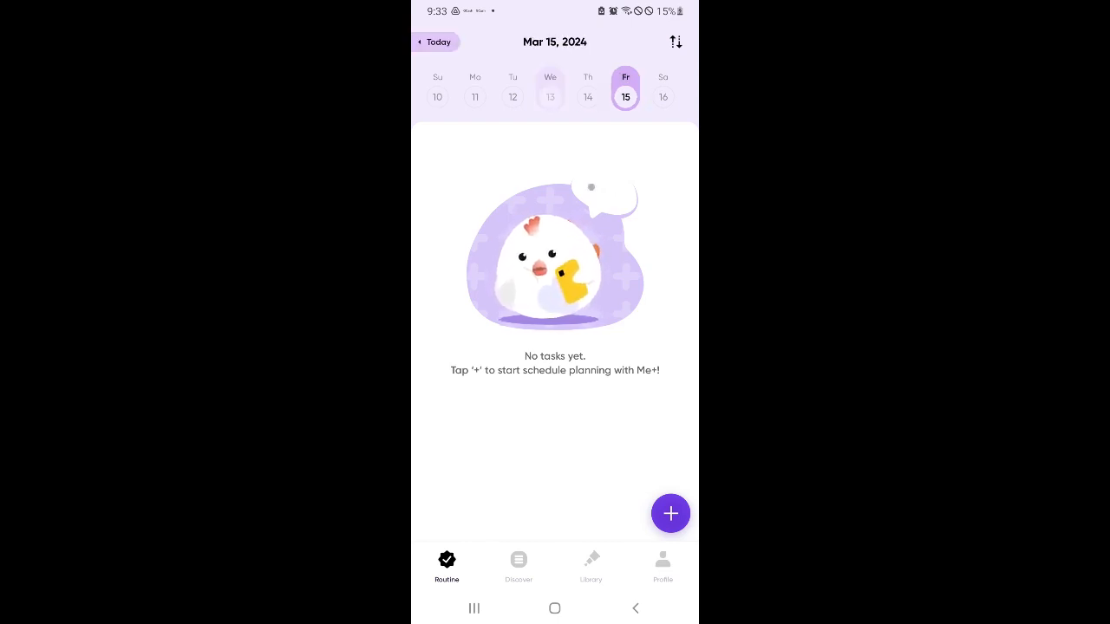
{"action": "left_click", "coordinate": [675, 41]}
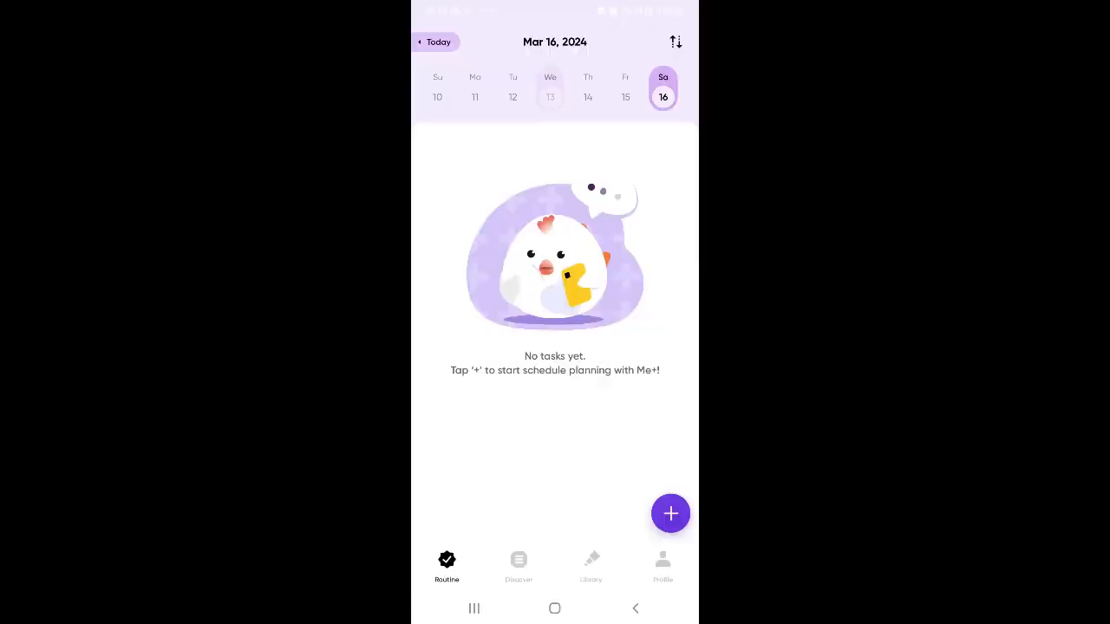
{"action": "left_click", "coordinate": [675, 42]}
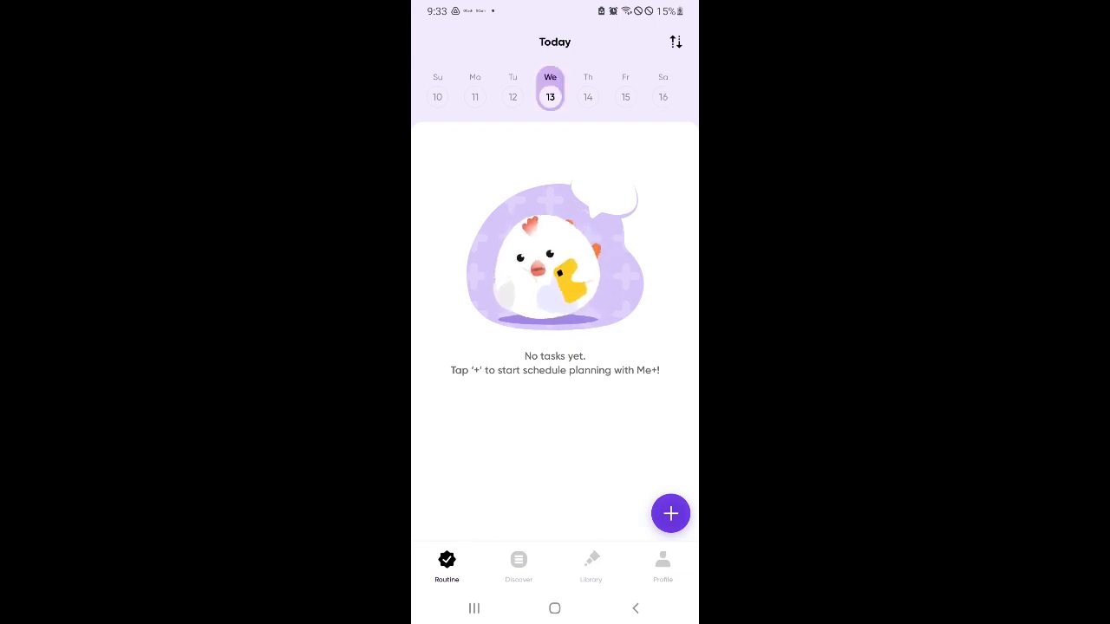
{"action": "left_click", "coordinate": [588, 96]}
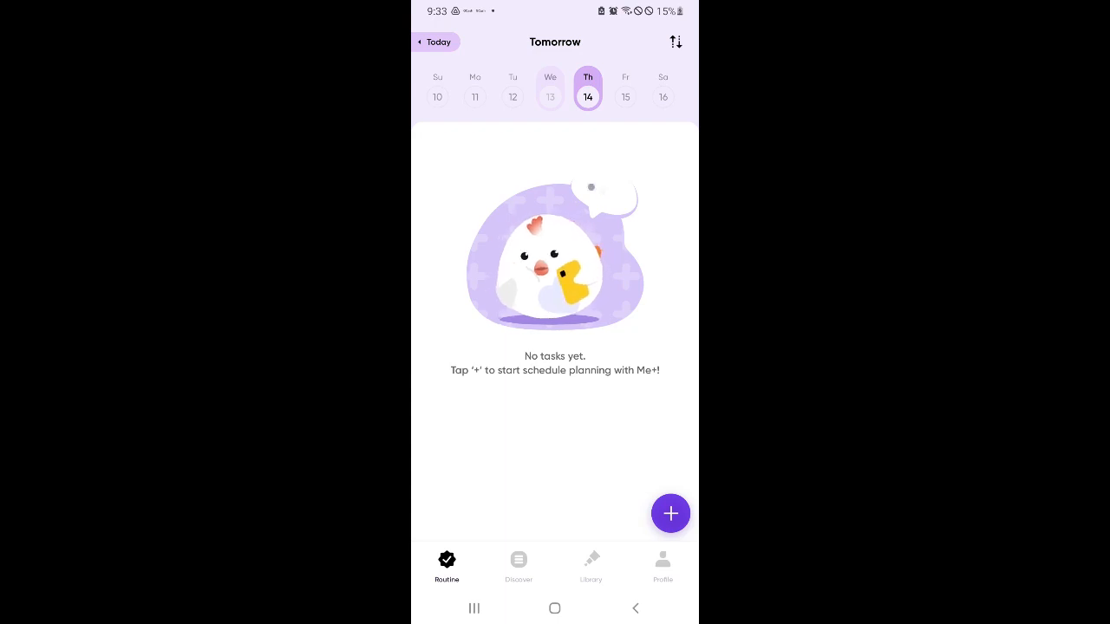
Start a new task for tomorrow and name it 'fix the bed'.
{"action": "left_click", "coordinate": [669, 513]}
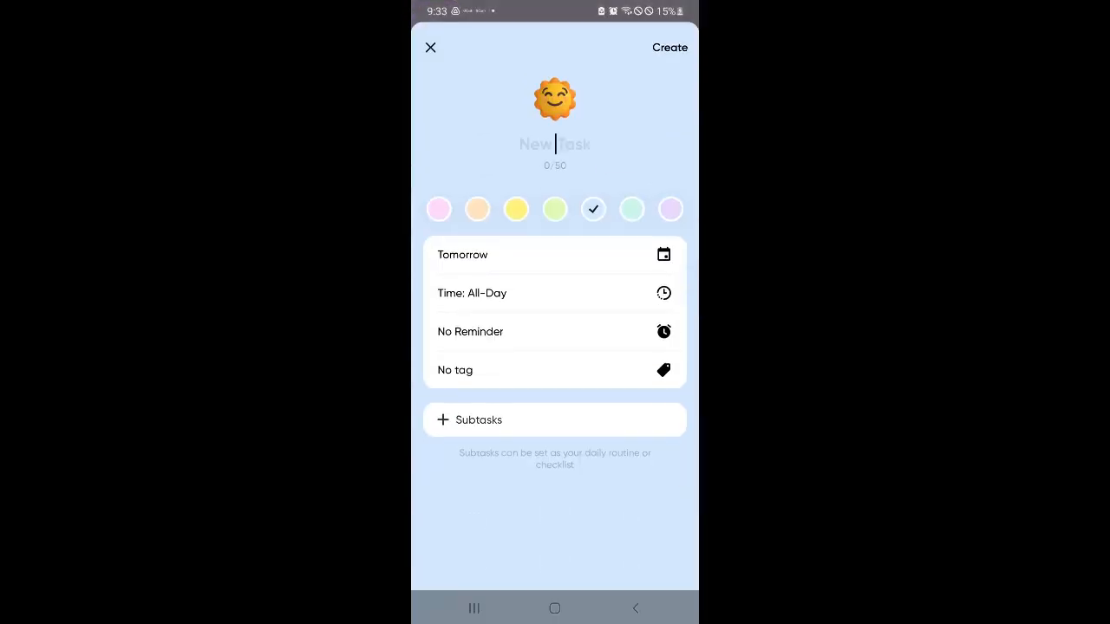
{"action": "left_click", "coordinate": [555, 144]}
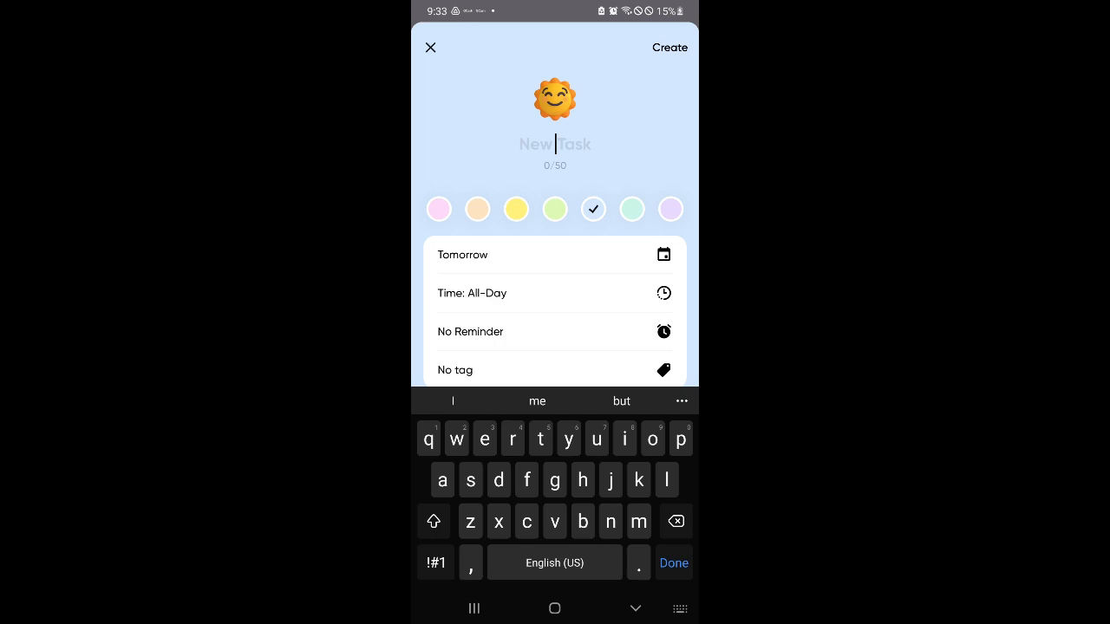
{"action": "type", "text": "fix the br"}
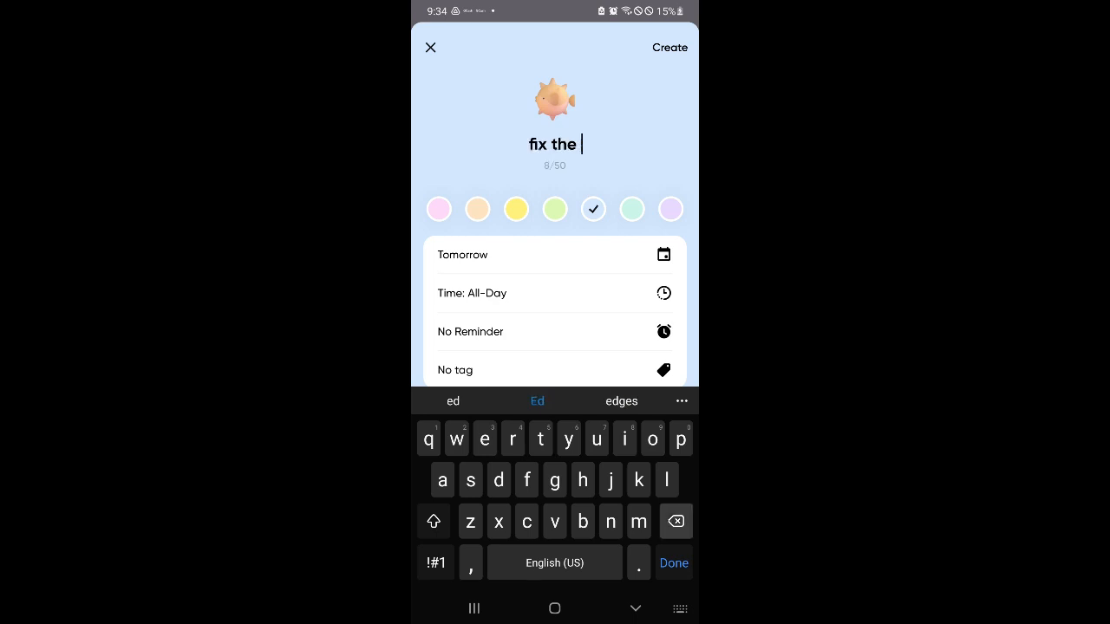
{"action": "type", "text": "bed"}
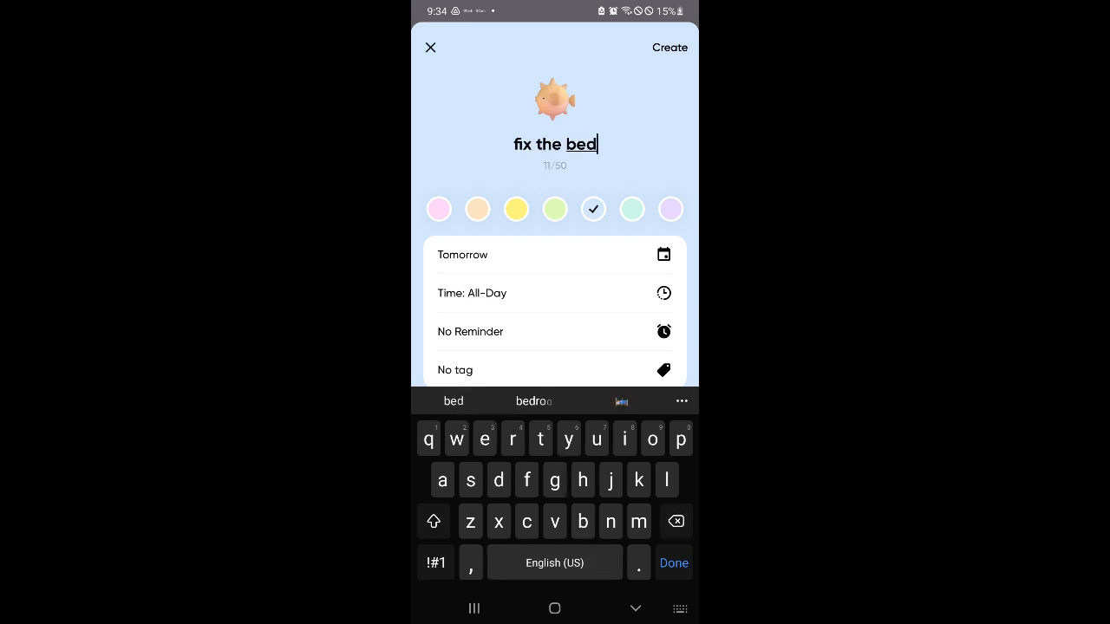
Set the task icon to the sun-behind-cloud emoji and reach its time-of-day settings.
{"action": "left_click", "coordinate": [554, 98]}
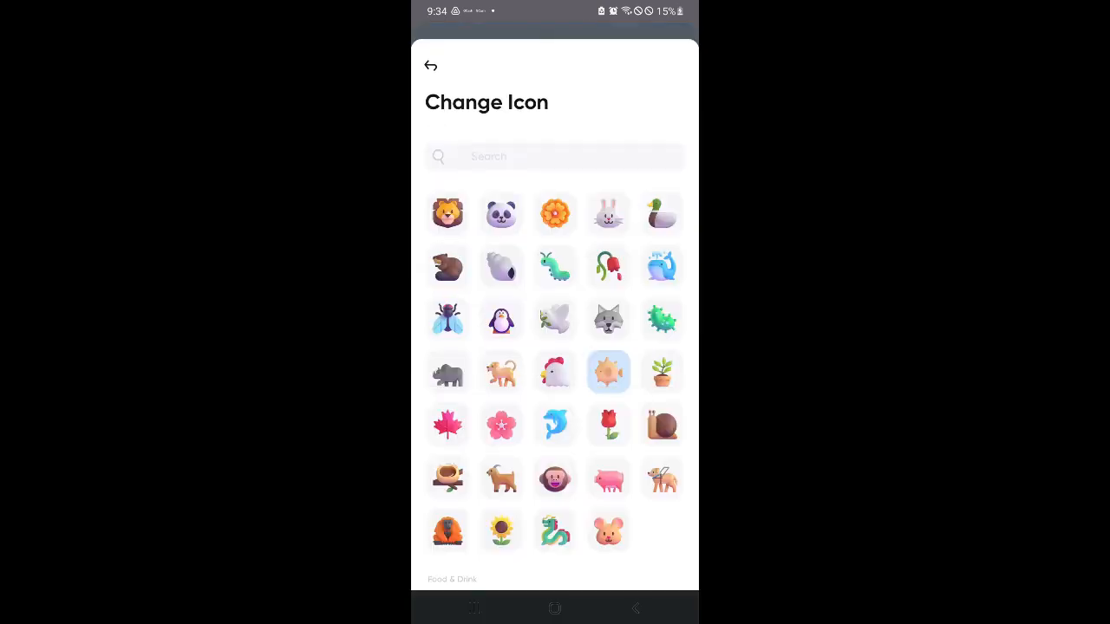
{"action": "scroll", "scroll_direction": "down", "scroll_amount": 3}
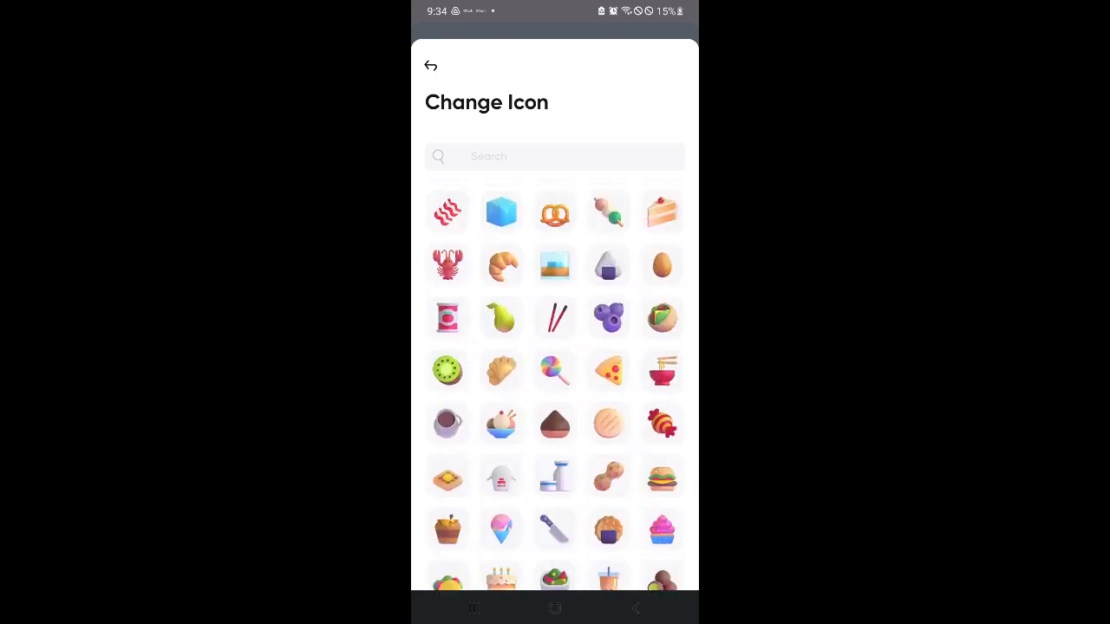
{"action": "scroll", "scroll_direction": "down", "scroll_amount": 3}
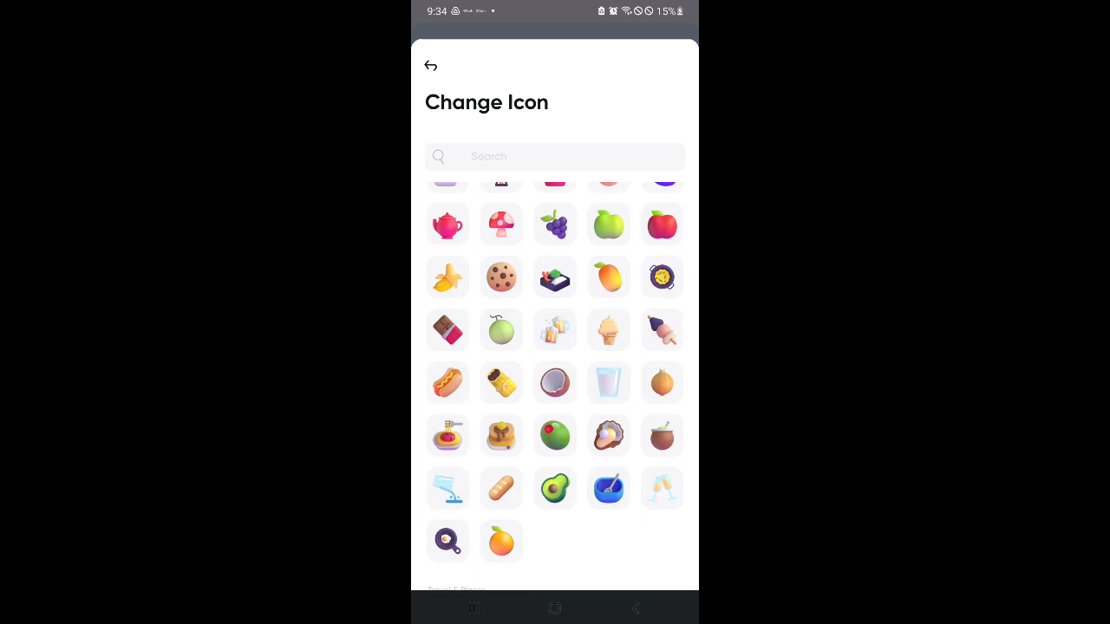
{"action": "scroll", "scroll_direction": "down", "scroll_amount": 3}
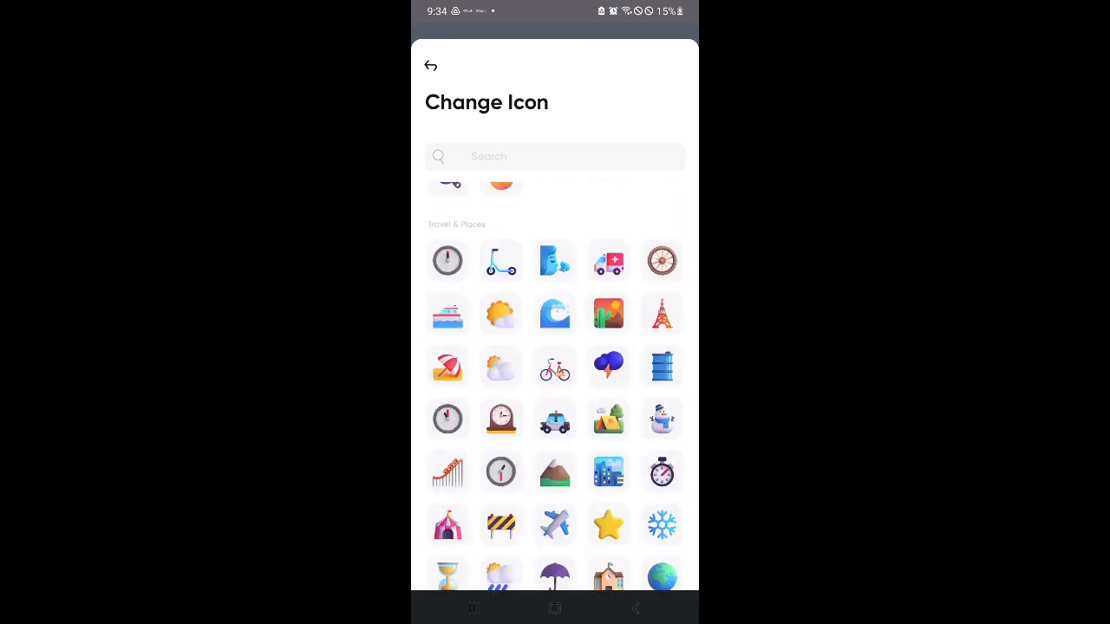
{"action": "left_click", "coordinate": [500, 313]}
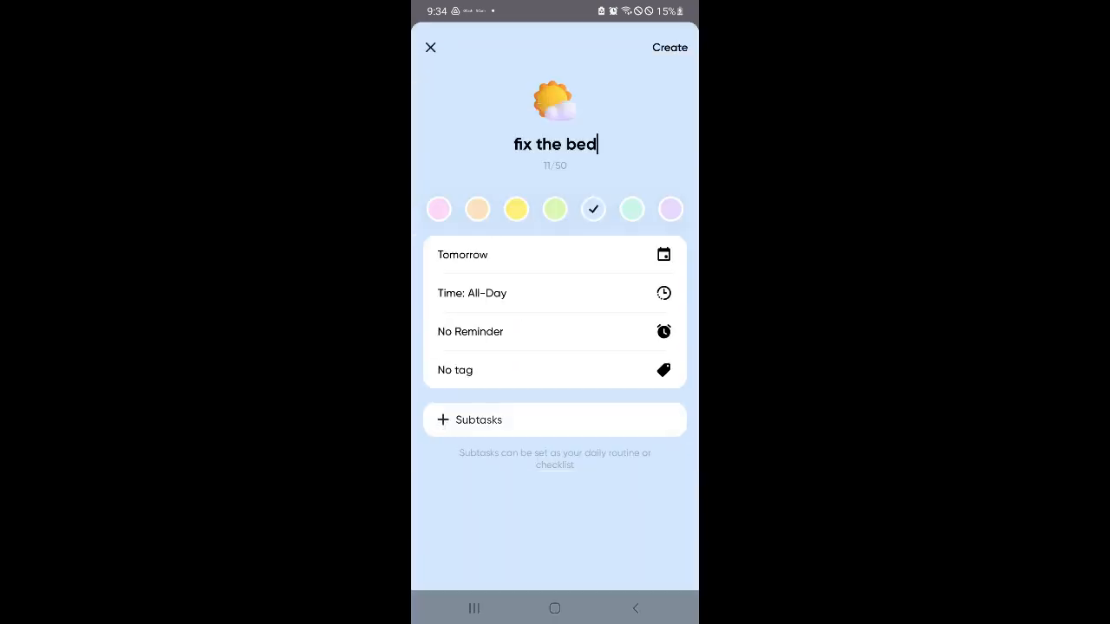
{"action": "left_click", "coordinate": [438, 209]}
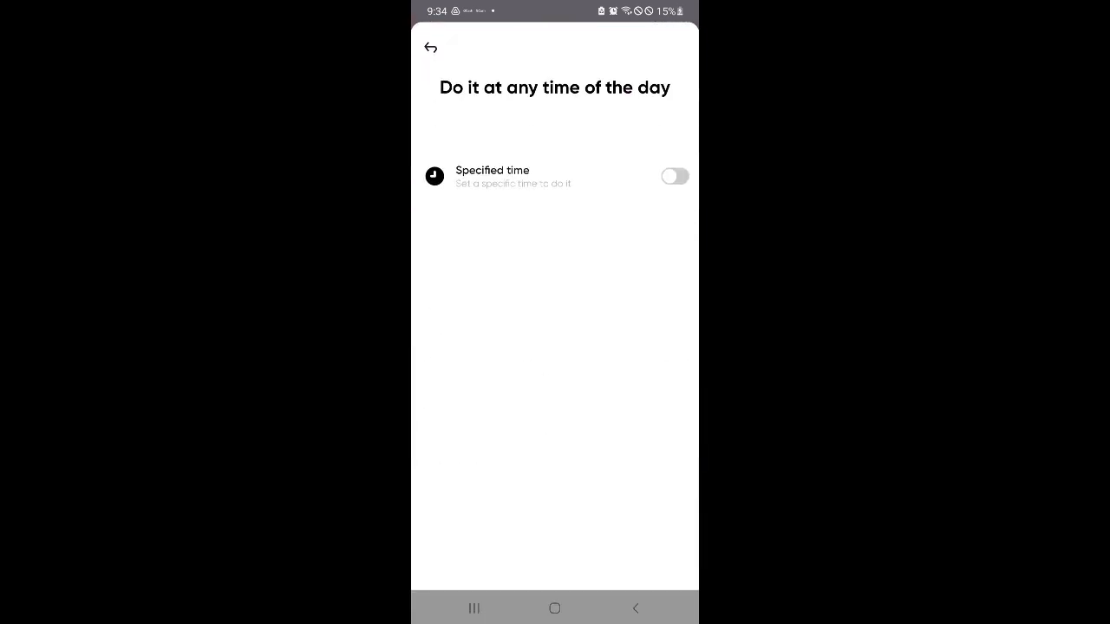
Turn on Specified time and set the 'fix the bed' task to 07:00 AM.
{"action": "left_click", "coordinate": [674, 176]}
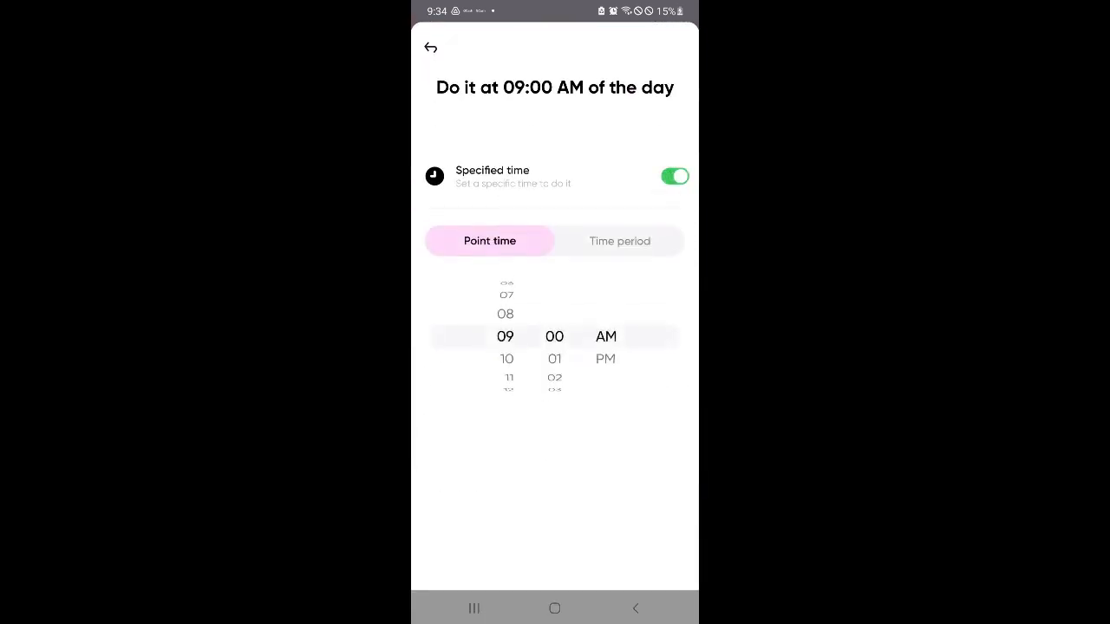
{"action": "scroll", "scroll_direction": "down", "scroll_amount": 3}
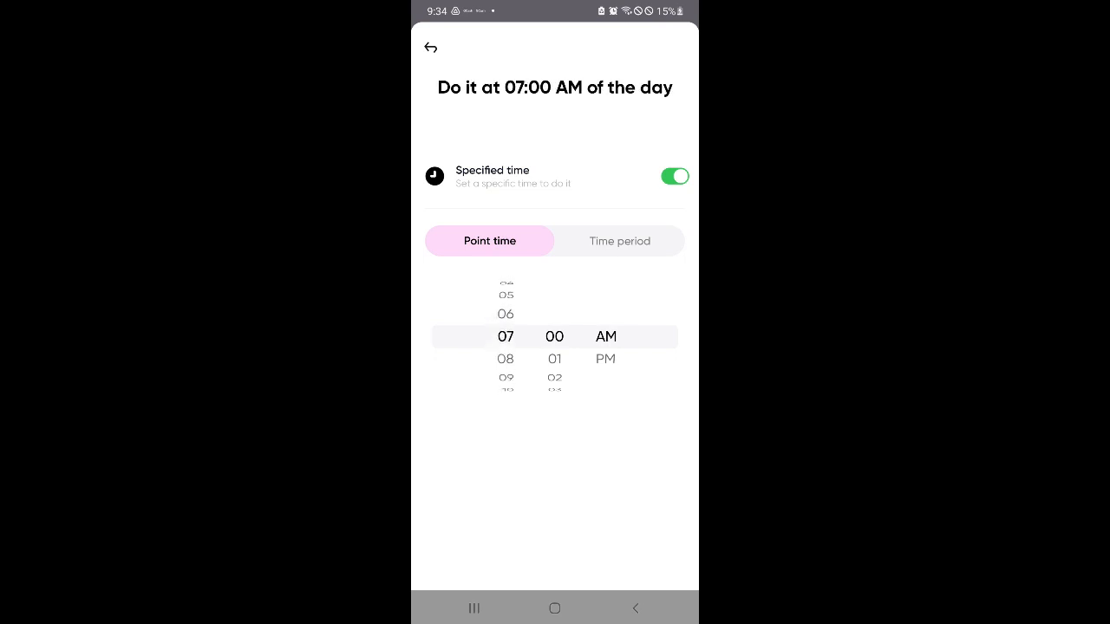
{"action": "left_click", "coordinate": [430, 48]}
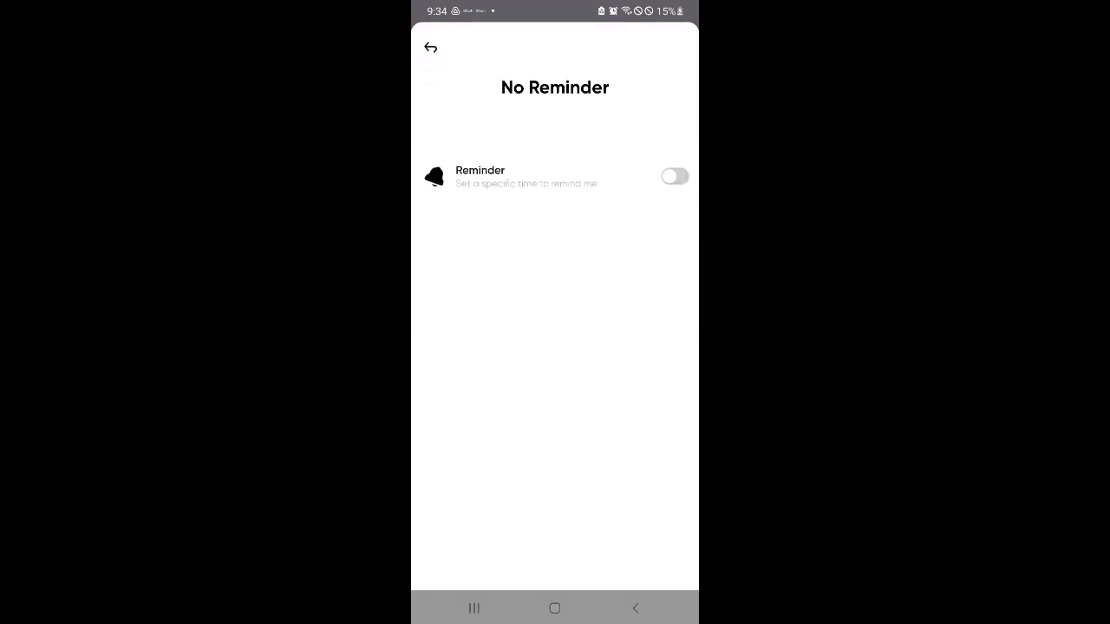
Turn on a reminder 10 minutes before the task, at 06:50 AM.
{"action": "left_click", "coordinate": [675, 176]}
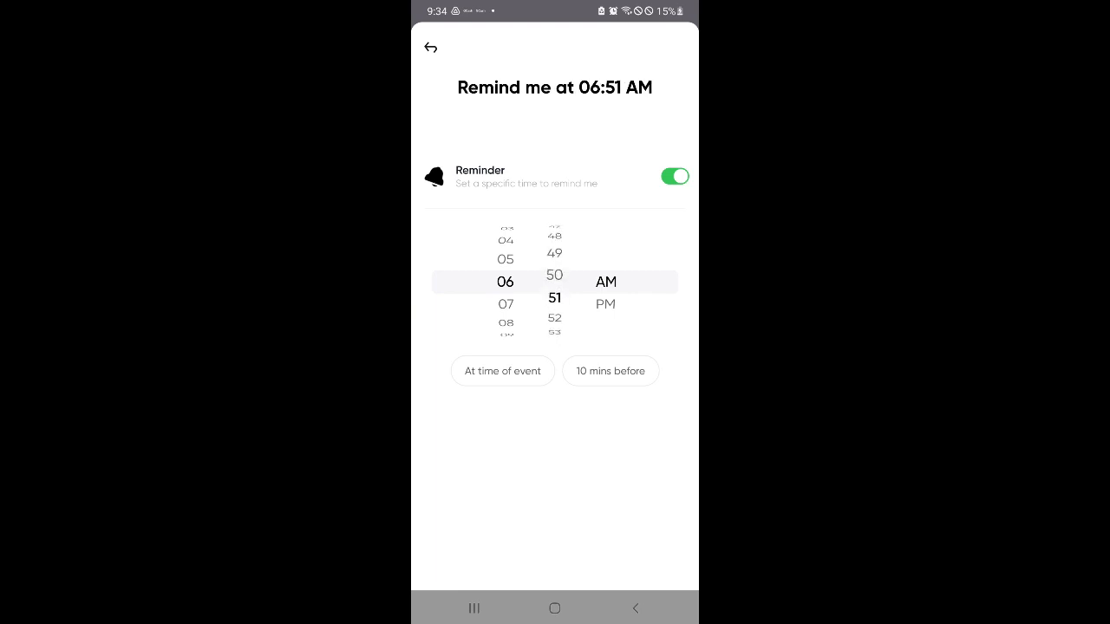
{"action": "left_click", "coordinate": [611, 371]}
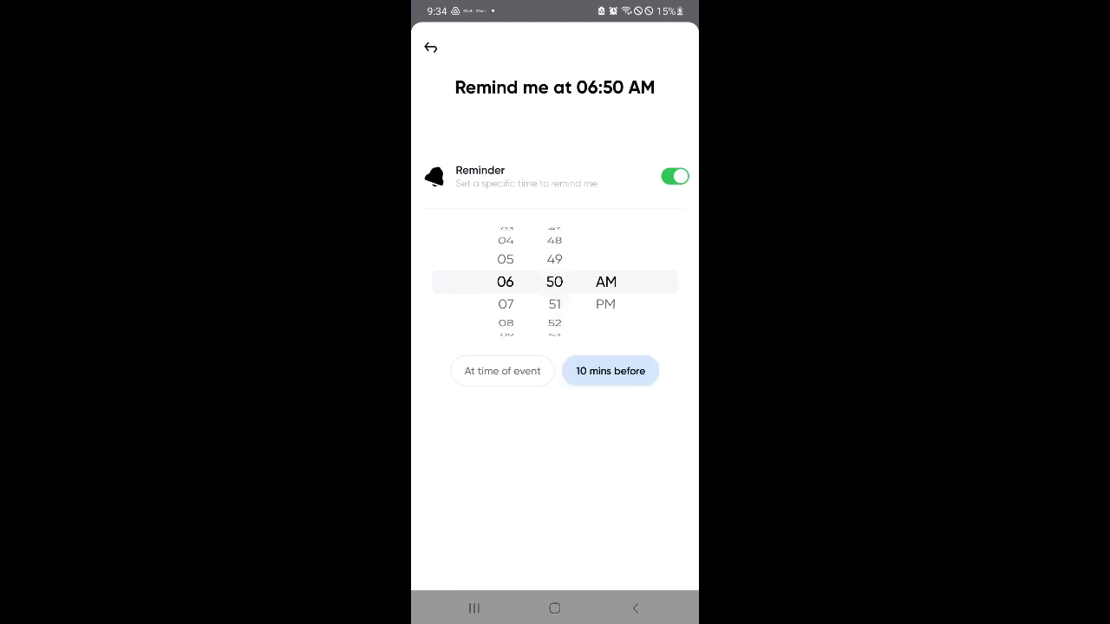
{"action": "left_click", "coordinate": [430, 47]}
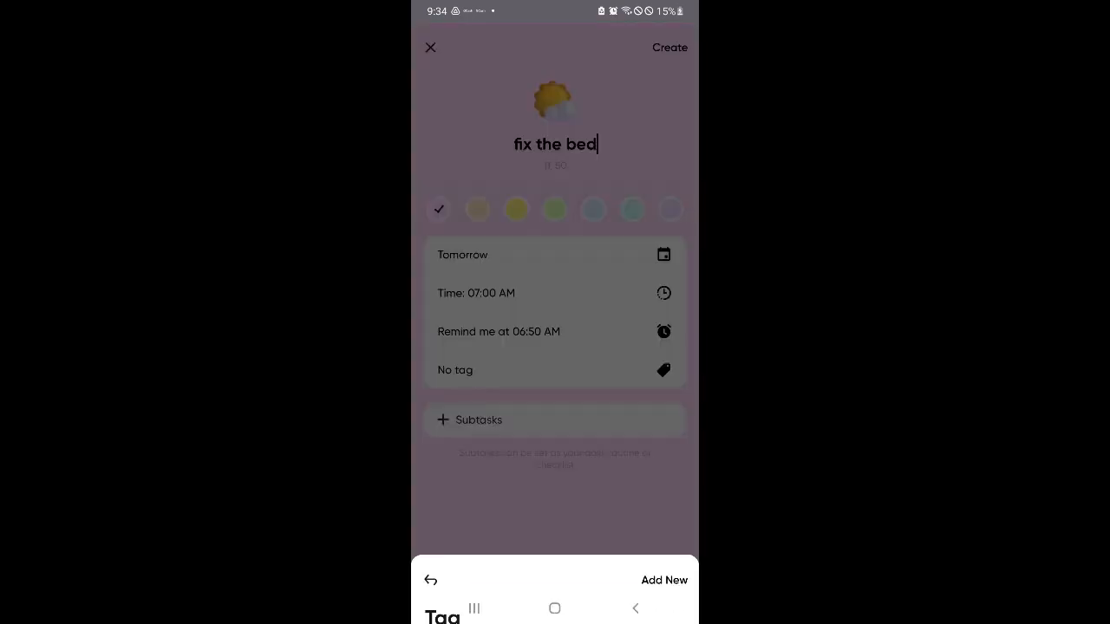
Apply the Morning Routine tag to 'fix the bed'.
{"action": "left_click", "coordinate": [555, 370]}
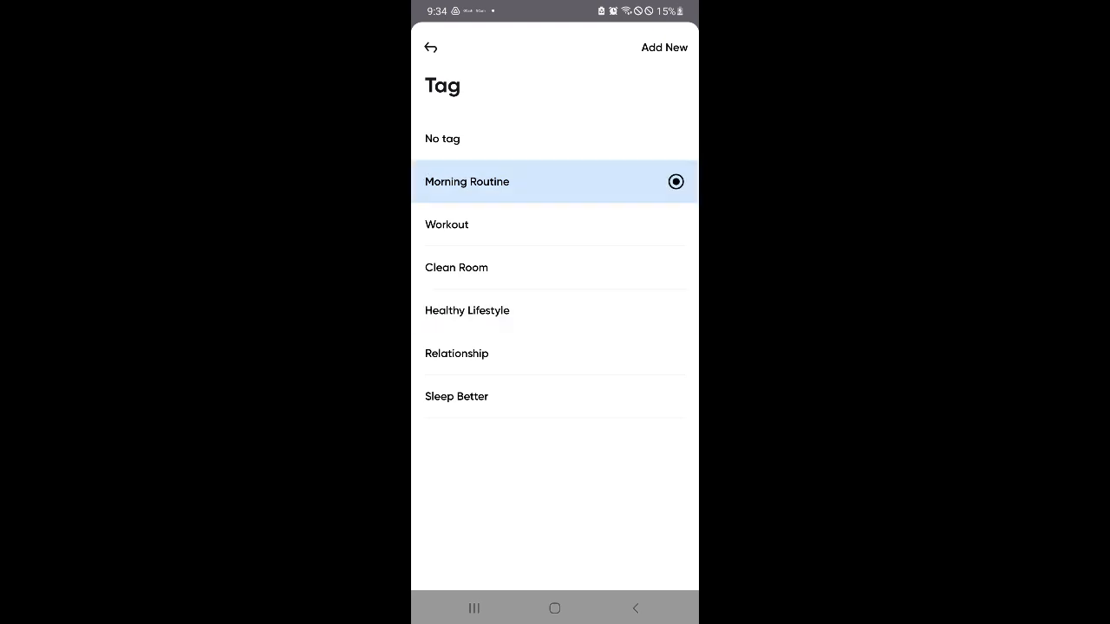
{"action": "left_click", "coordinate": [664, 47]}
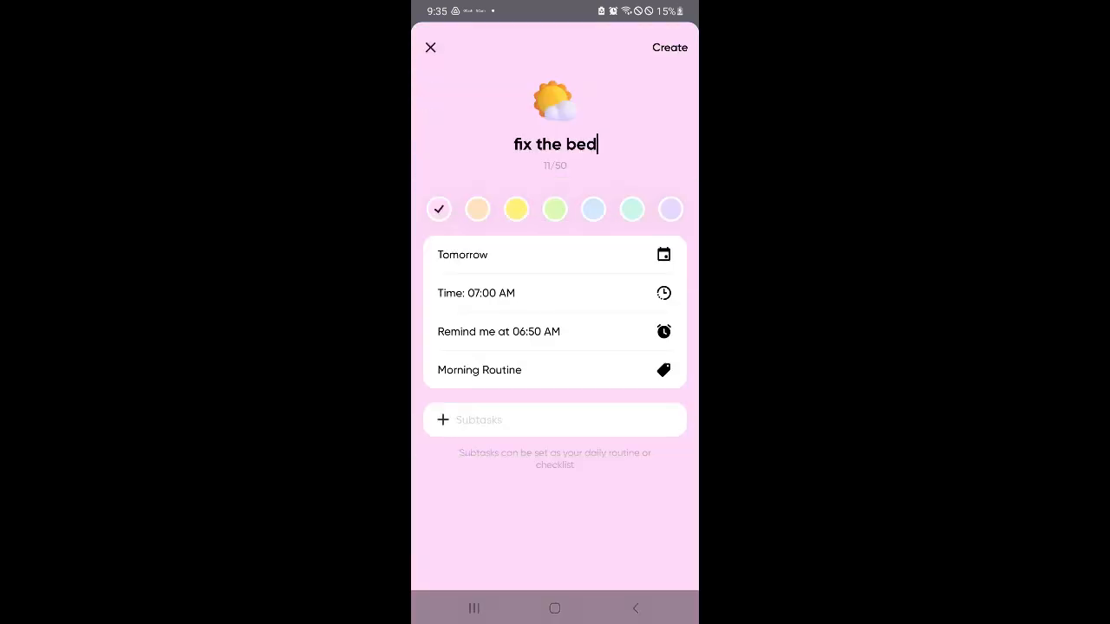
Add the subtask 'Put blanket in the laundry basket' to the task.
{"action": "left_click", "coordinate": [553, 144]}
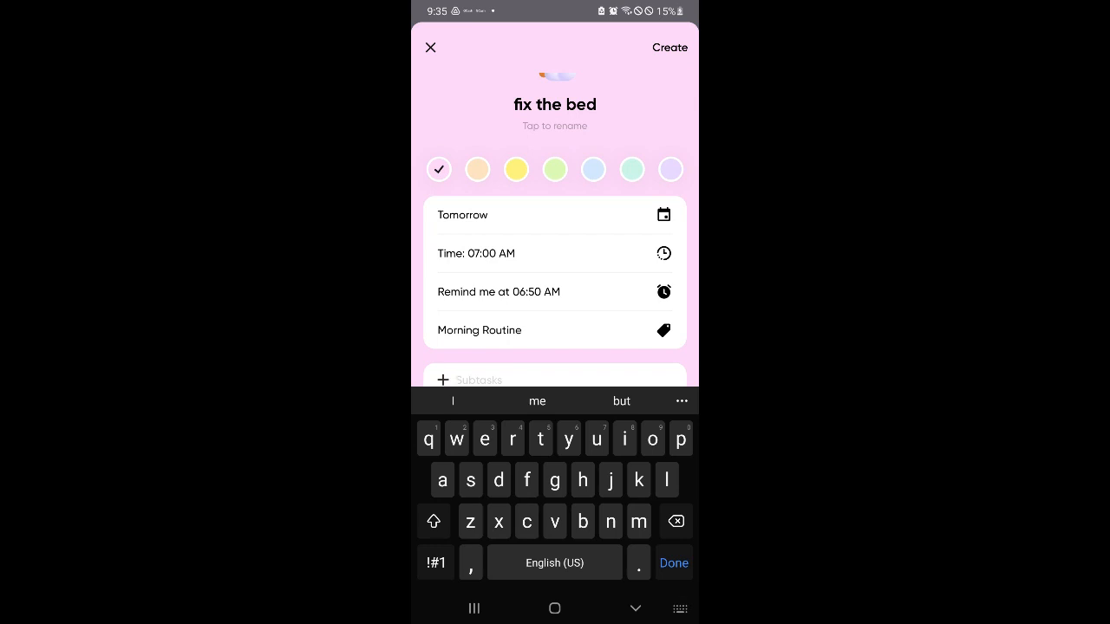
{"action": "type", "text": "c"}
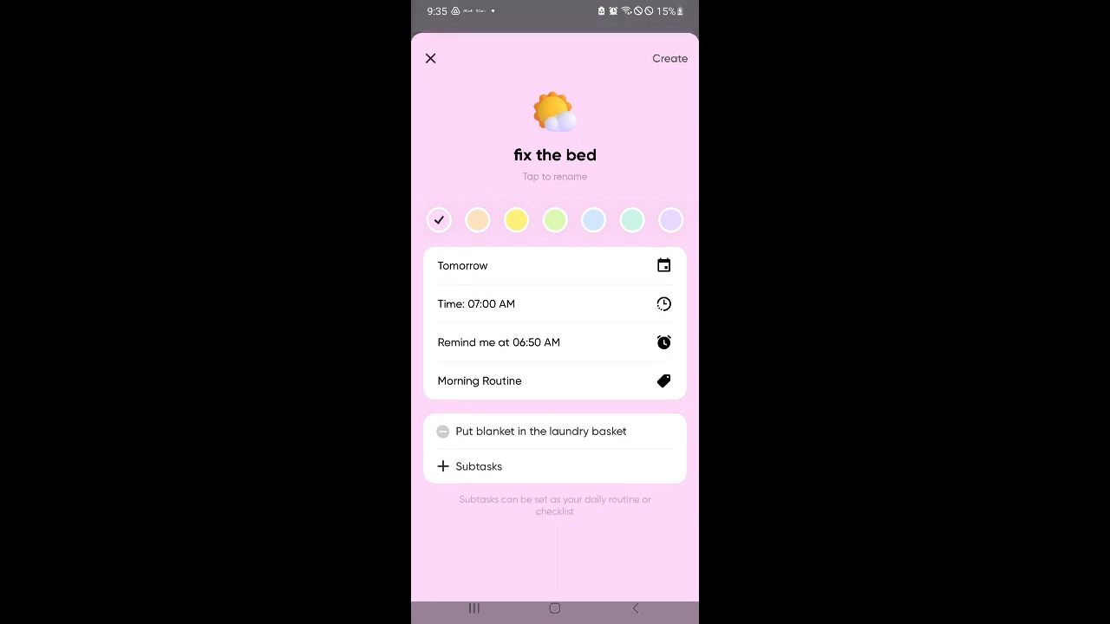
Create 'fix the bed', dismiss the rating popup, and view Friday 15's empty list.
{"action": "left_click", "coordinate": [668, 58]}
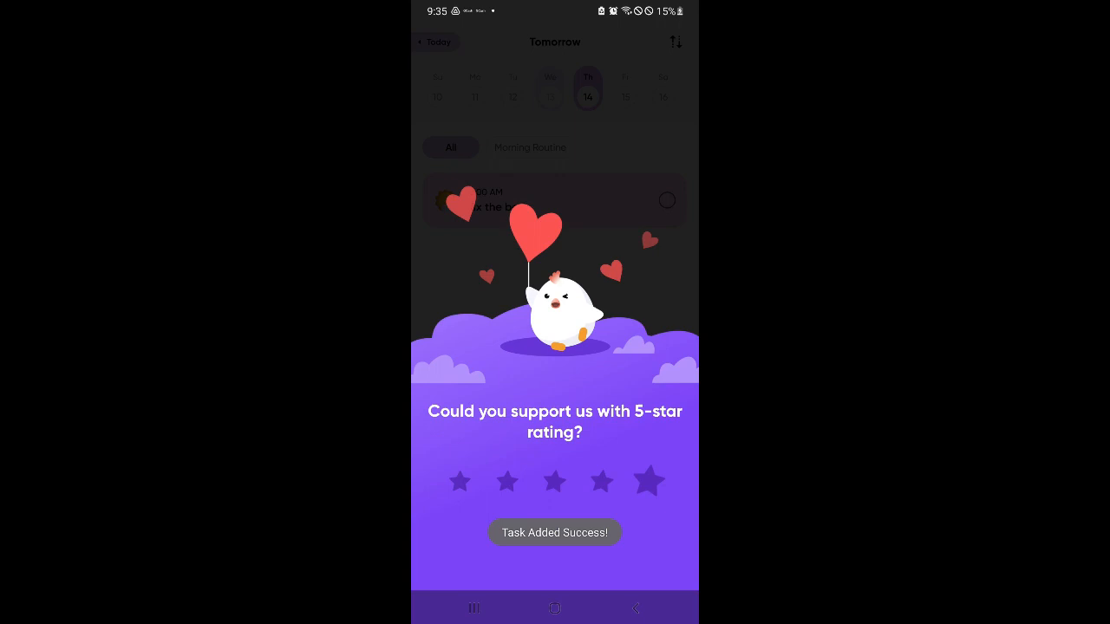
{"action": "left_click", "coordinate": [648, 481]}
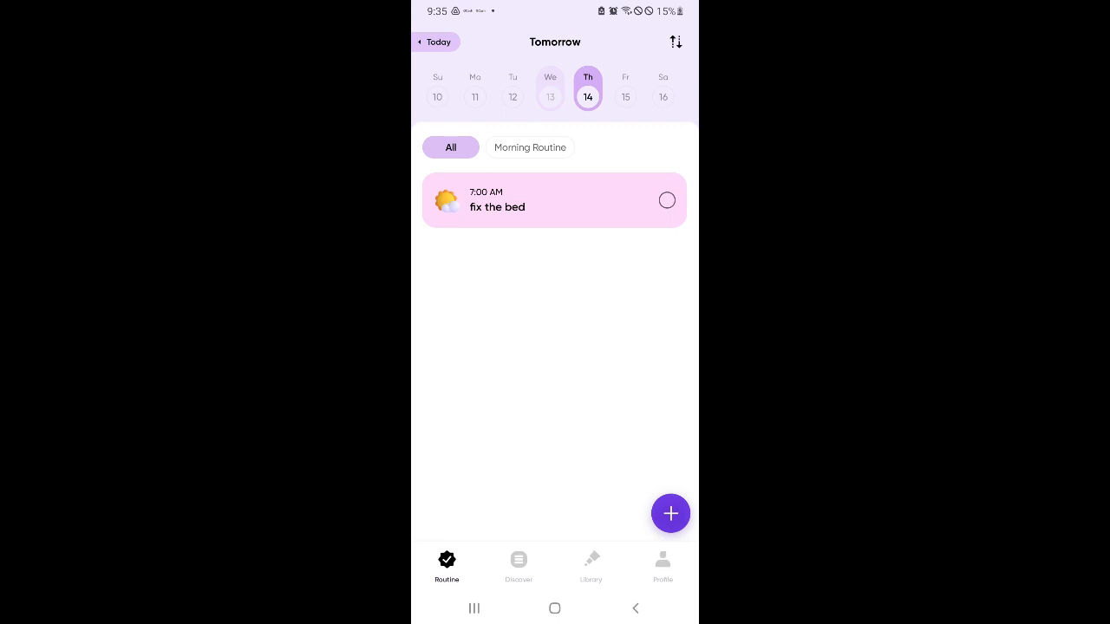
{"action": "left_click", "coordinate": [625, 96]}
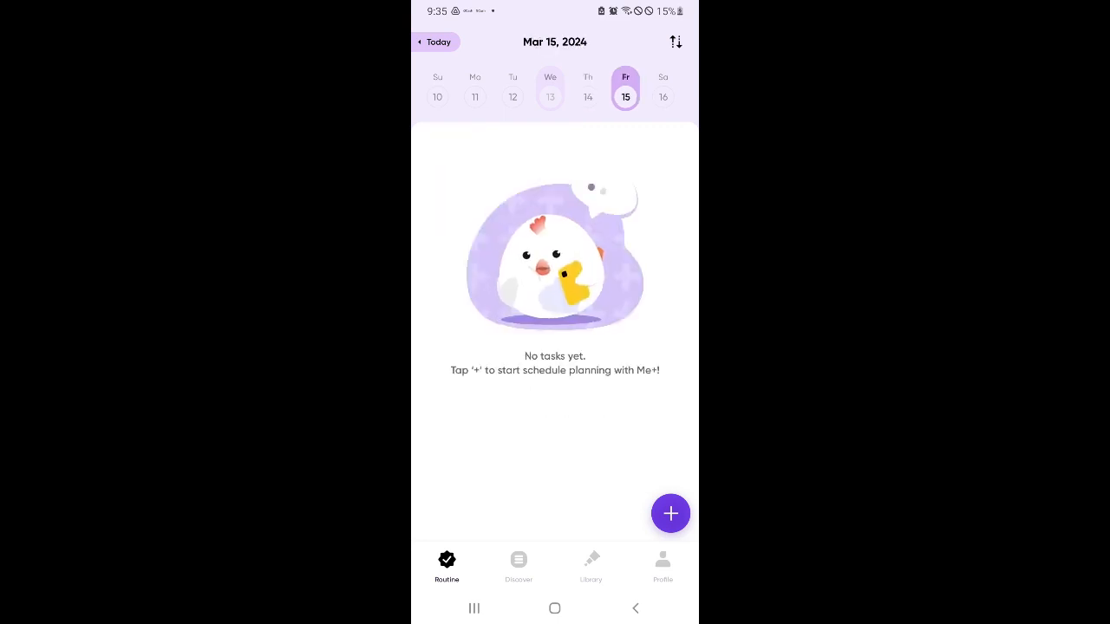
{"action": "left_click", "coordinate": [587, 96]}
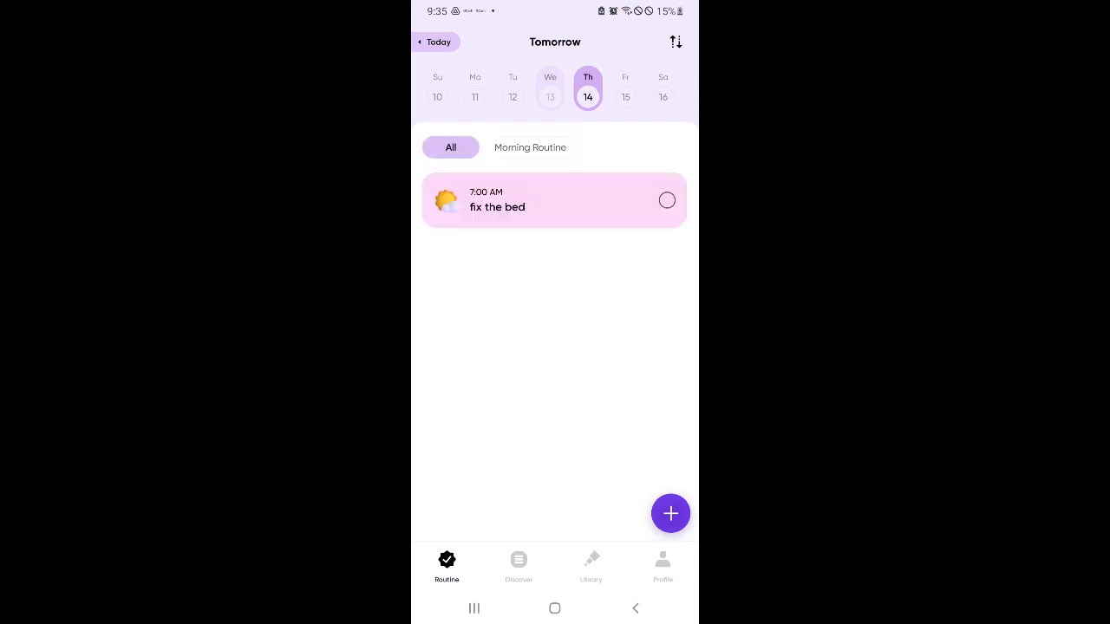
{"action": "left_click", "coordinate": [554, 200]}
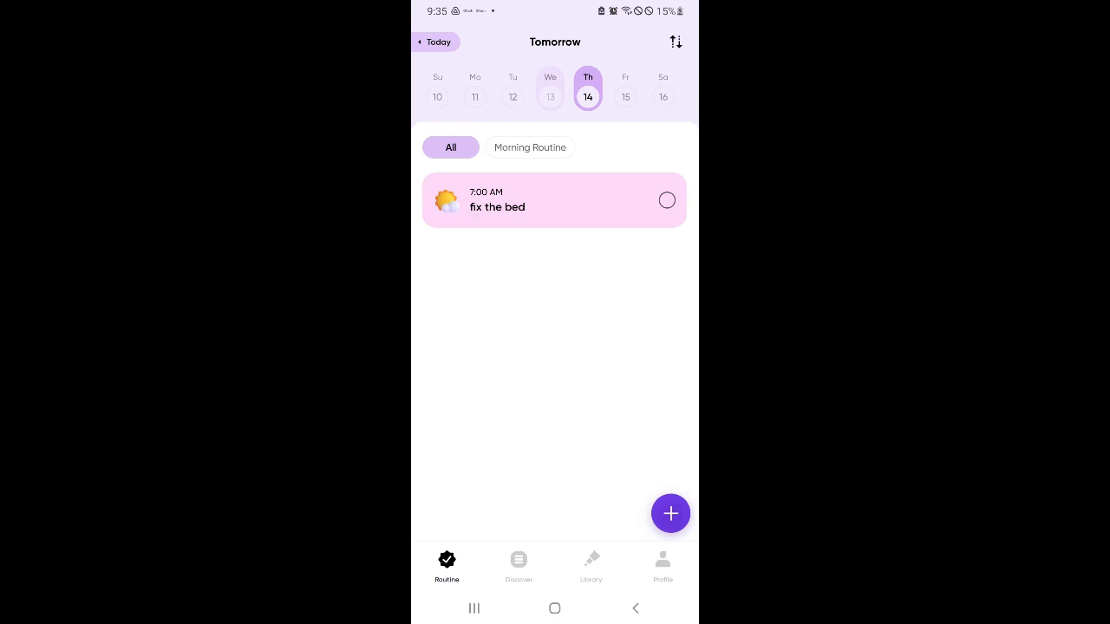
{"action": "left_click", "coordinate": [625, 96]}
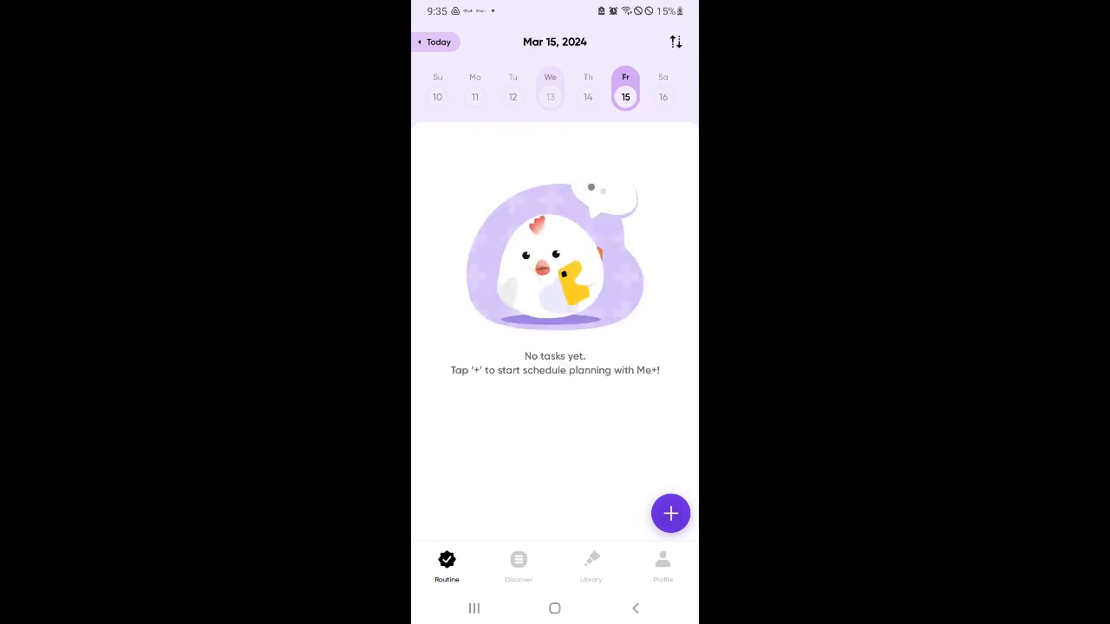
Cancel a new task, filter Thursday 14 by Morning Routine, then return to Today.
{"action": "left_click", "coordinate": [669, 513]}
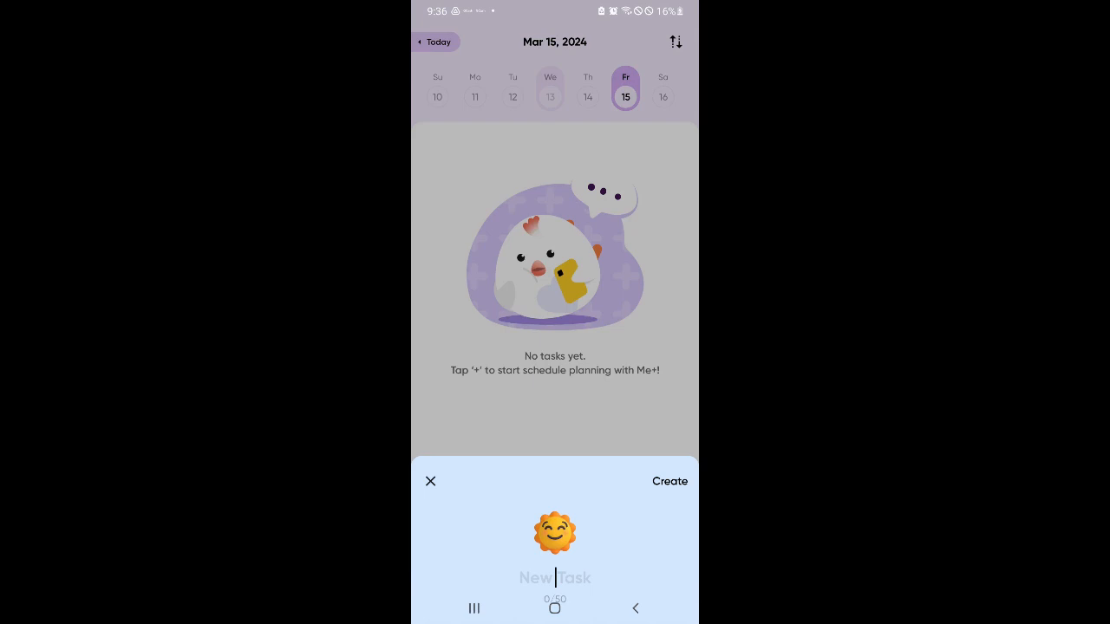
{"action": "left_click", "coordinate": [430, 481]}
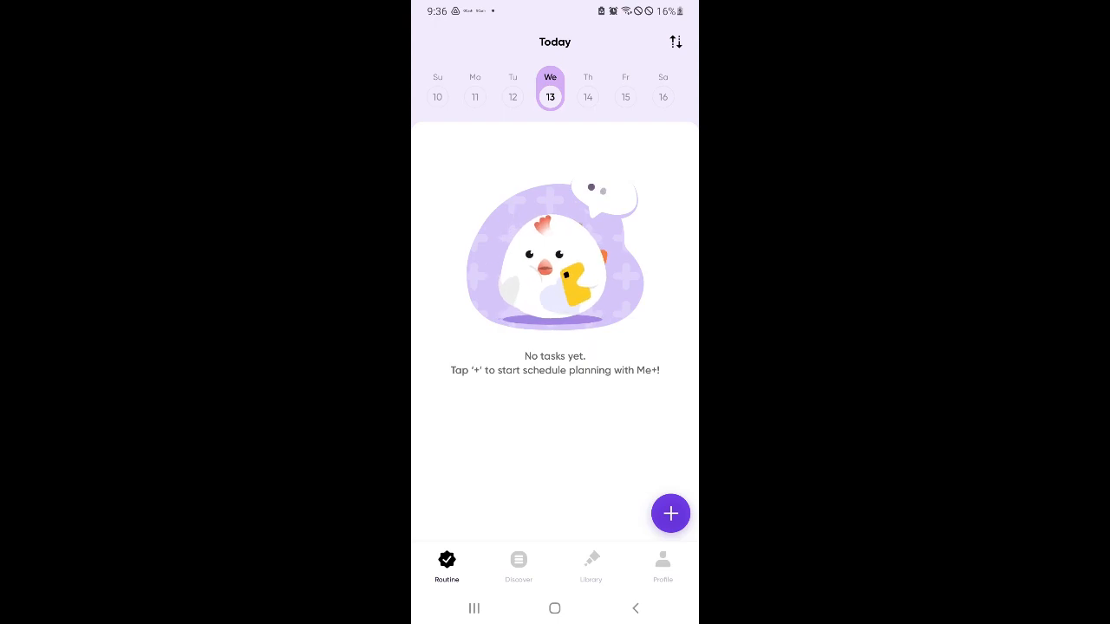
{"action": "left_click", "coordinate": [586, 96]}
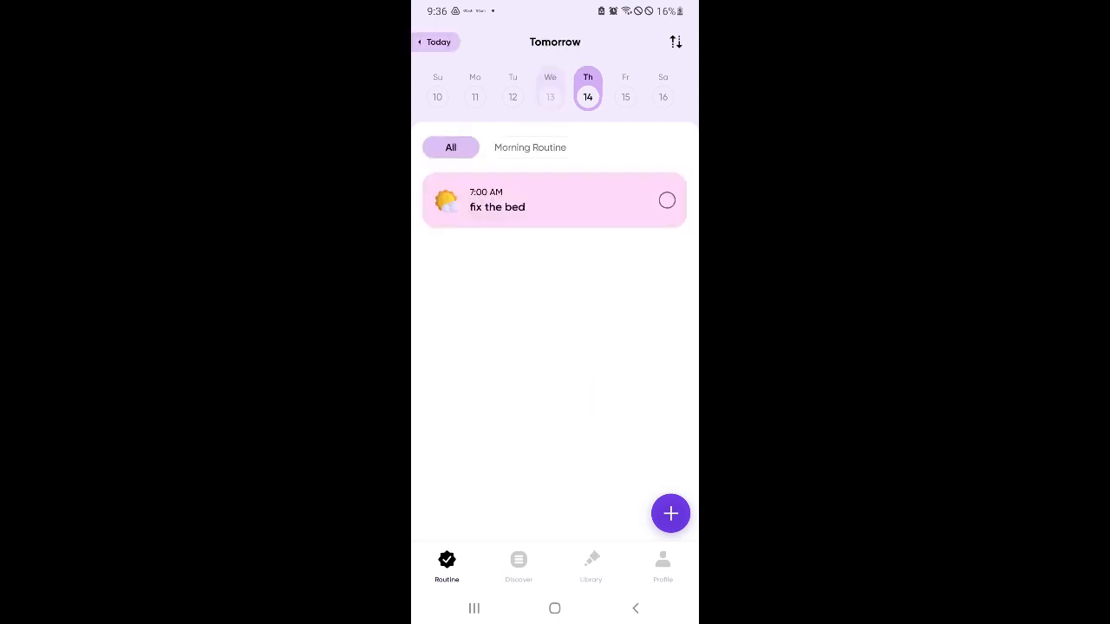
{"action": "left_click", "coordinate": [530, 147]}
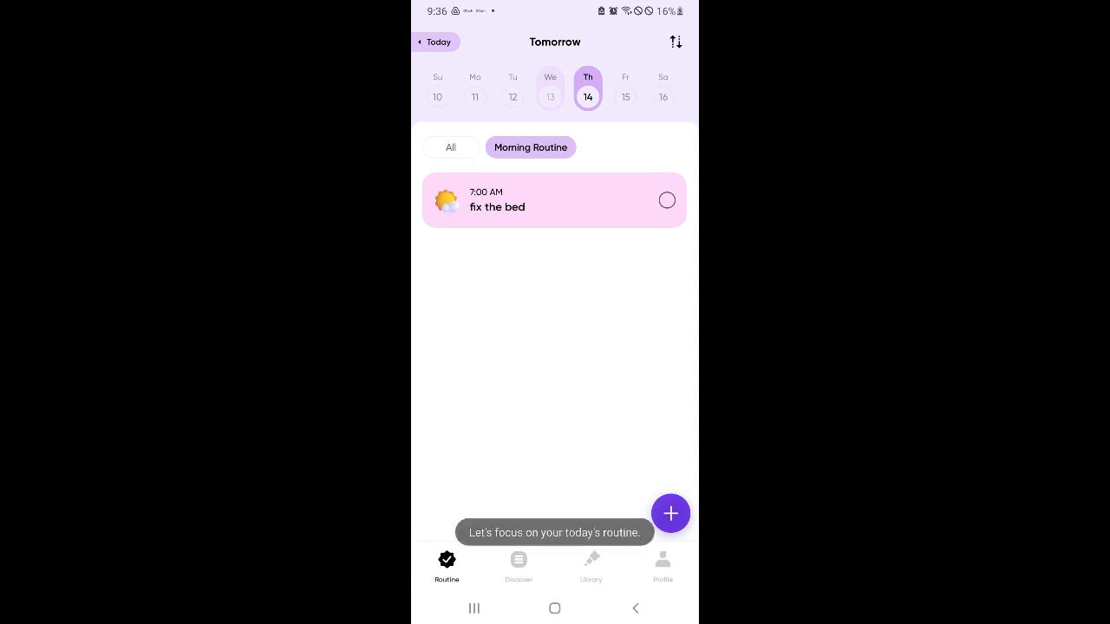
{"action": "left_click", "coordinate": [436, 41]}
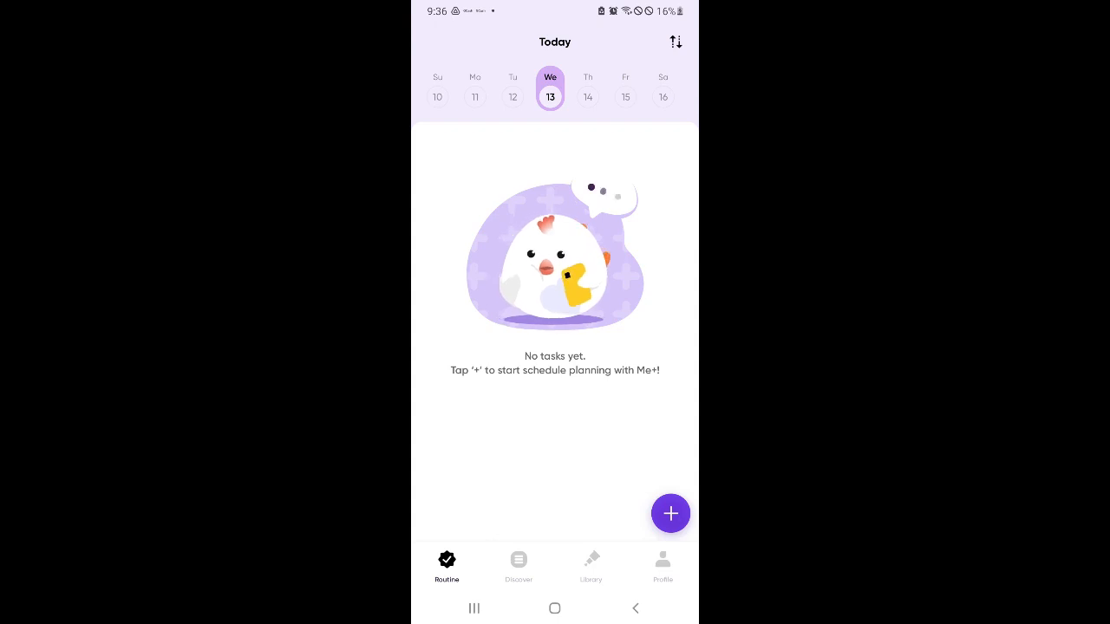
Scroll through the Routine Plan cards and filter them to Study.
{"action": "left_click", "coordinate": [517, 568]}
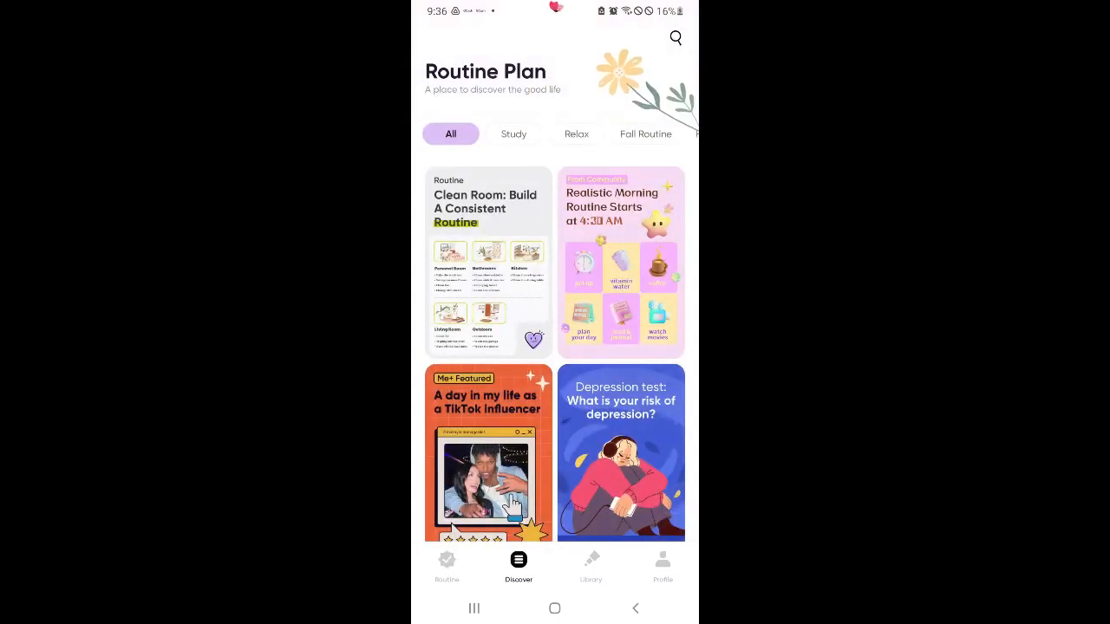
{"action": "scroll", "scroll_direction": "down", "scroll_amount": 3}
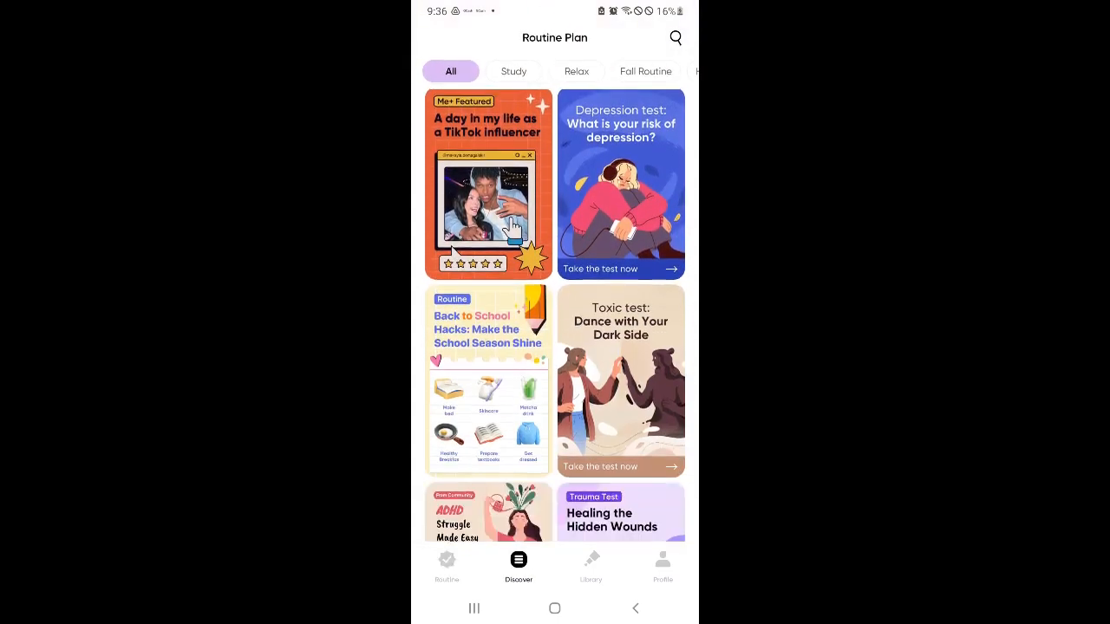
{"action": "scroll", "scroll_direction": "down", "scroll_amount": 3}
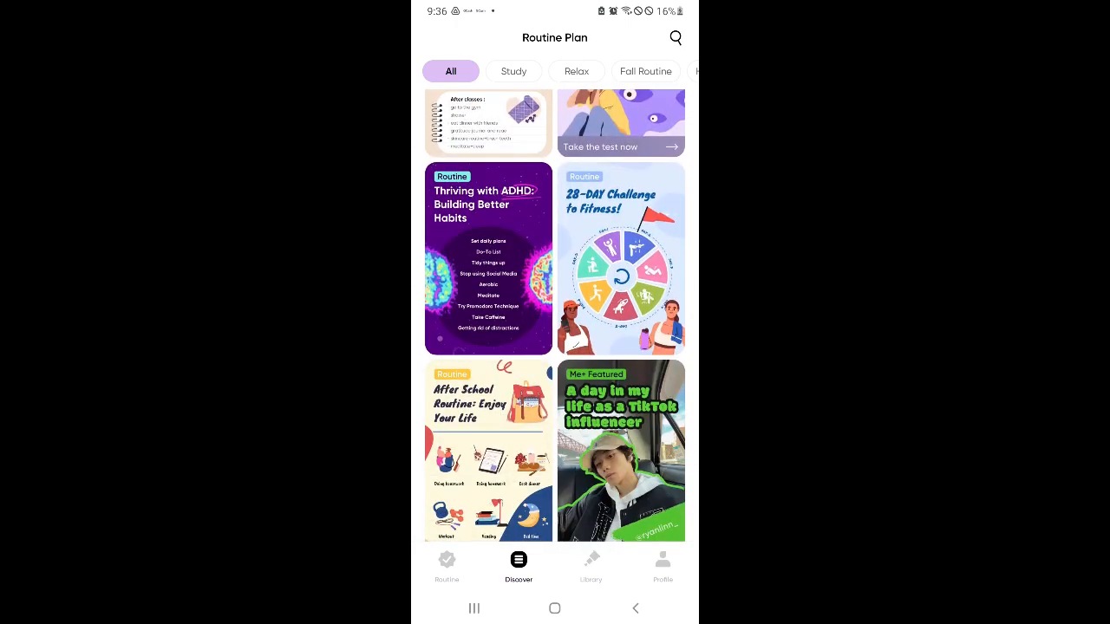
{"action": "scroll", "scroll_direction": "down", "scroll_amount": 3}
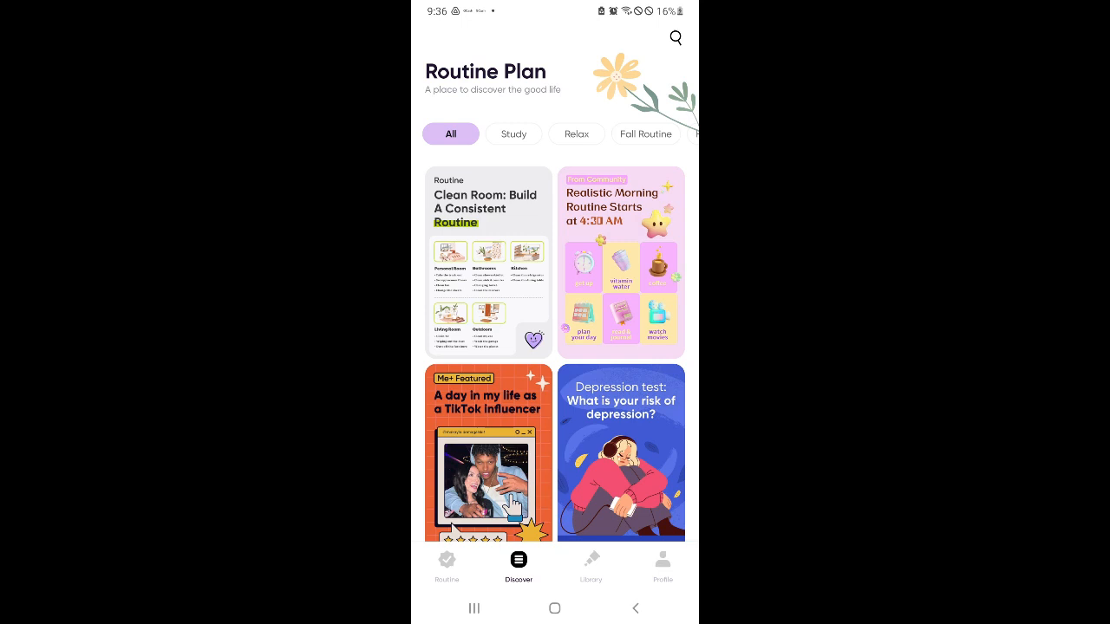
{"action": "left_click", "coordinate": [513, 134]}
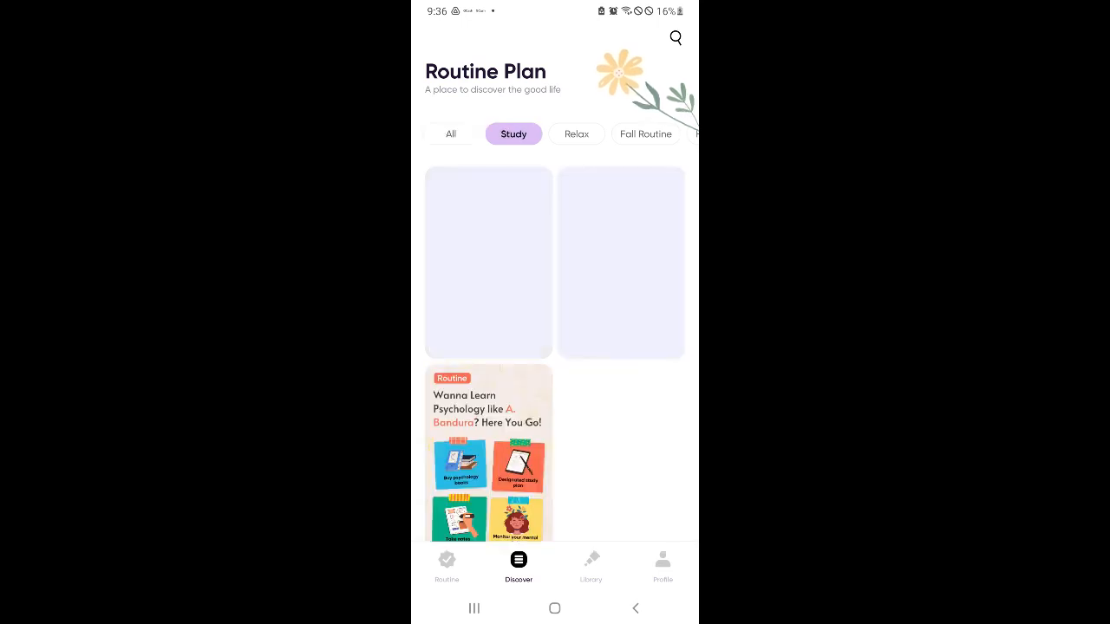
Reopen Routine Plans, filter to Study, and open 'Learning A New Language Is Not Difficult'.
{"action": "left_click", "coordinate": [446, 563]}
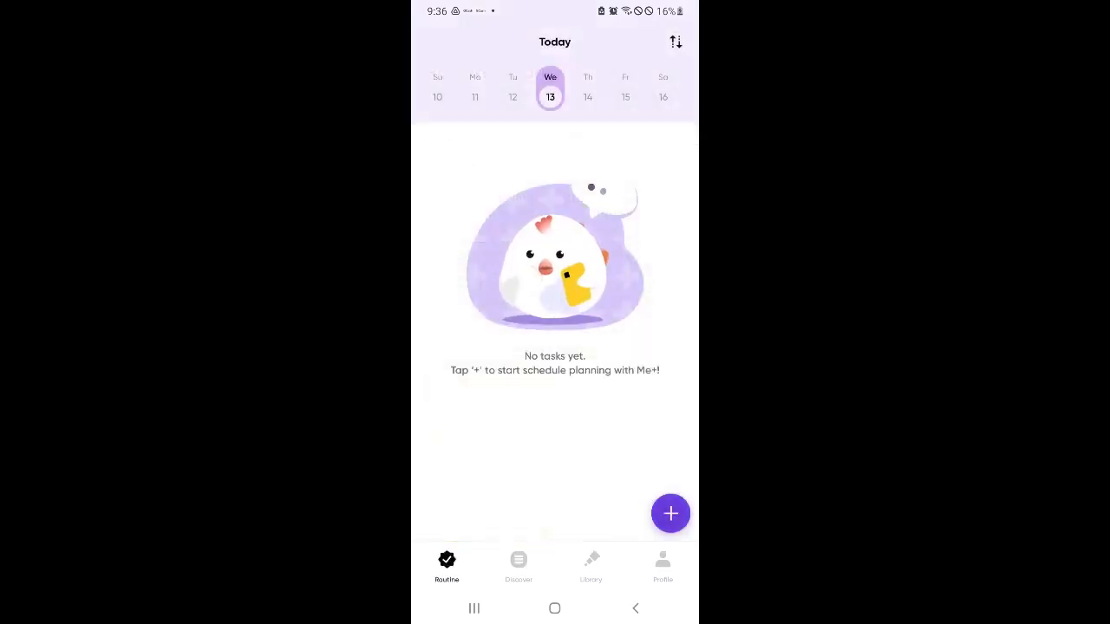
{"action": "left_click", "coordinate": [670, 514]}
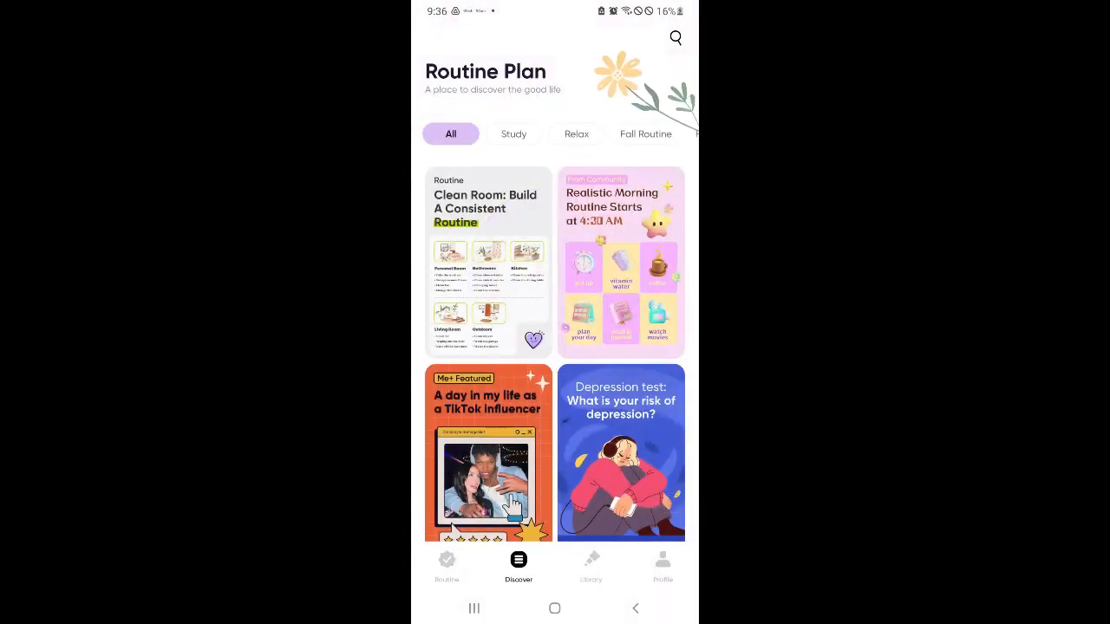
{"action": "left_click", "coordinate": [513, 133]}
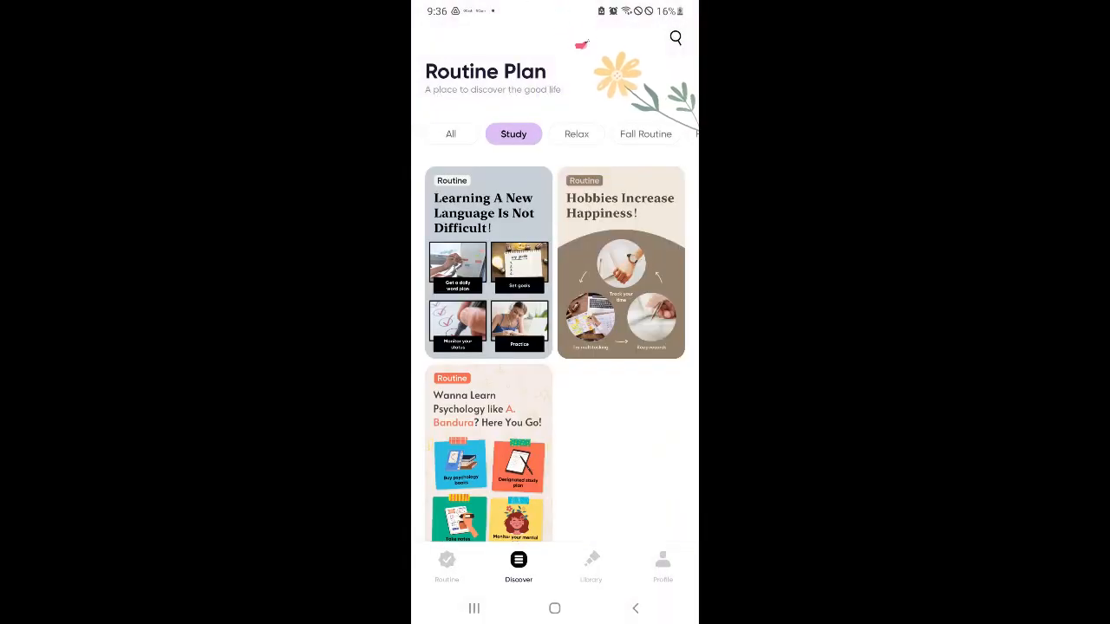
{"action": "left_click", "coordinate": [488, 213]}
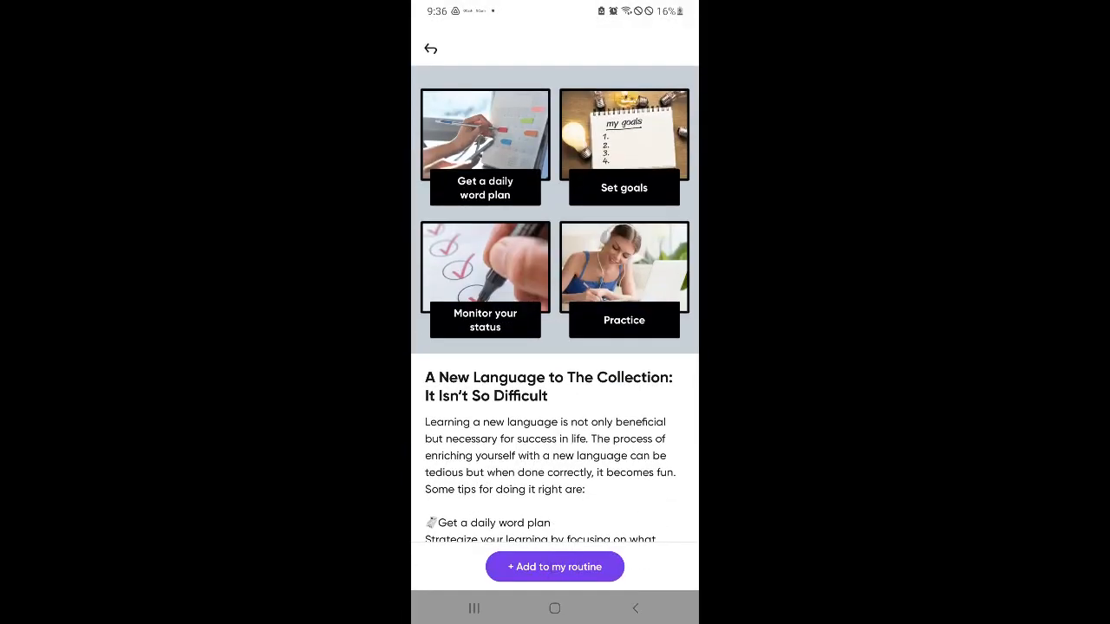
Add the language-learning routine without Monitor your status, then view Today's task list.
{"action": "left_click", "coordinate": [554, 566]}
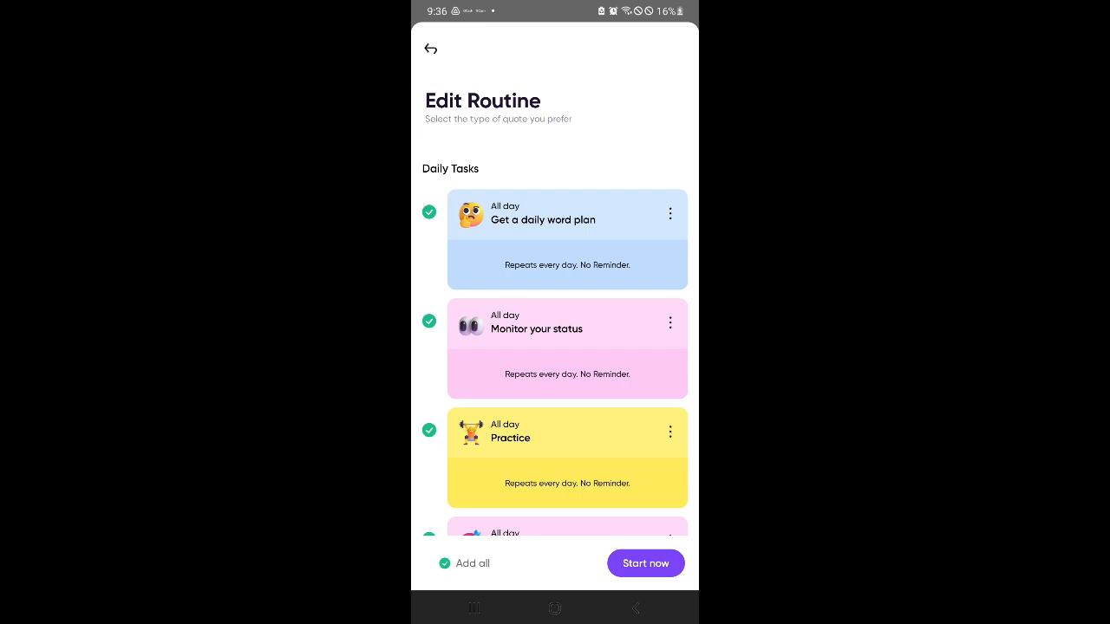
{"action": "left_click", "coordinate": [429, 321]}
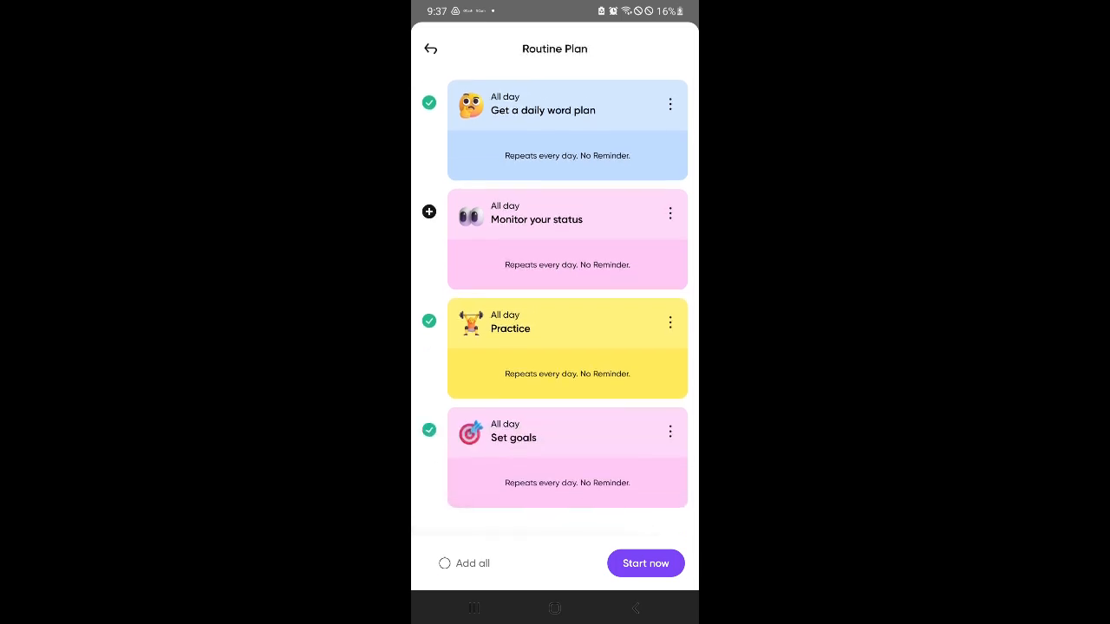
{"action": "scroll", "scroll_direction": "down", "scroll_amount": 3}
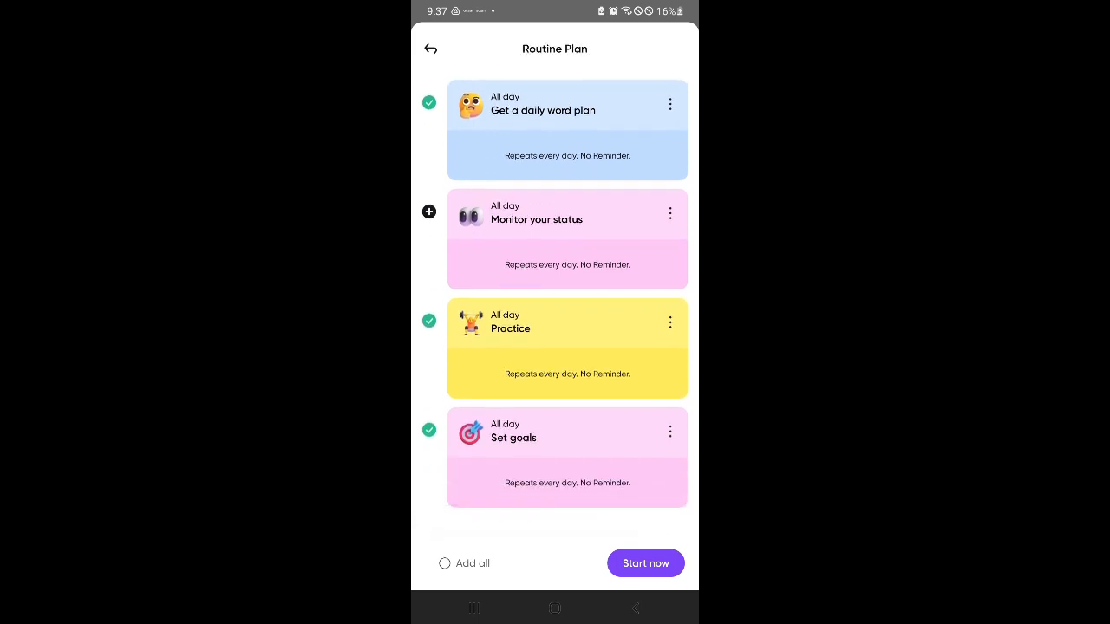
{"action": "left_click", "coordinate": [644, 563]}
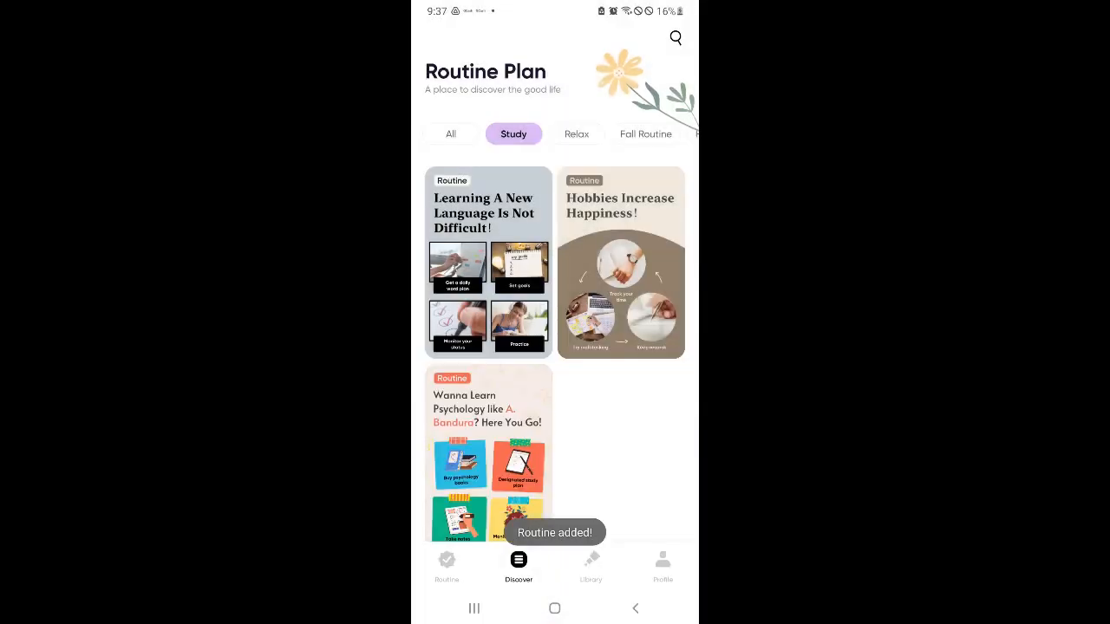
{"action": "left_click", "coordinate": [446, 564]}
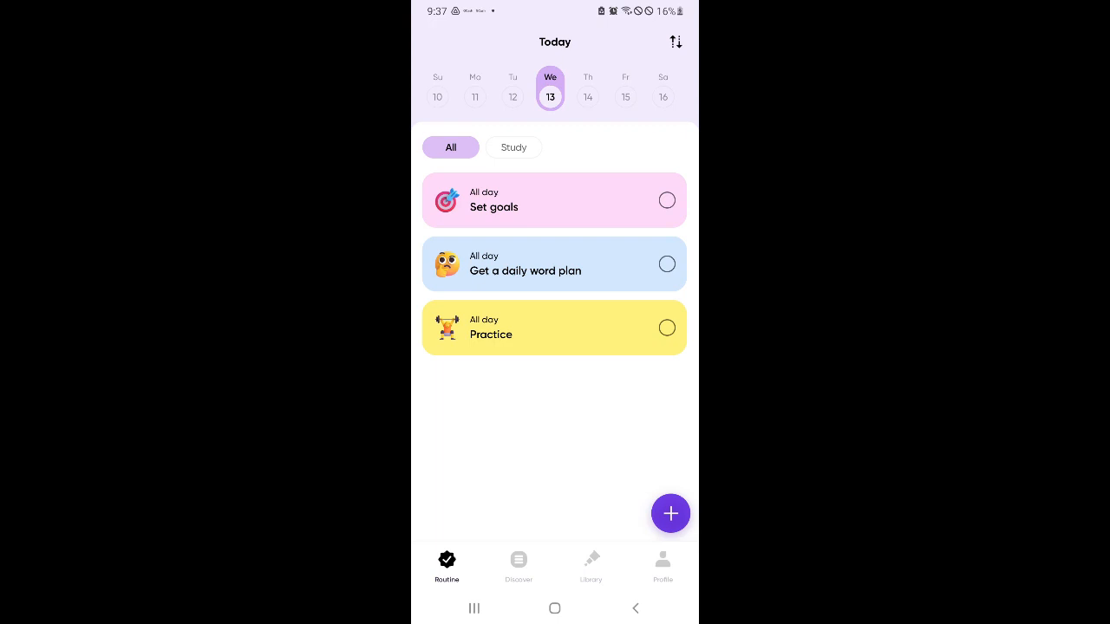
Check off Set goals, Get a daily word plan and Practice, dismissing the Day 1 trophy.
{"action": "left_click", "coordinate": [666, 200]}
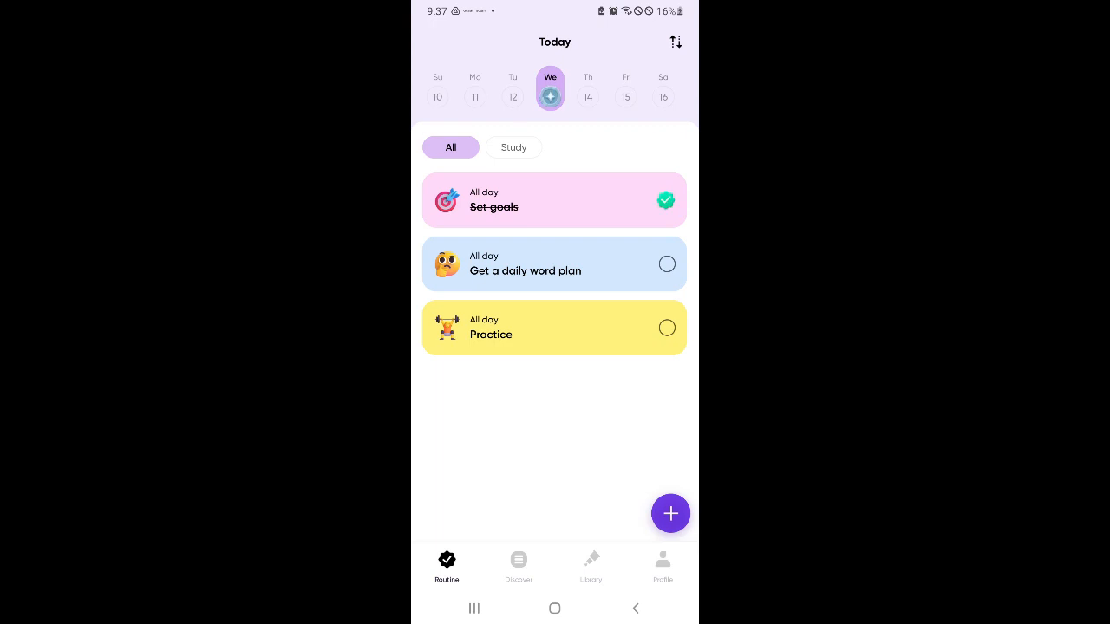
{"action": "left_click", "coordinate": [666, 264]}
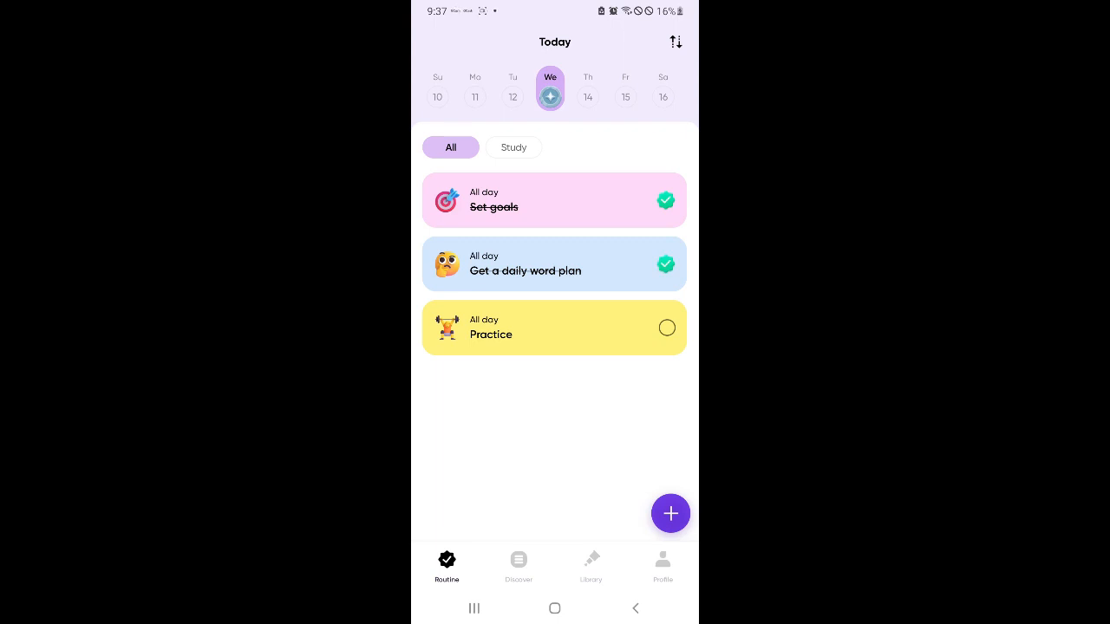
{"action": "left_click", "coordinate": [667, 328]}
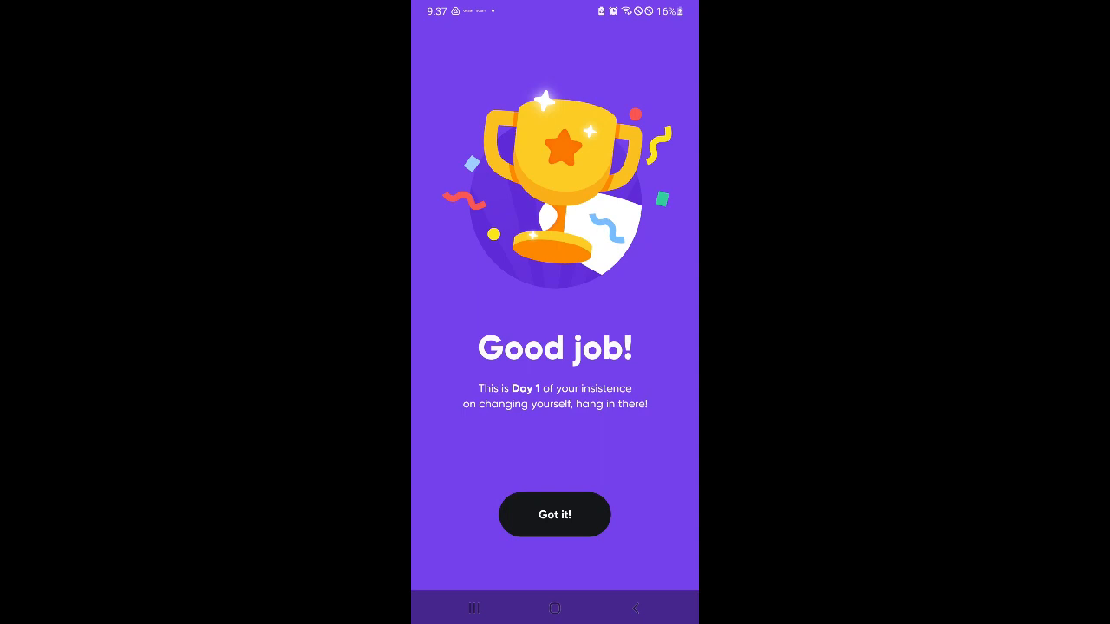
{"action": "left_click", "coordinate": [554, 514]}
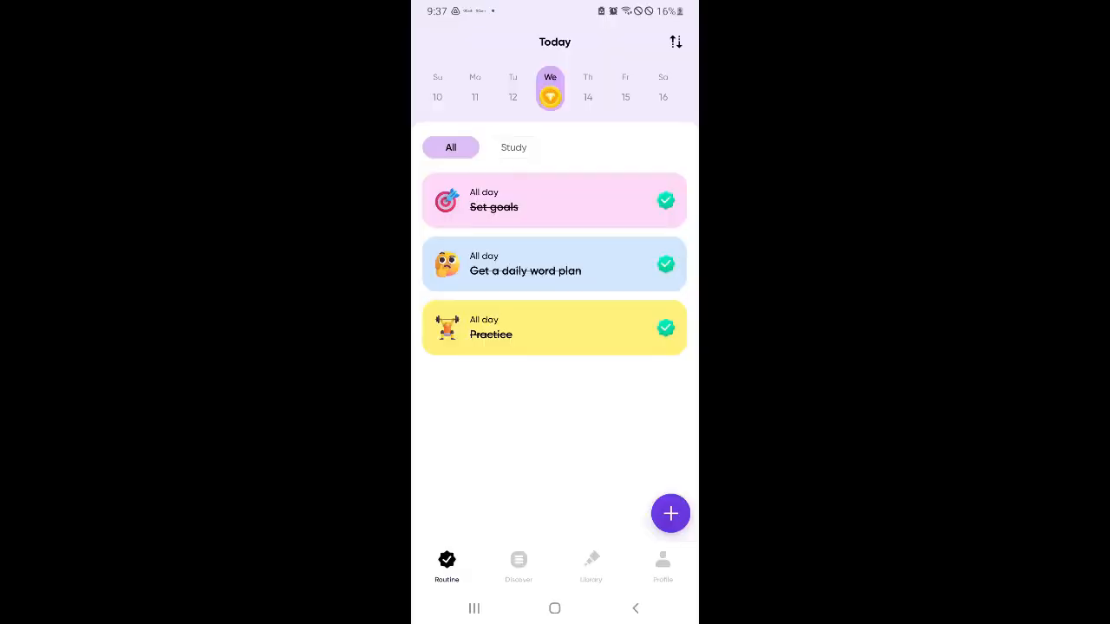
{"action": "left_click", "coordinate": [518, 563]}
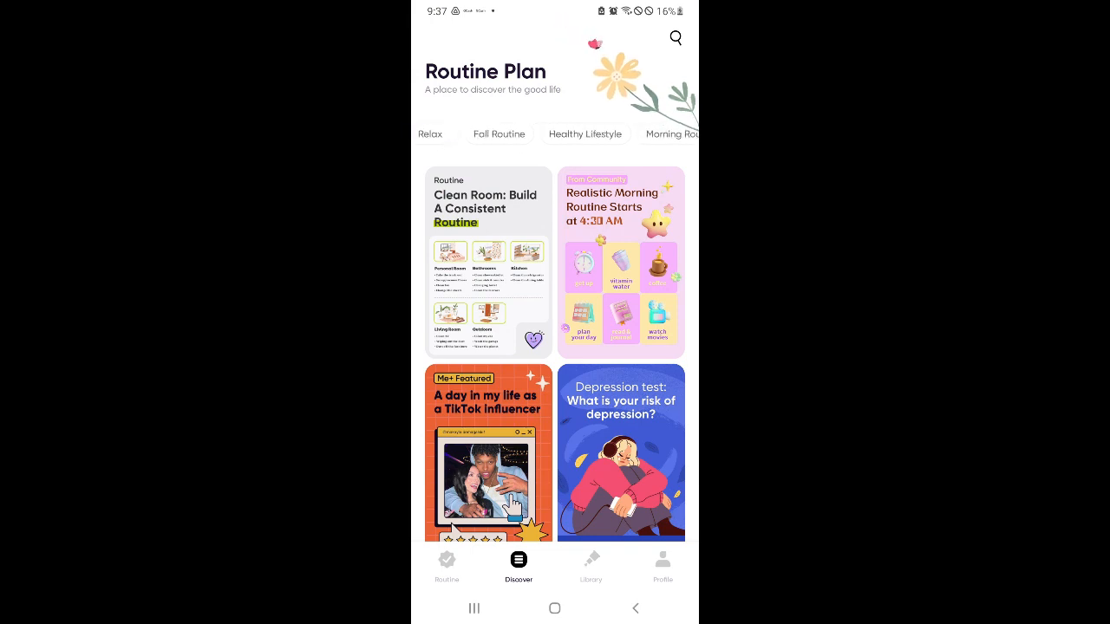
Add the morning routine plan with Make bed and Healthy breakfast, then view today's tasks.
{"action": "left_click", "coordinate": [584, 134]}
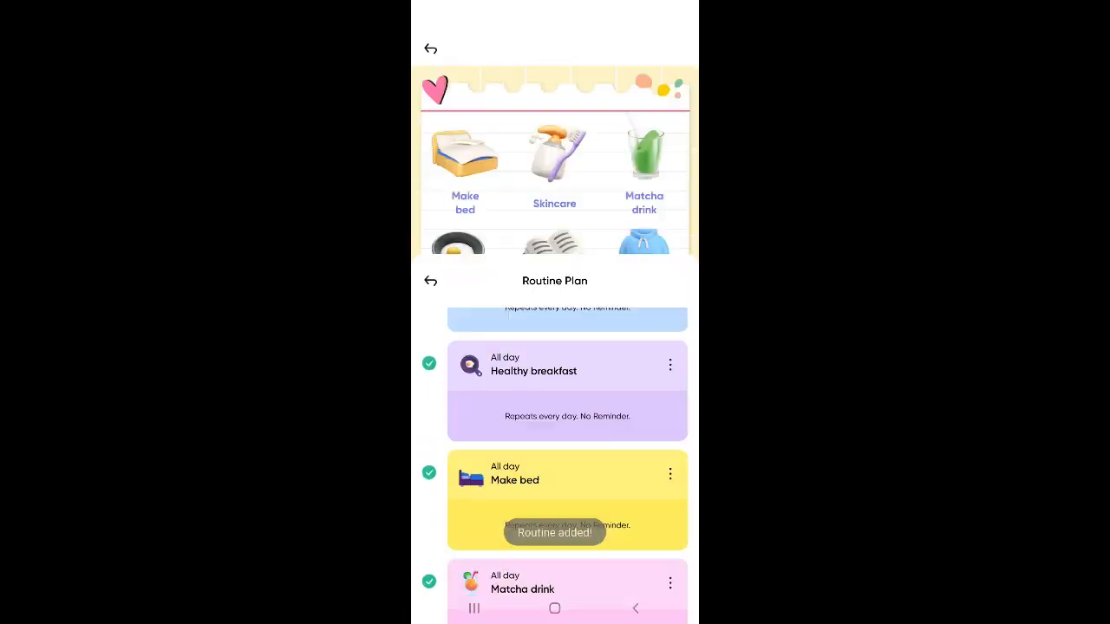
{"action": "left_click", "coordinate": [430, 280]}
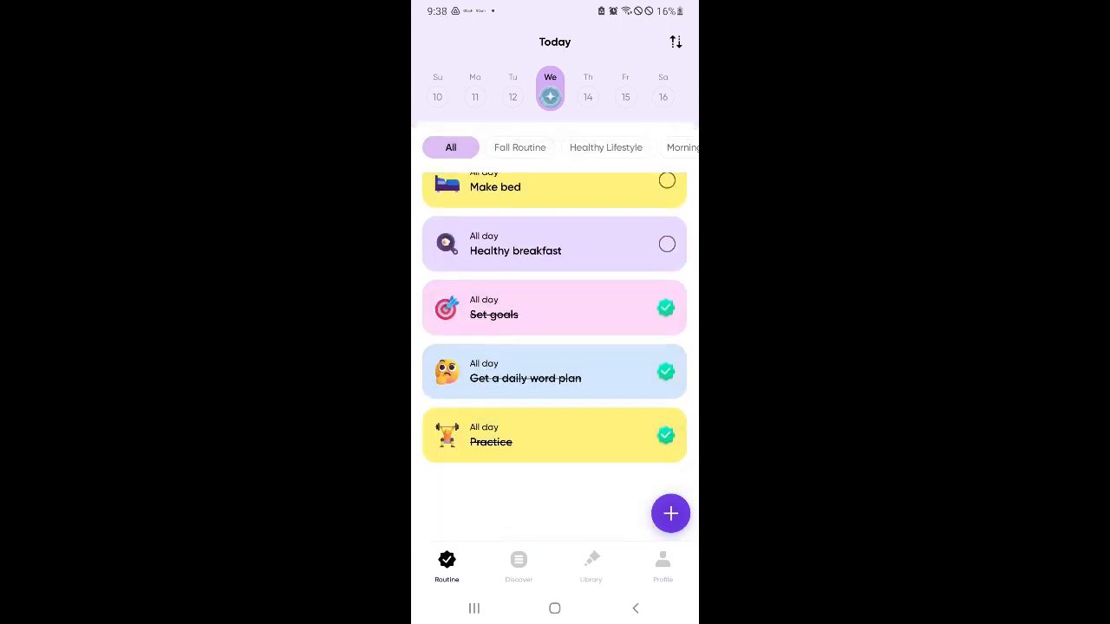
Filter to Morning Routine, tick Healthy breakfast and Make bed, then view April 6, 2024.
{"action": "scroll", "scroll_direction": "down", "scroll_amount": 3}
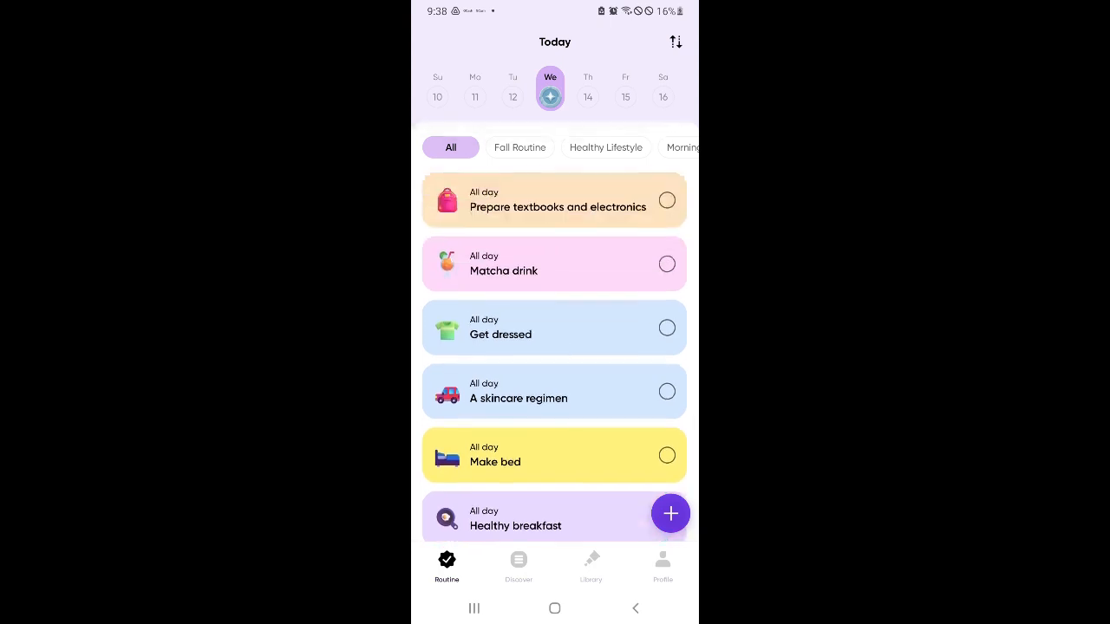
{"action": "left_click", "coordinate": [554, 148]}
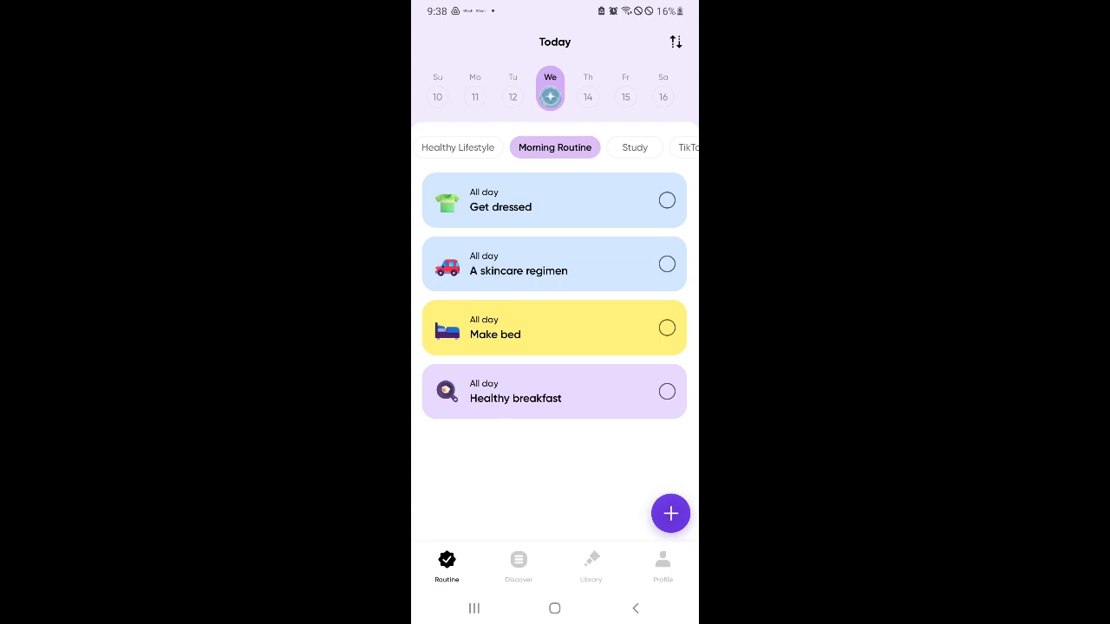
{"action": "left_click", "coordinate": [666, 327]}
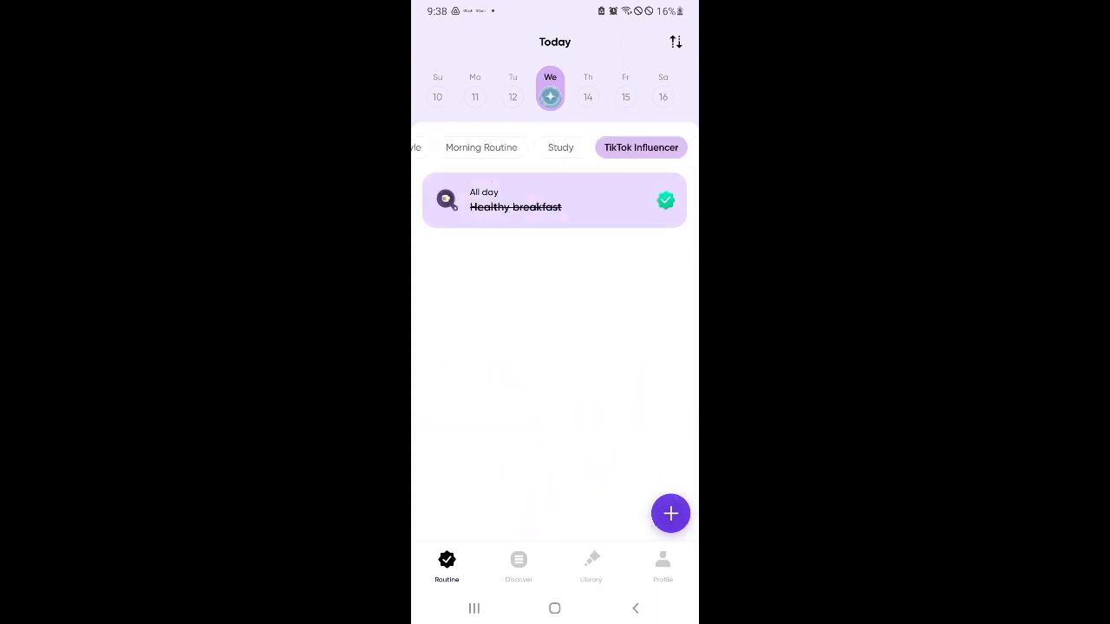
{"action": "left_click", "coordinate": [554, 146]}
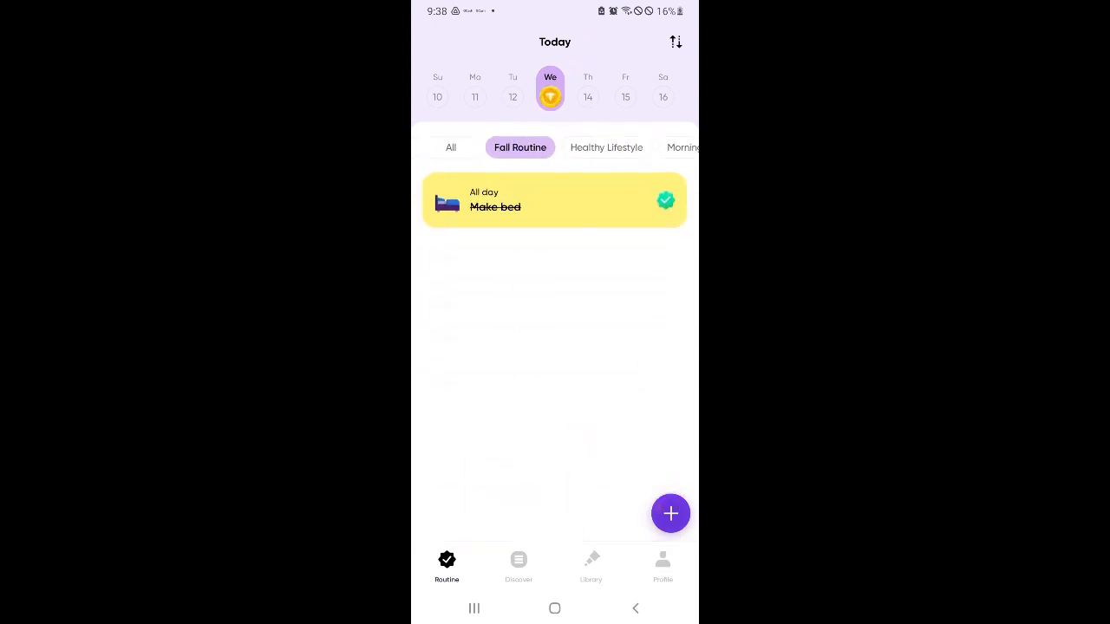
{"action": "left_click", "coordinate": [625, 96]}
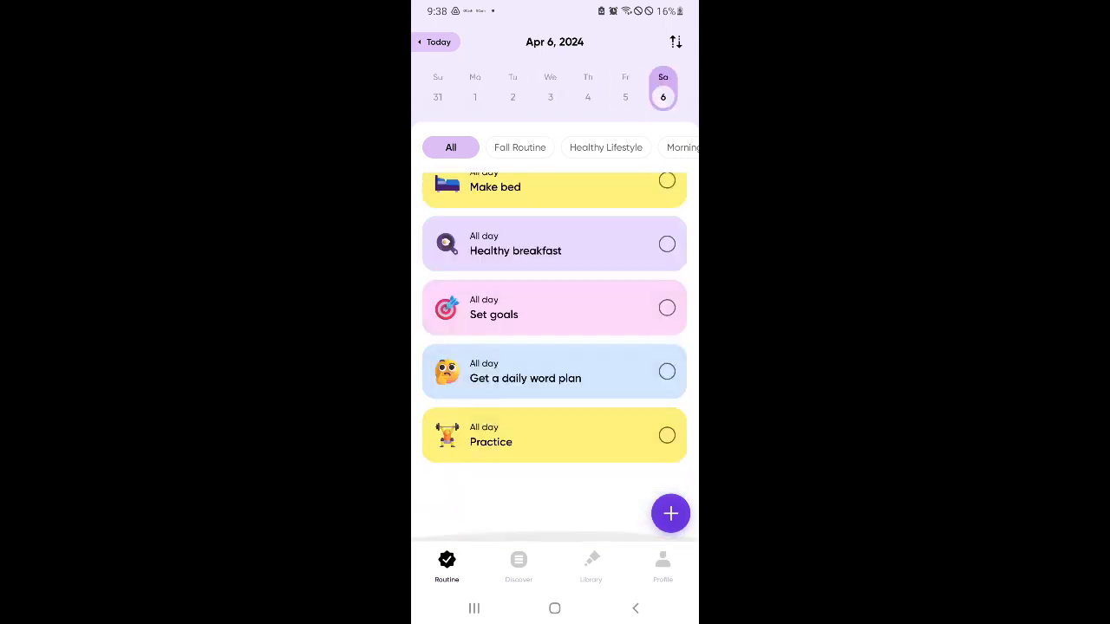
Open the Reflection exercises collection.
{"action": "left_click", "coordinate": [590, 563]}
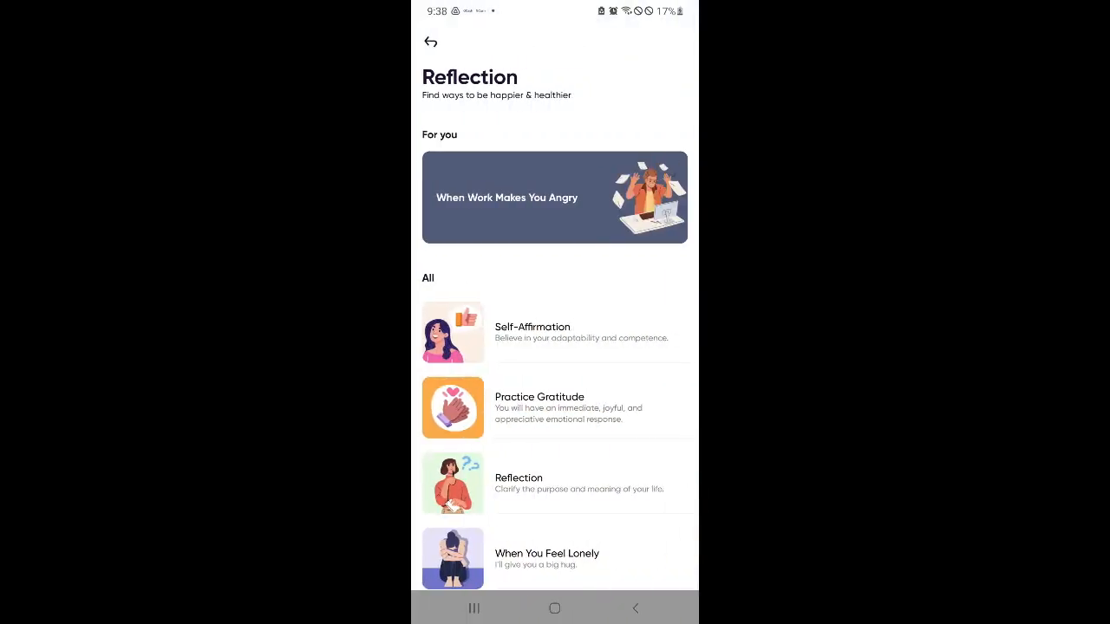
Scroll down through the Reflection exercise list.
{"action": "scroll", "scroll_direction": "down", "scroll_amount": 3}
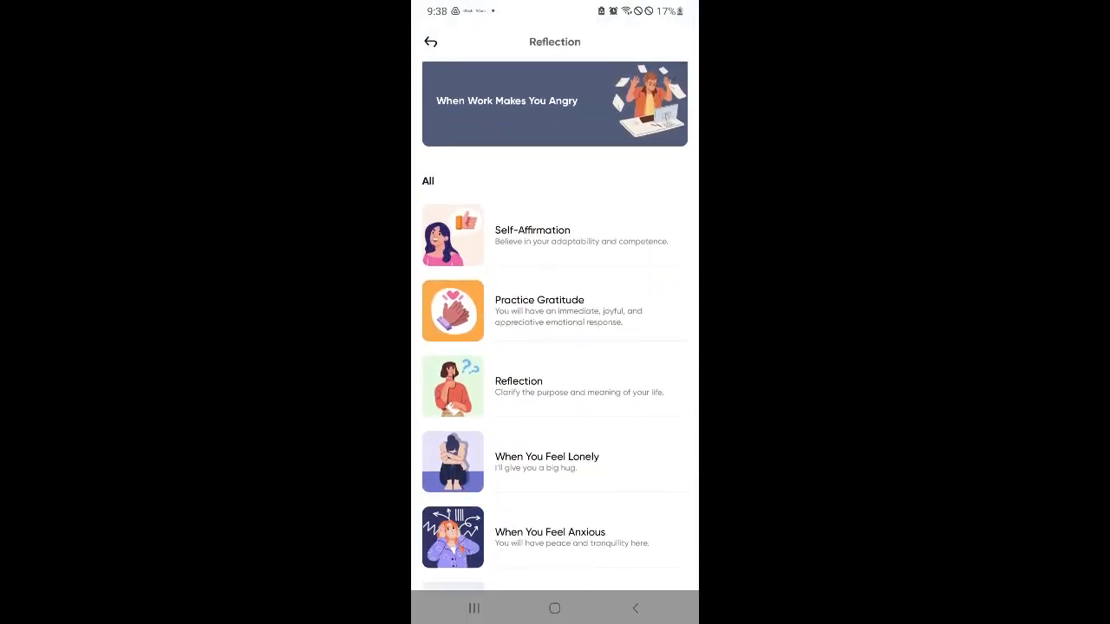
{"action": "scroll", "scroll_direction": "down", "scroll_amount": 3}
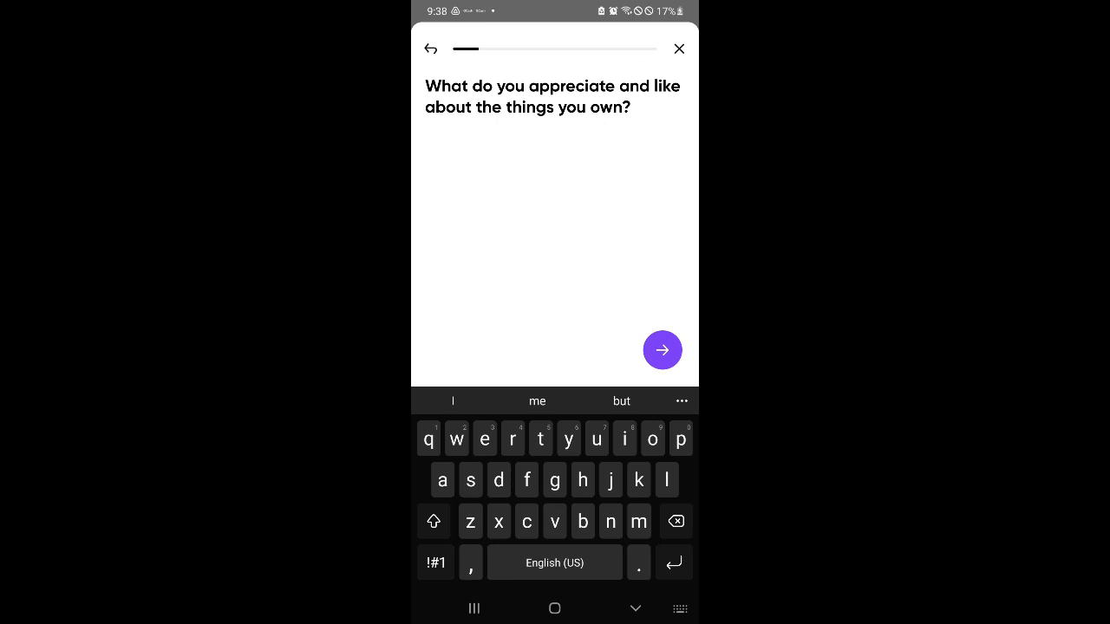
Answer the first gratitude prompt with 'I like my lapt', advance, then quit the reflection.
{"action": "type", "text": "I"}
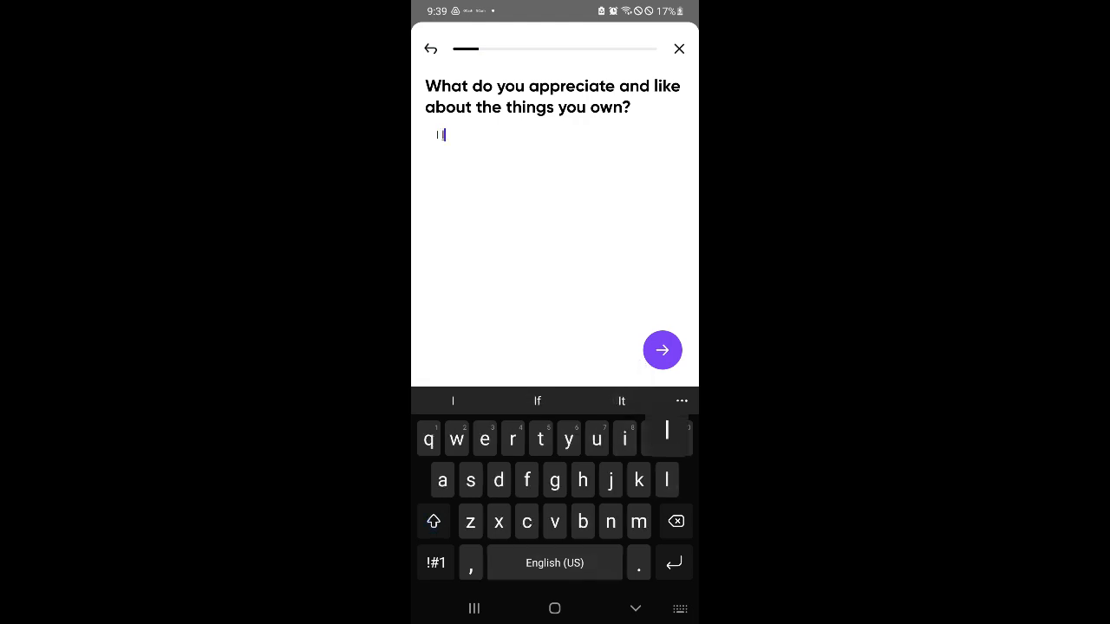
{"action": "type", "text": "I like my lapt"}
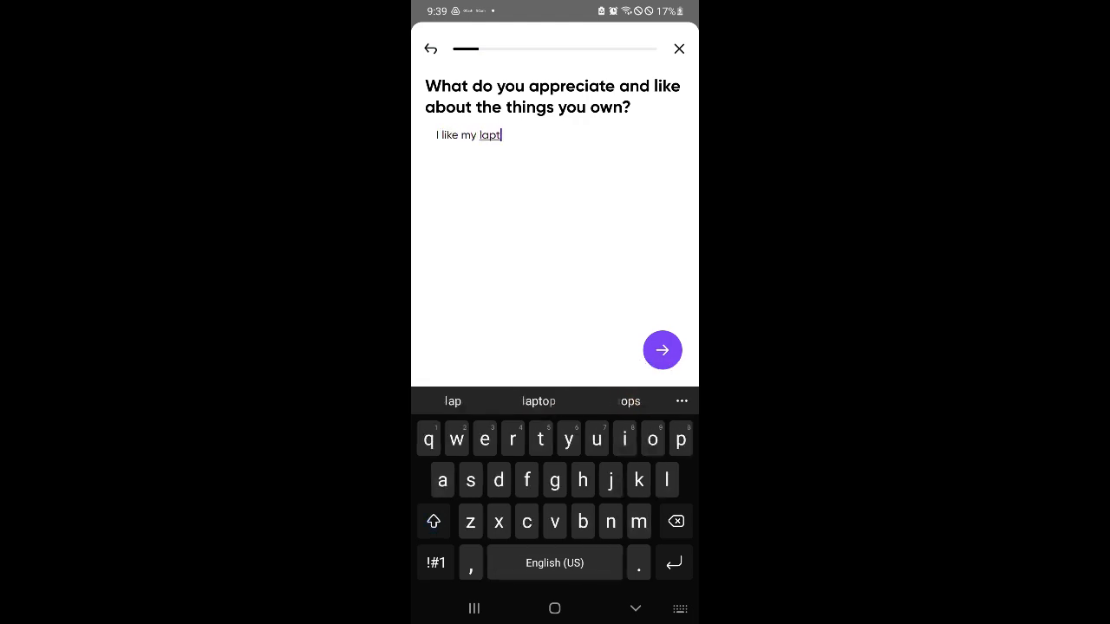
{"action": "left_click", "coordinate": [662, 350]}
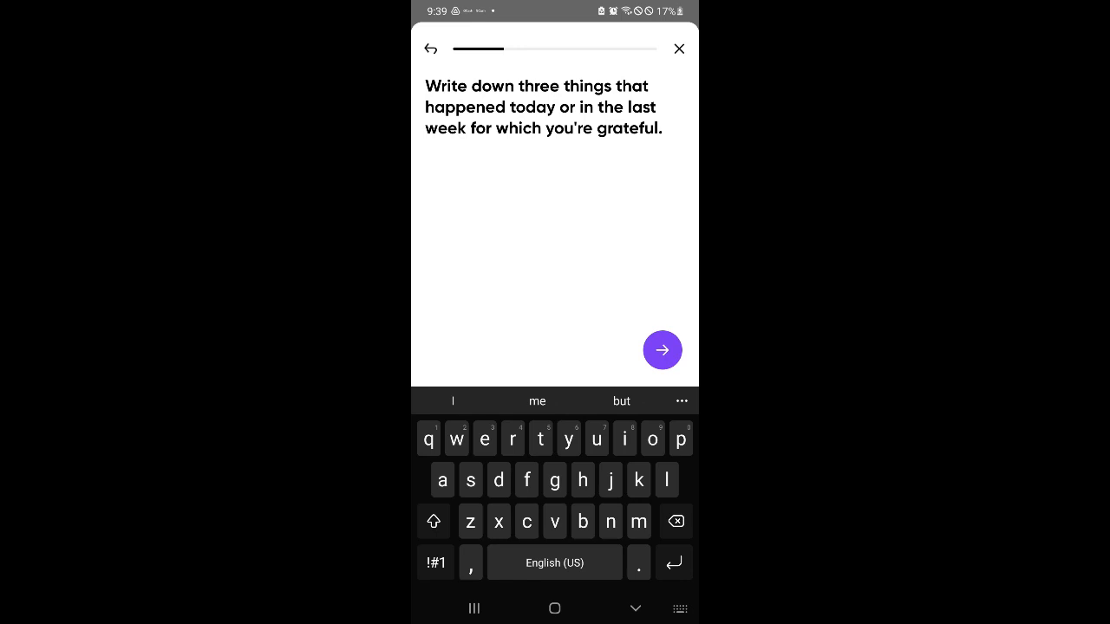
{"action": "left_click", "coordinate": [679, 48]}
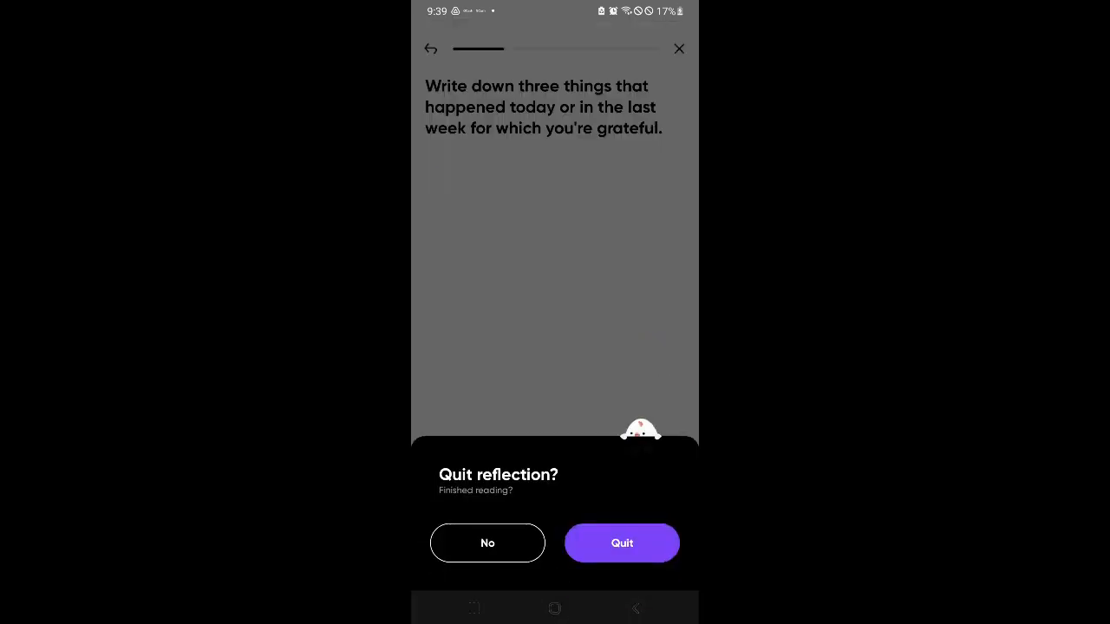
{"action": "left_click", "coordinate": [620, 542]}
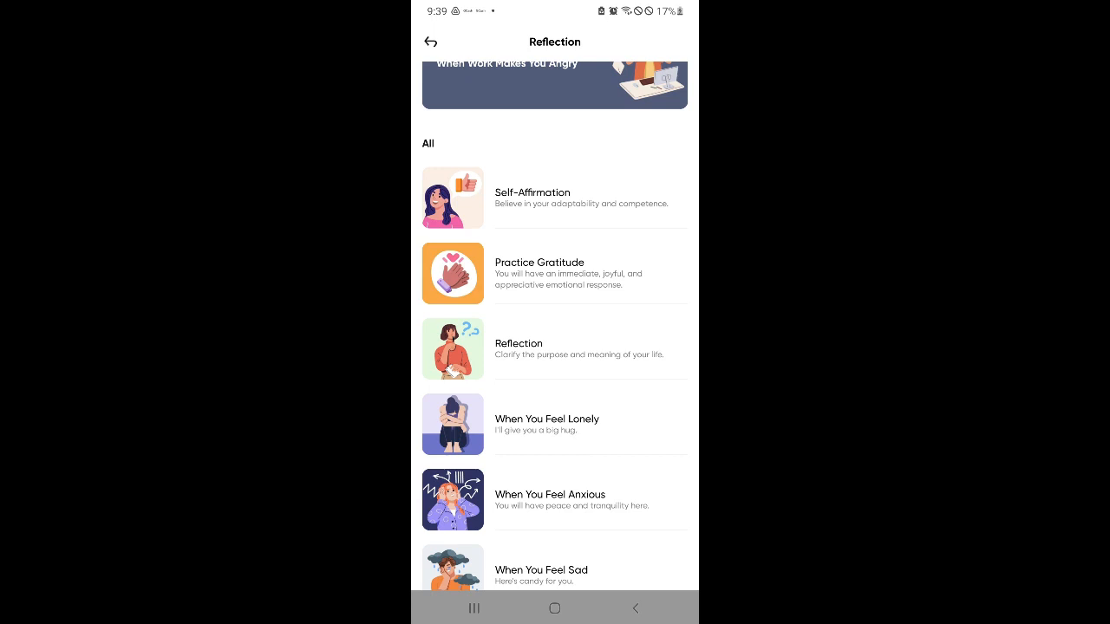
{"action": "scroll", "scroll_direction": "down", "scroll_amount": 3}
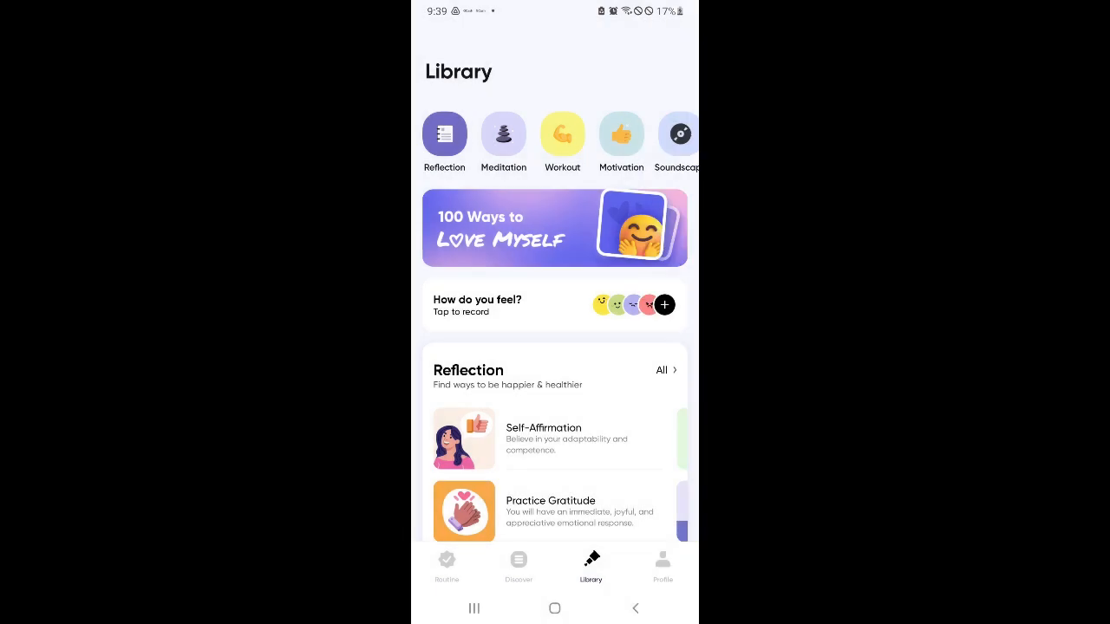
Browse the Workout collection and a Motivation quote, then return to the Library.
{"action": "left_click", "coordinate": [561, 135]}
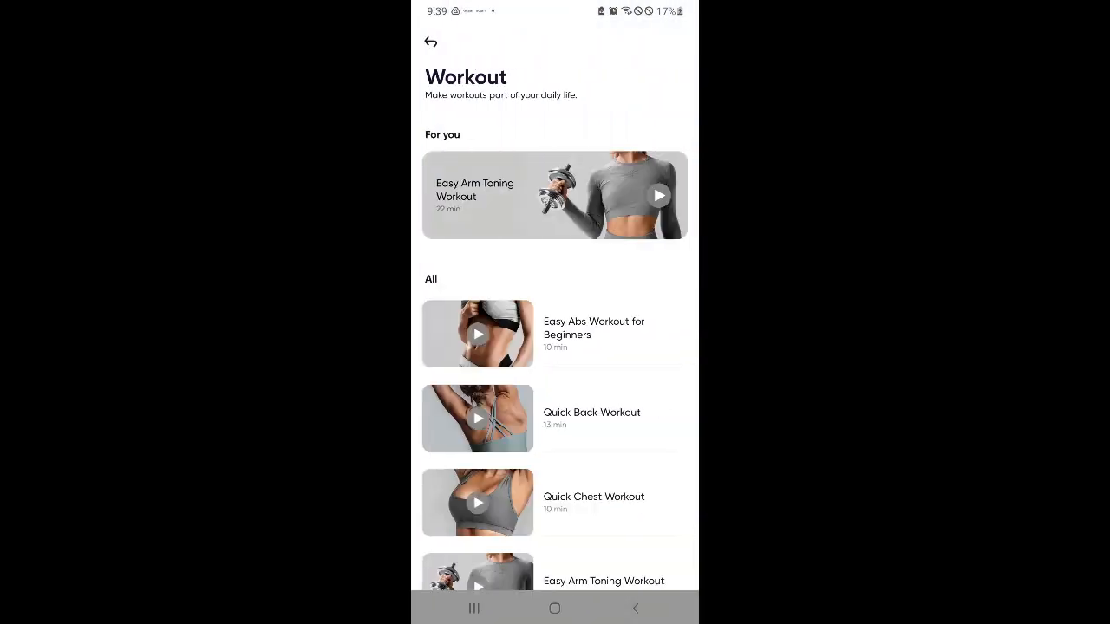
{"action": "scroll", "scroll_direction": "down", "scroll_amount": 3}
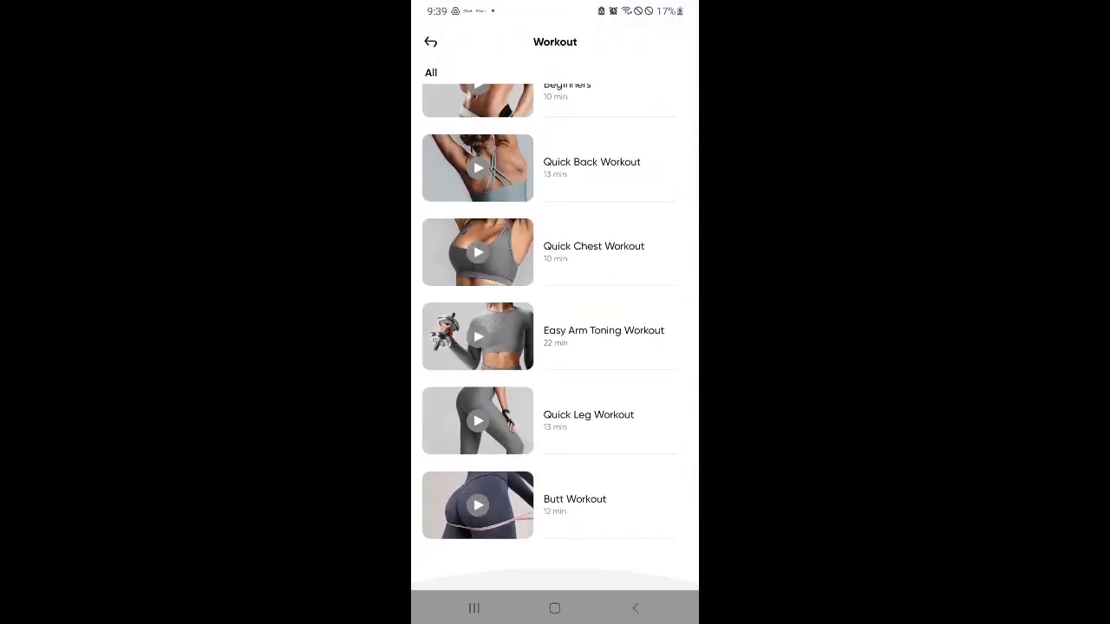
{"action": "scroll", "scroll_direction": "up", "scroll_amount": 3}
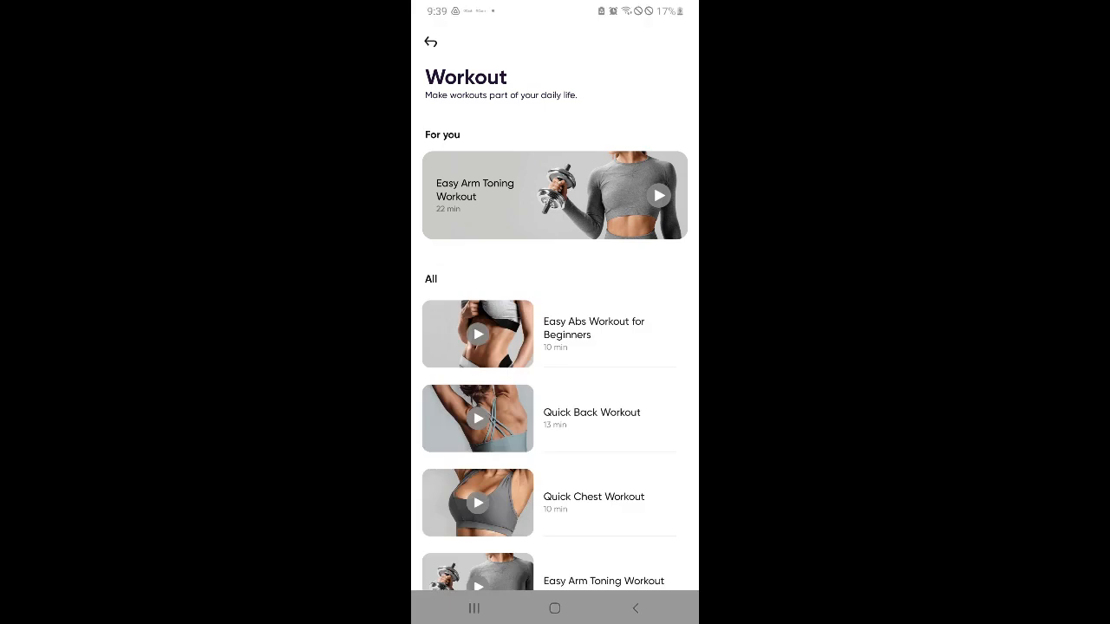
{"action": "scroll", "scroll_direction": "down", "scroll_amount": 3}
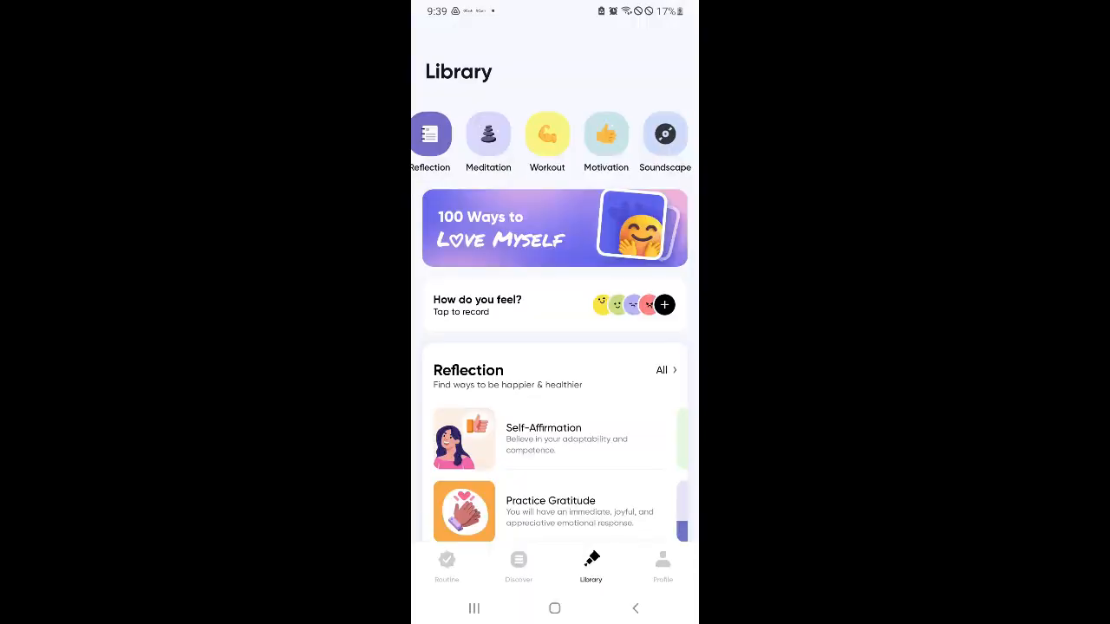
{"action": "left_click", "coordinate": [605, 136]}
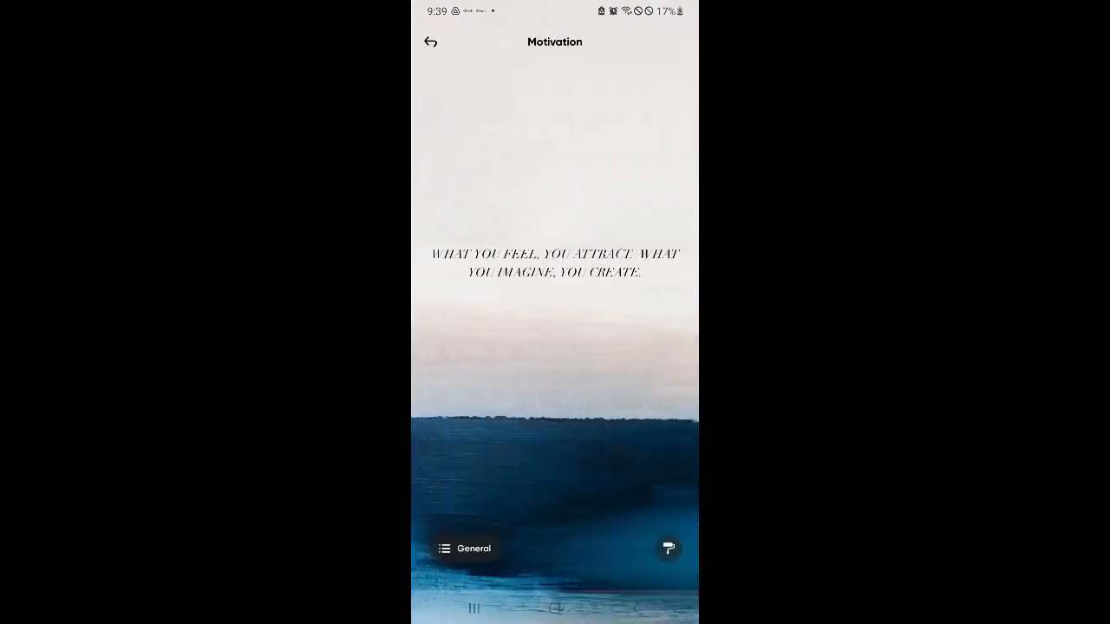
{"action": "left_click", "coordinate": [430, 41]}
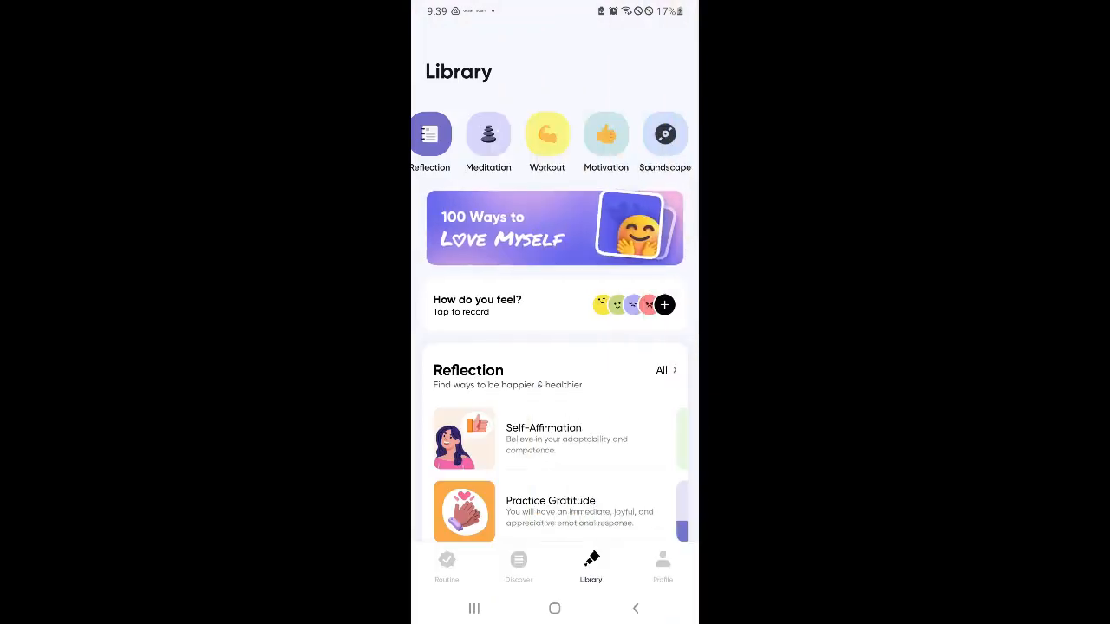
{"action": "left_click", "coordinate": [555, 228]}
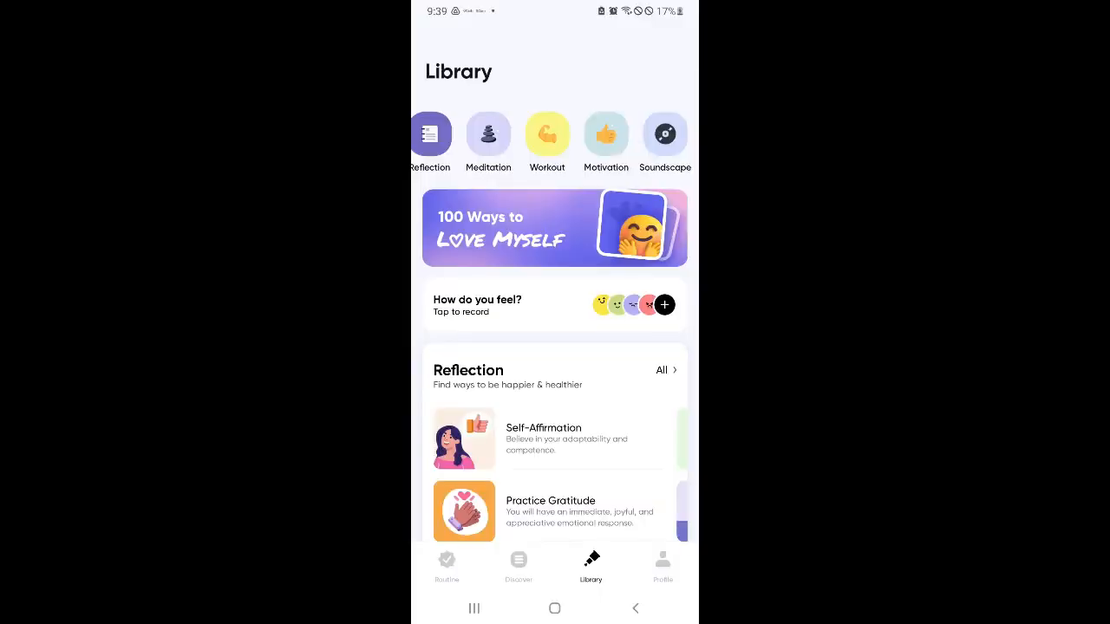
{"action": "scroll", "scroll_direction": "down", "scroll_amount": 3}
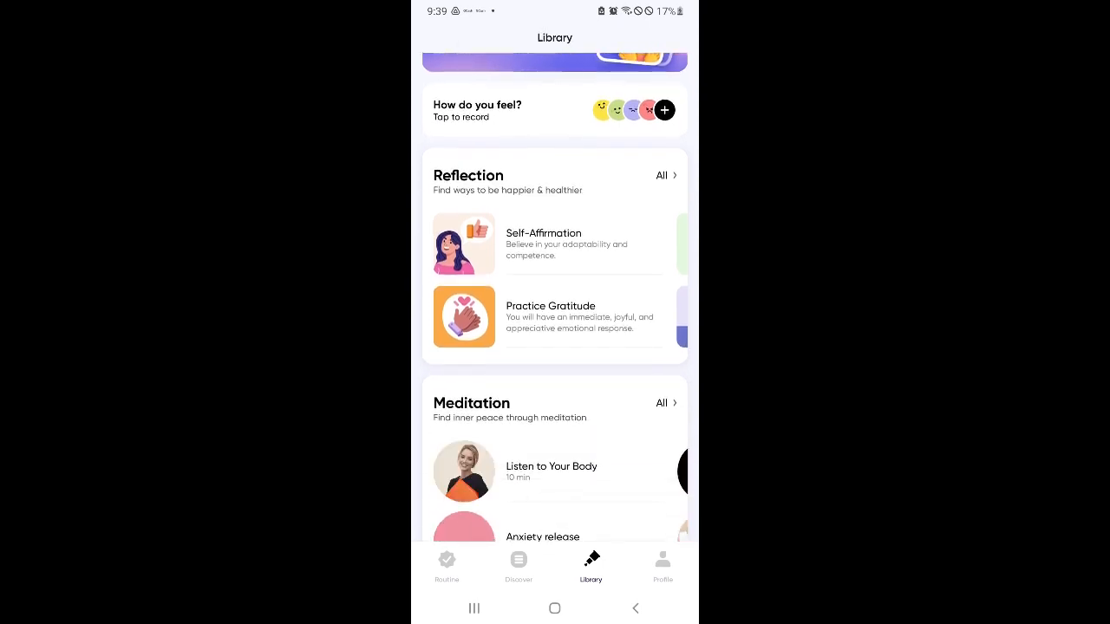
{"action": "scroll", "scroll_direction": "down", "scroll_amount": 3}
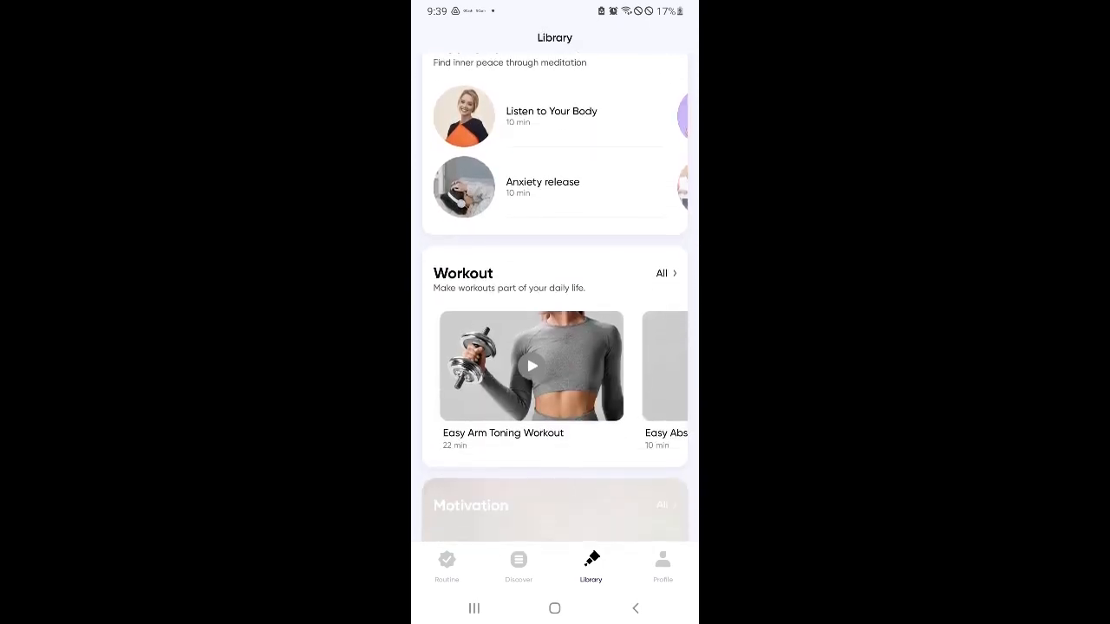
{"action": "scroll", "scroll_direction": "down", "scroll_amount": 3}
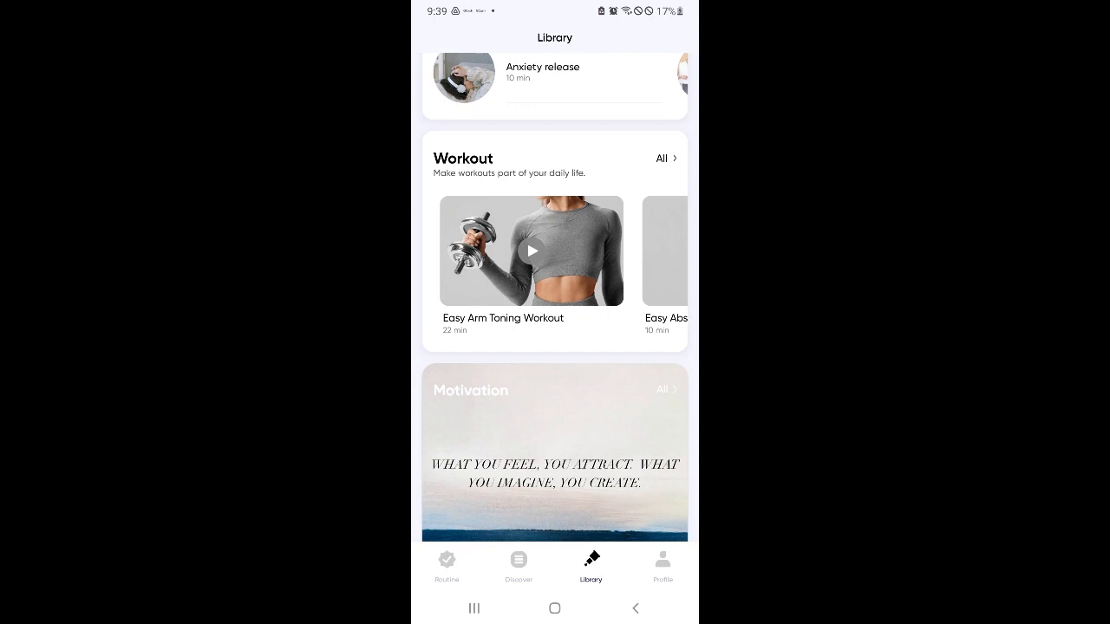
{"action": "scroll", "scroll_direction": "down", "scroll_amount": 3}
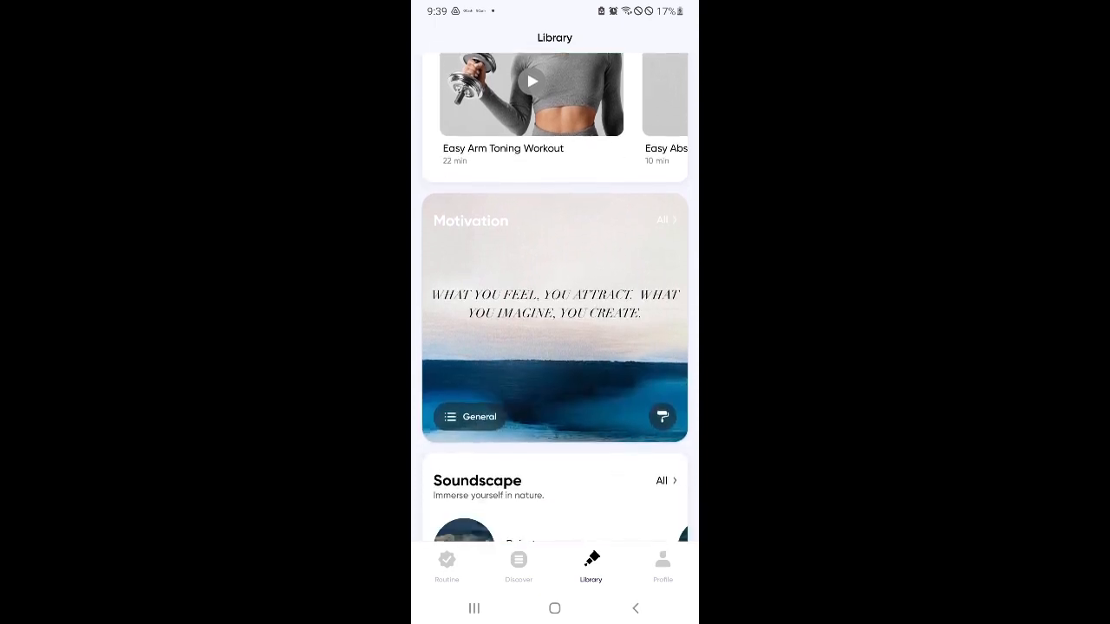
{"action": "scroll", "scroll_direction": "down", "scroll_amount": 3}
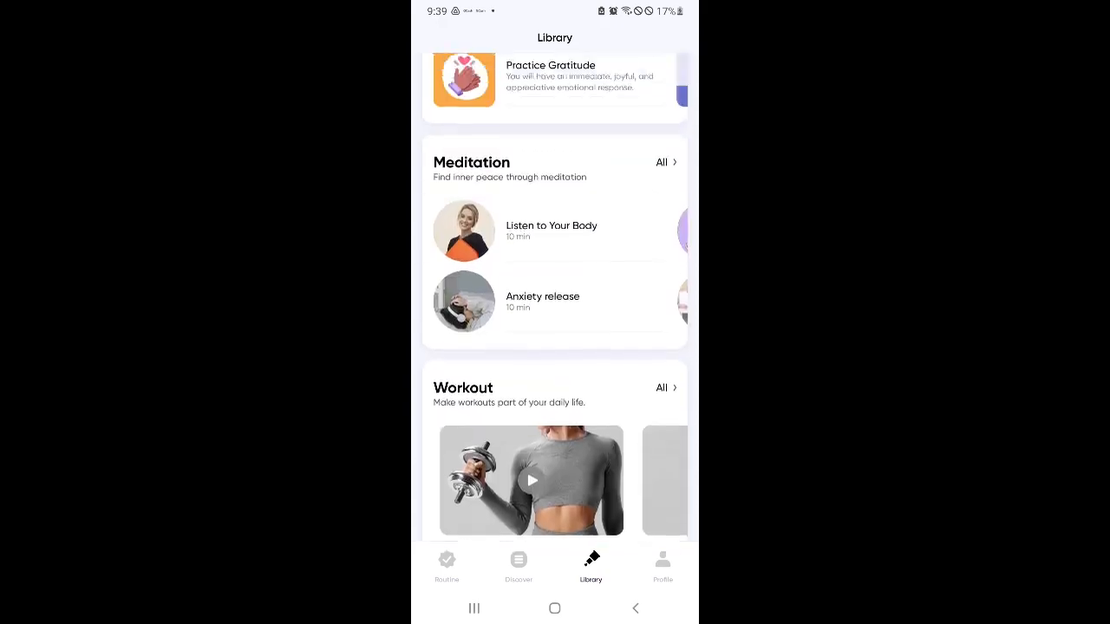
Open the Profile page and scroll down to the Settings section.
{"action": "left_click", "coordinate": [662, 564]}
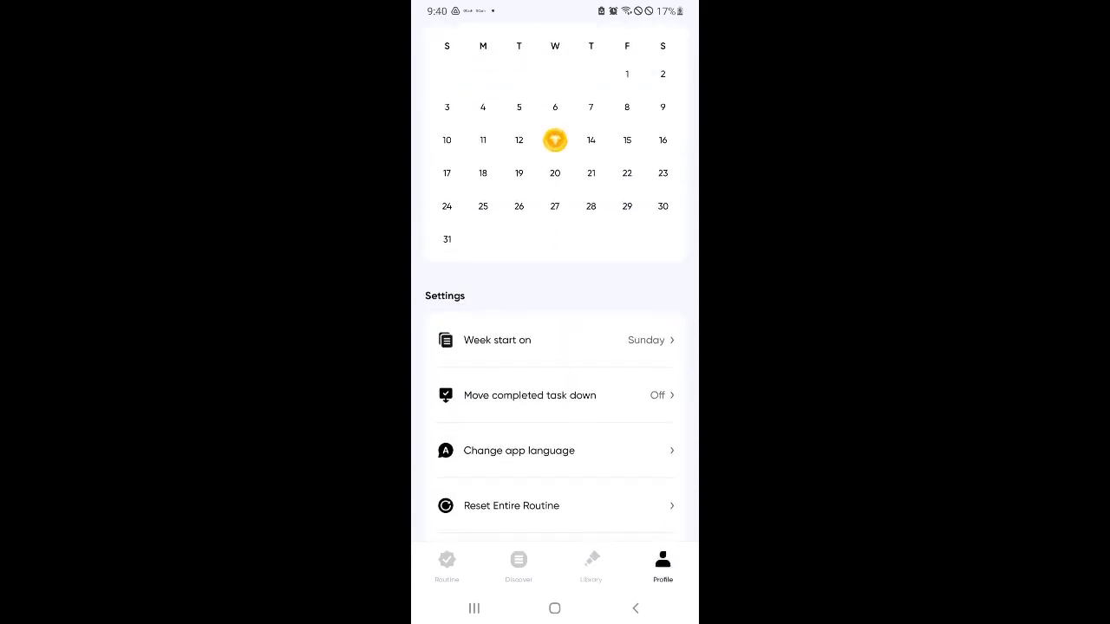
{"action": "scroll", "scroll_direction": "down", "scroll_amount": 3}
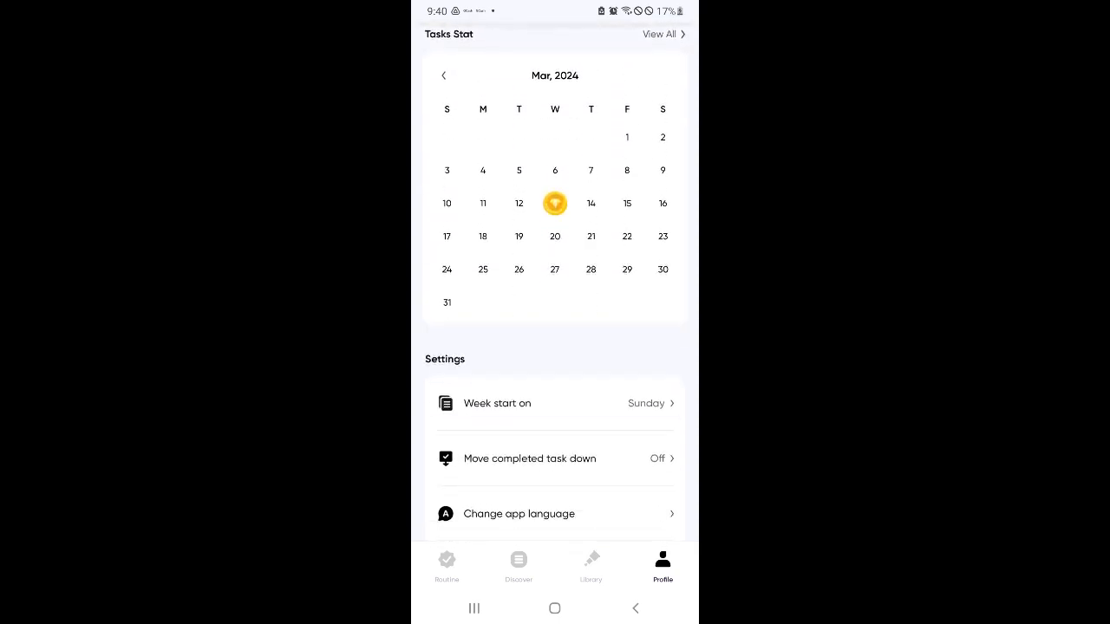
{"action": "scroll", "scroll_direction": "down", "scroll_amount": 3}
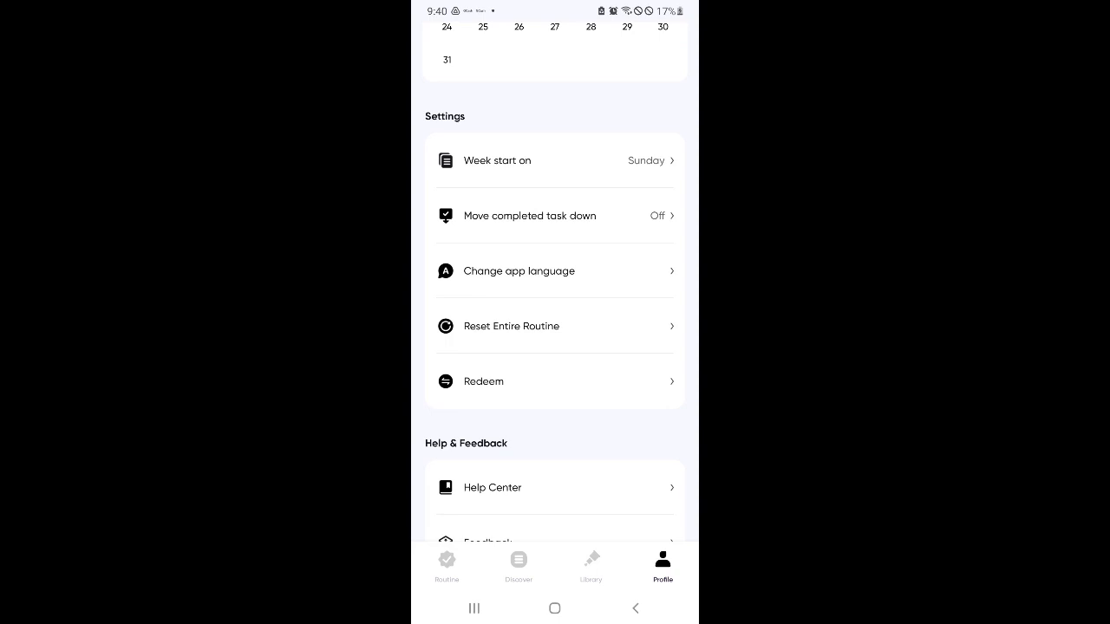
{"action": "scroll", "scroll_direction": "down", "scroll_amount": 3}
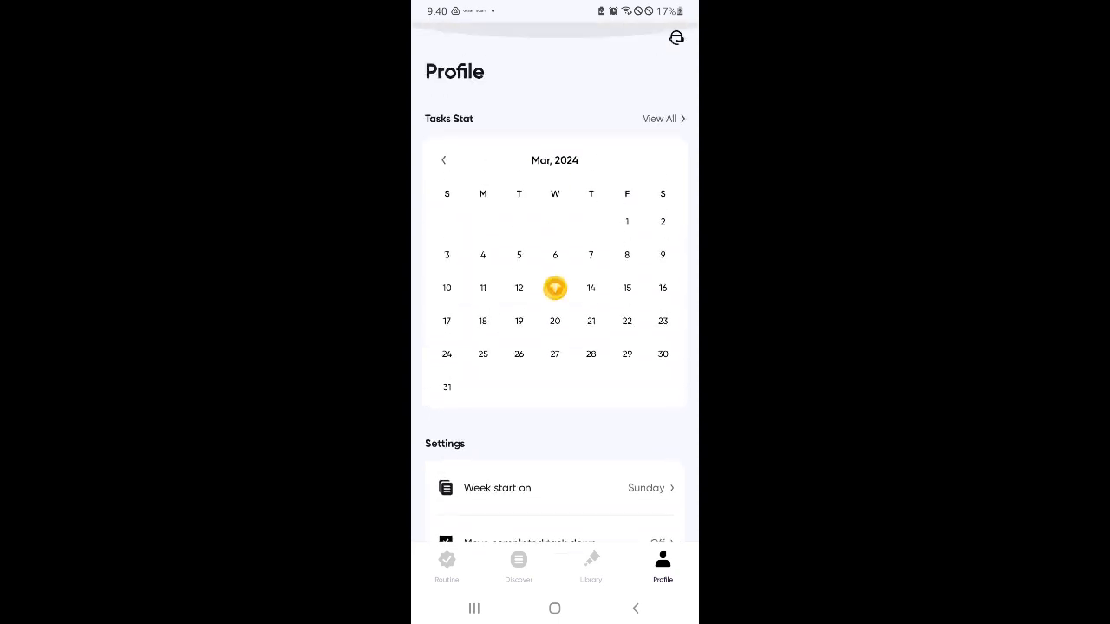
{"action": "scroll", "scroll_direction": "down", "scroll_amount": 3}
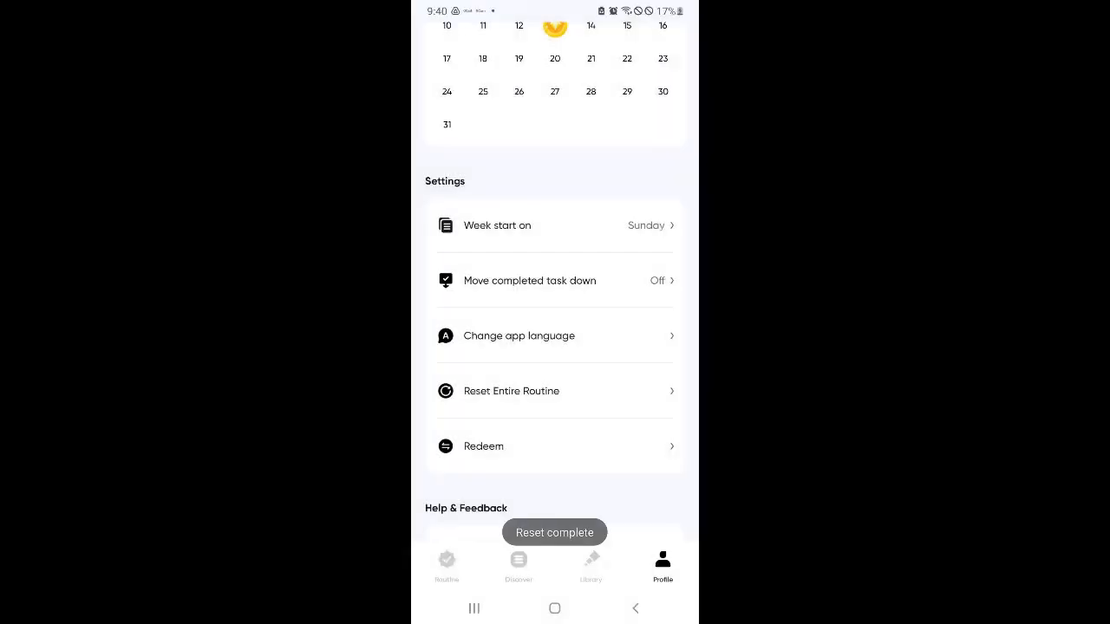
Confirm the routine is empty on another date and today, then open Routine Plan.
{"action": "left_click", "coordinate": [447, 564]}
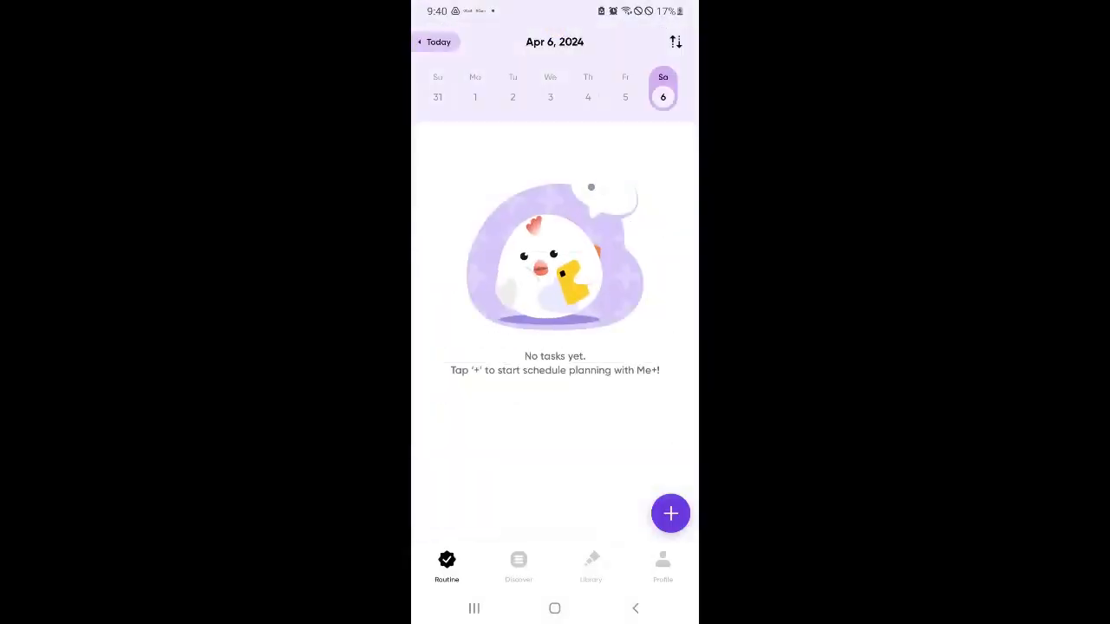
{"action": "left_click", "coordinate": [512, 91]}
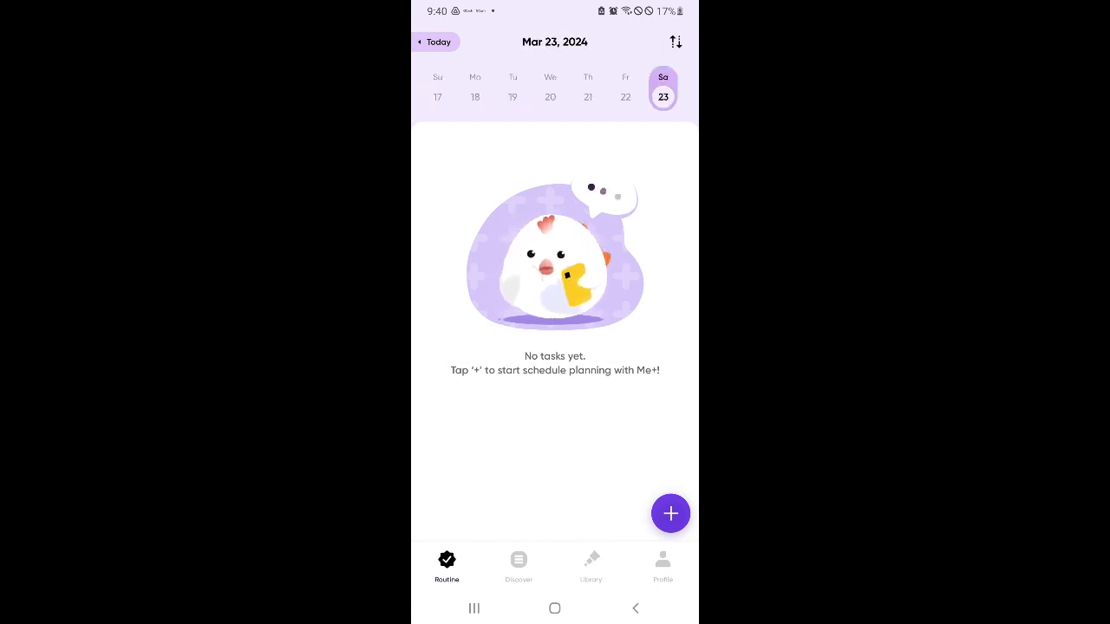
{"action": "left_click", "coordinate": [434, 42]}
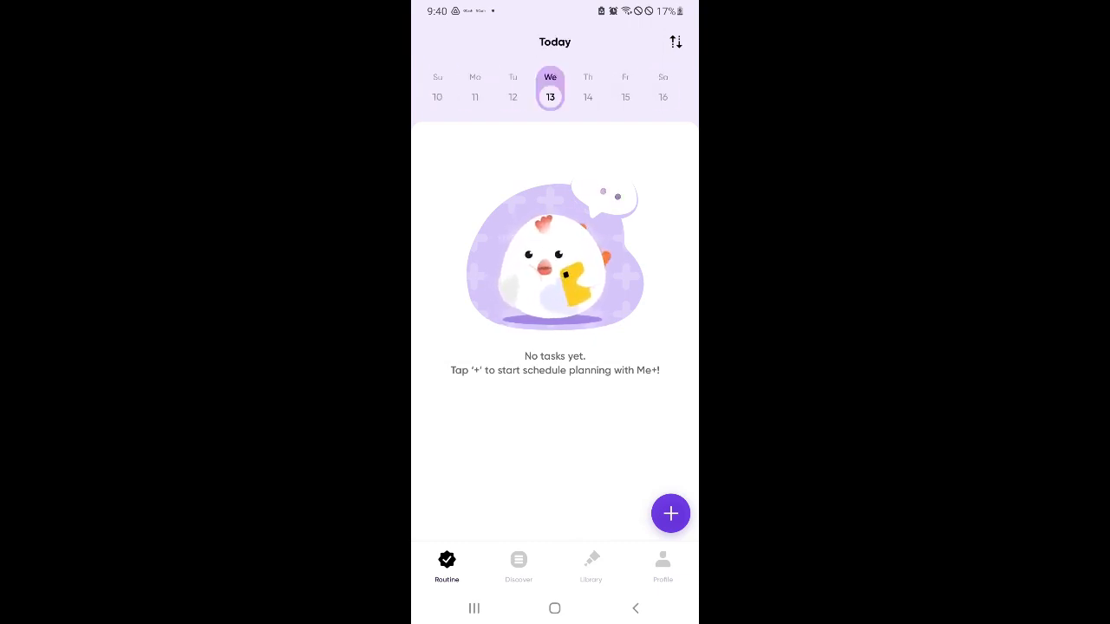
{"action": "left_click", "coordinate": [518, 567]}
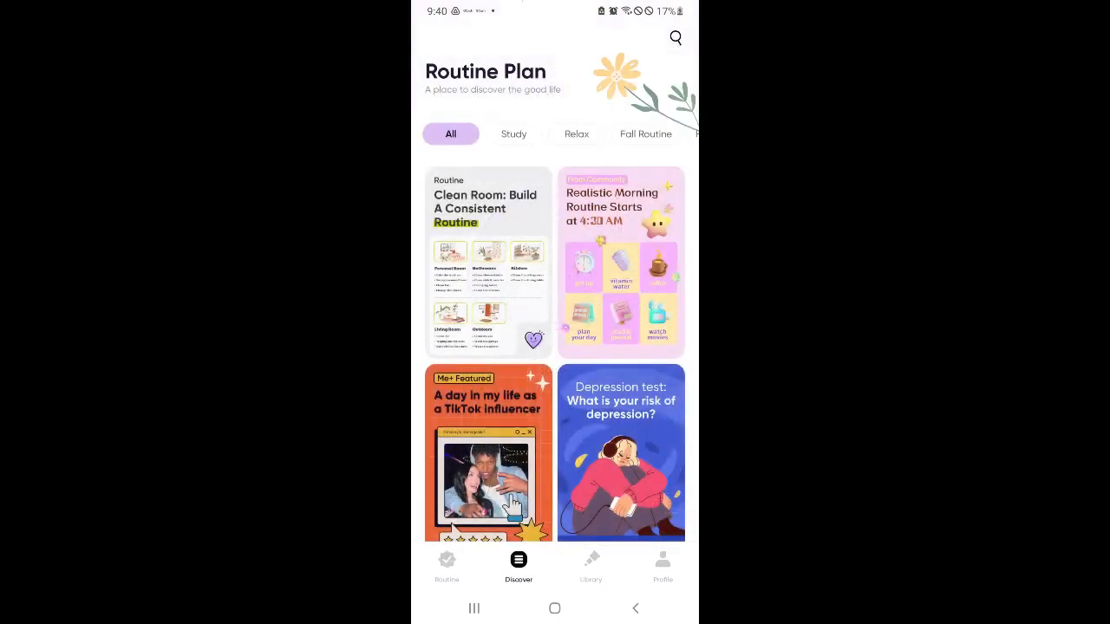
Browse Routine Plan ideas and the Library, ending on the empty Today routine.
{"action": "scroll", "scroll_direction": "down", "scroll_amount": 3}
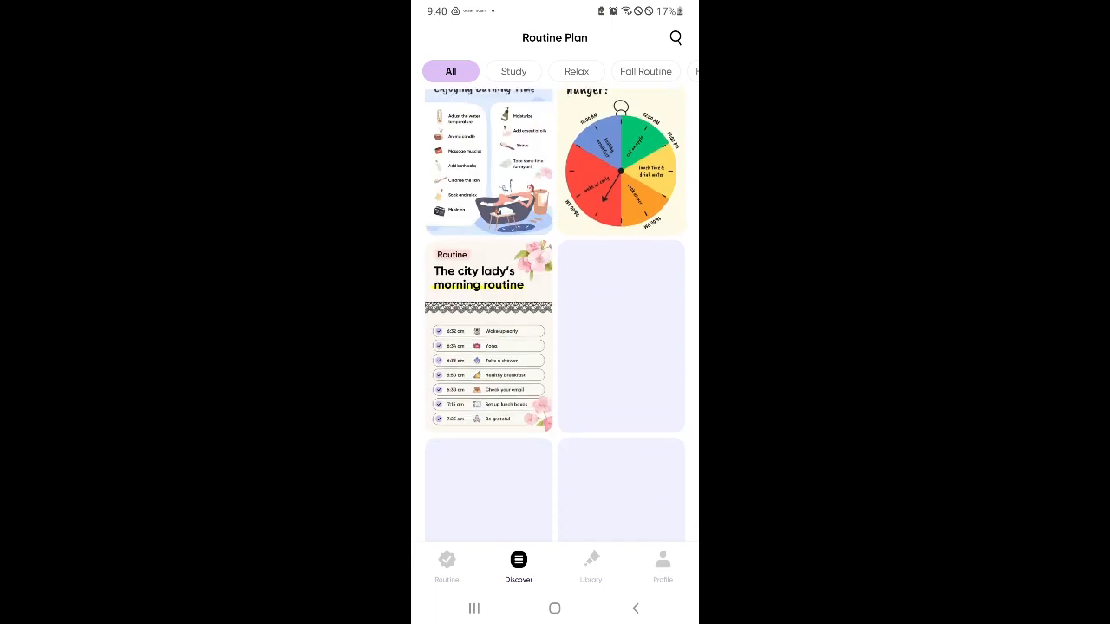
{"action": "scroll", "scroll_direction": "down", "scroll_amount": 3}
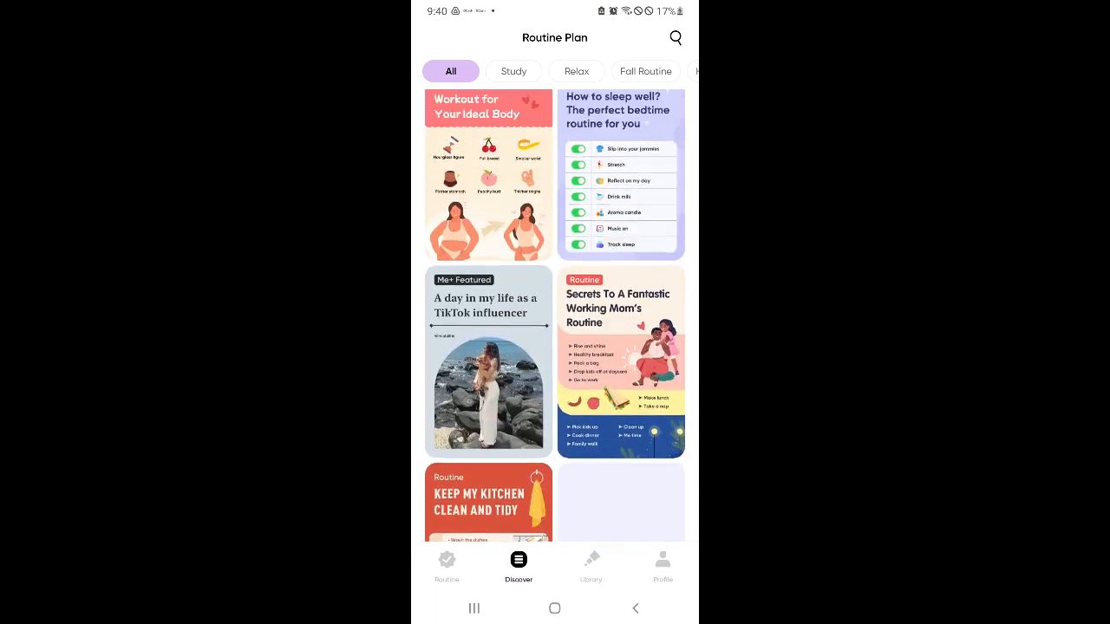
{"action": "left_click", "coordinate": [447, 563]}
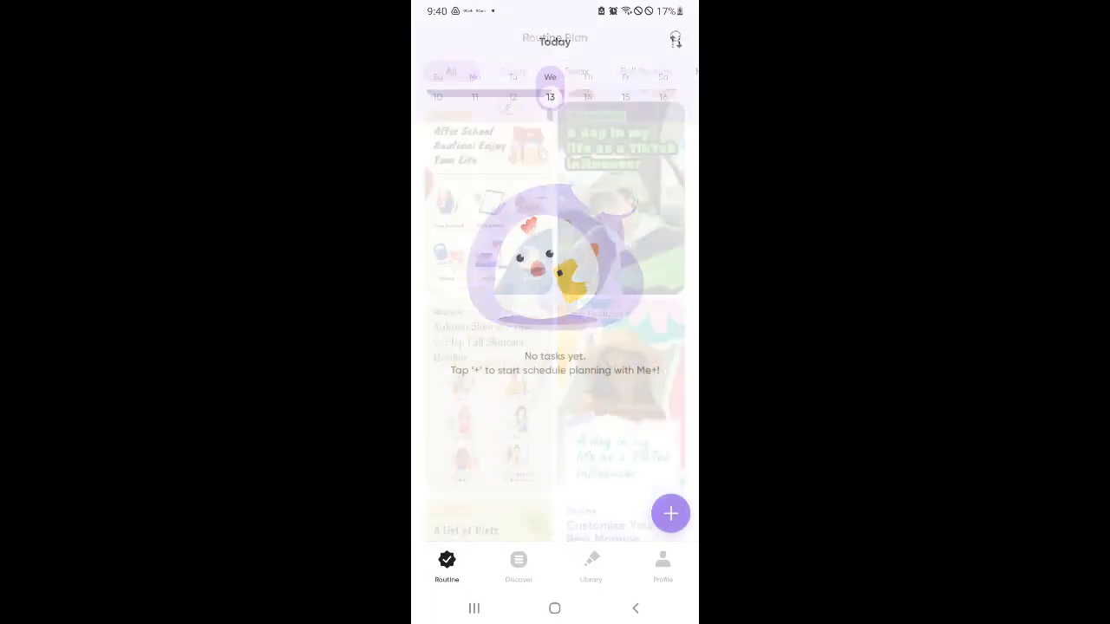
{"action": "left_click", "coordinate": [518, 564]}
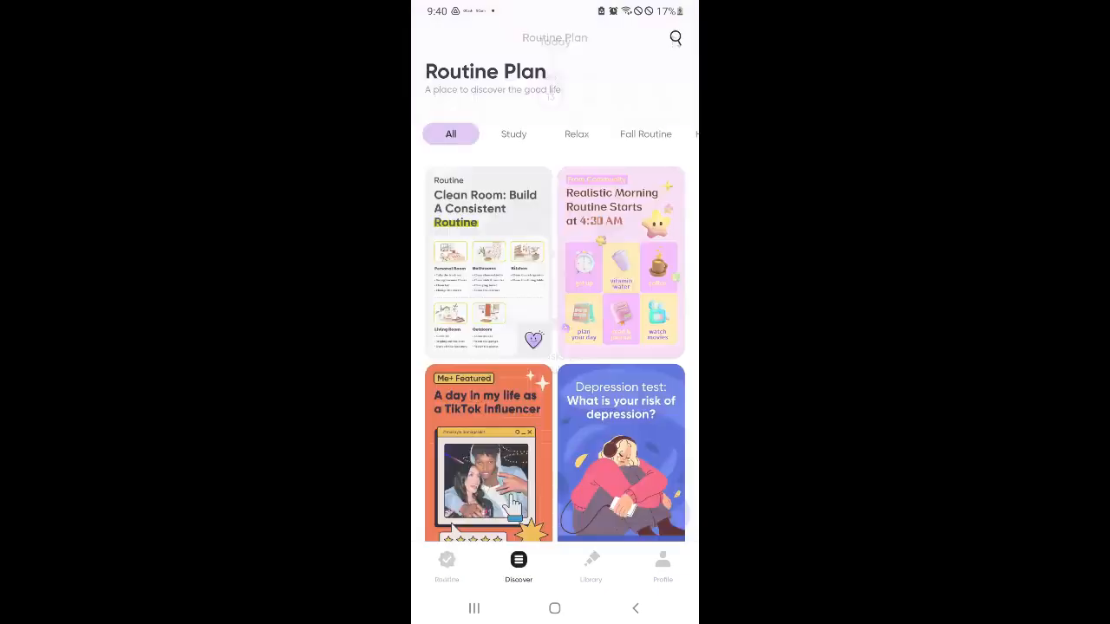
{"action": "left_click", "coordinate": [591, 563]}
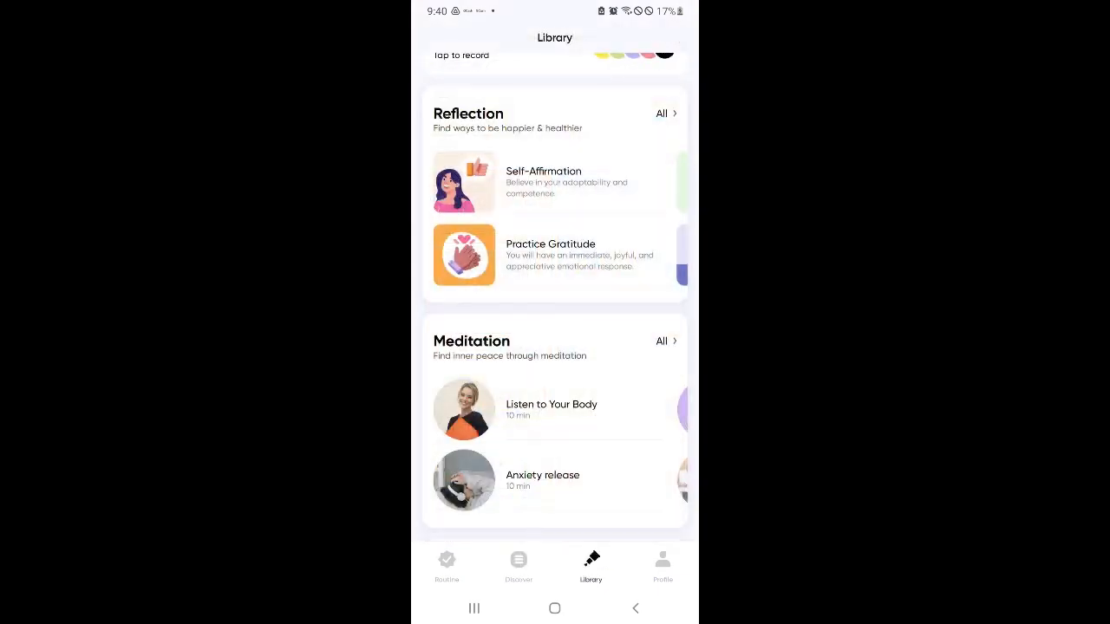
{"action": "left_click", "coordinate": [447, 563]}
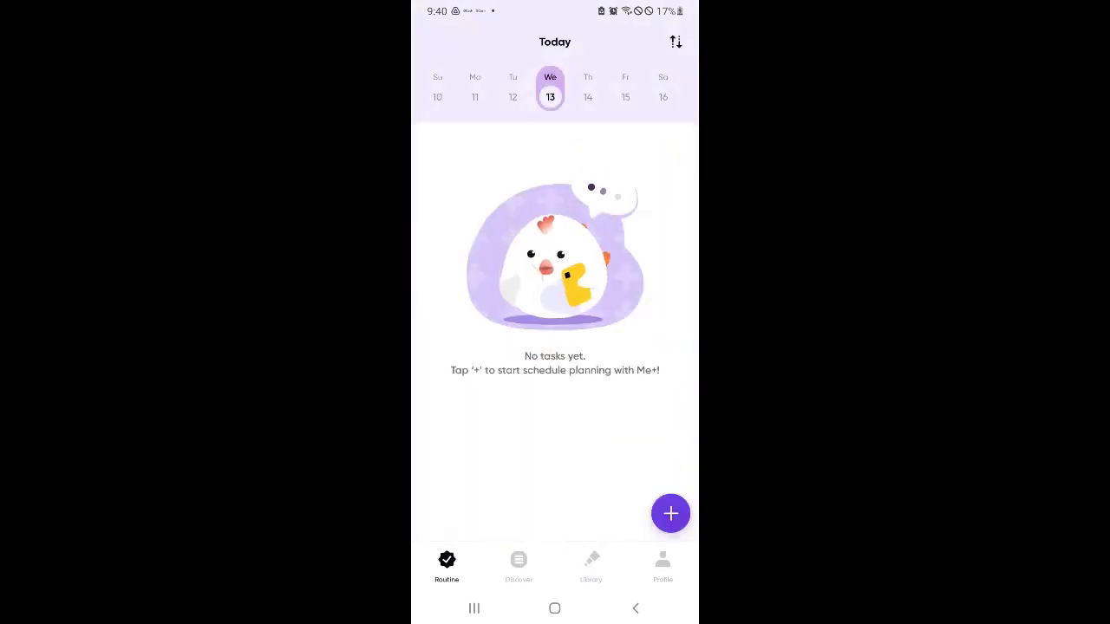